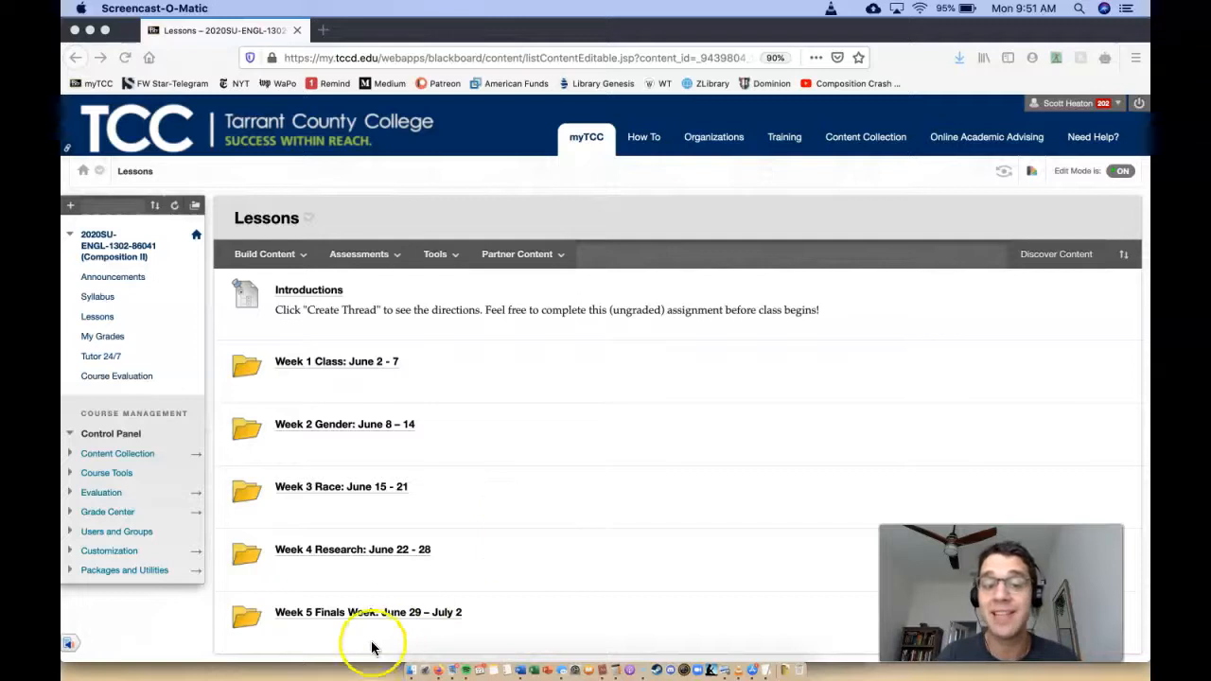
mouse_move(414, 634)
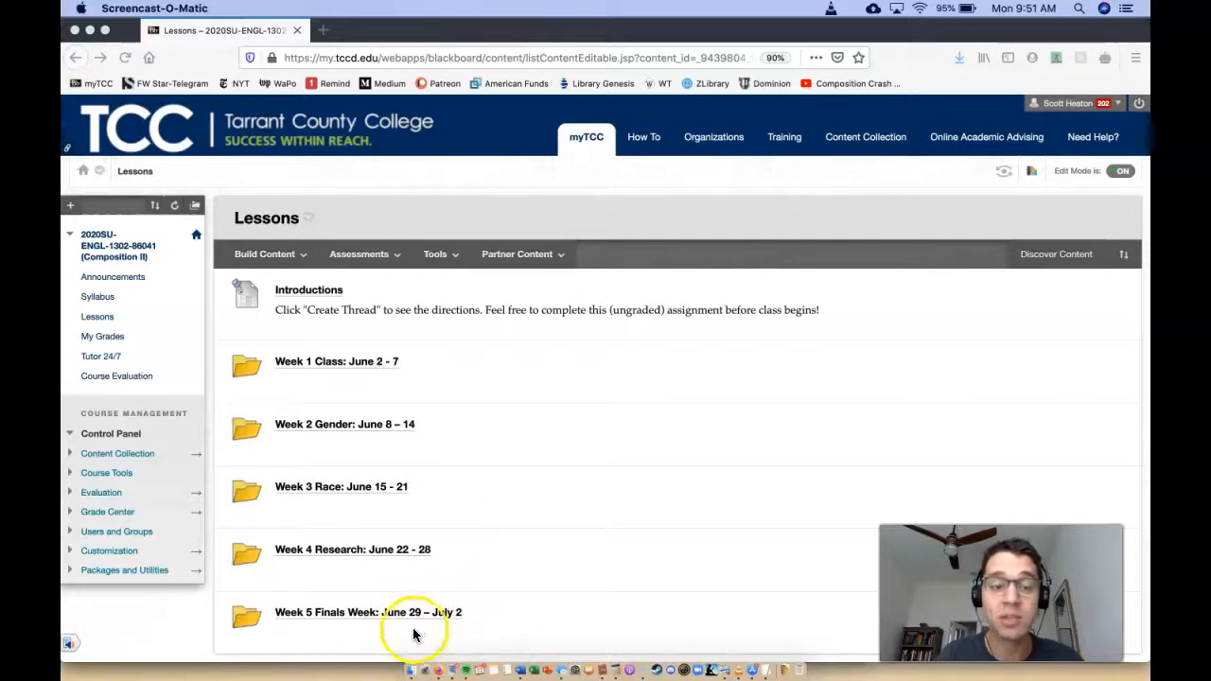
mouse_move(438, 631)
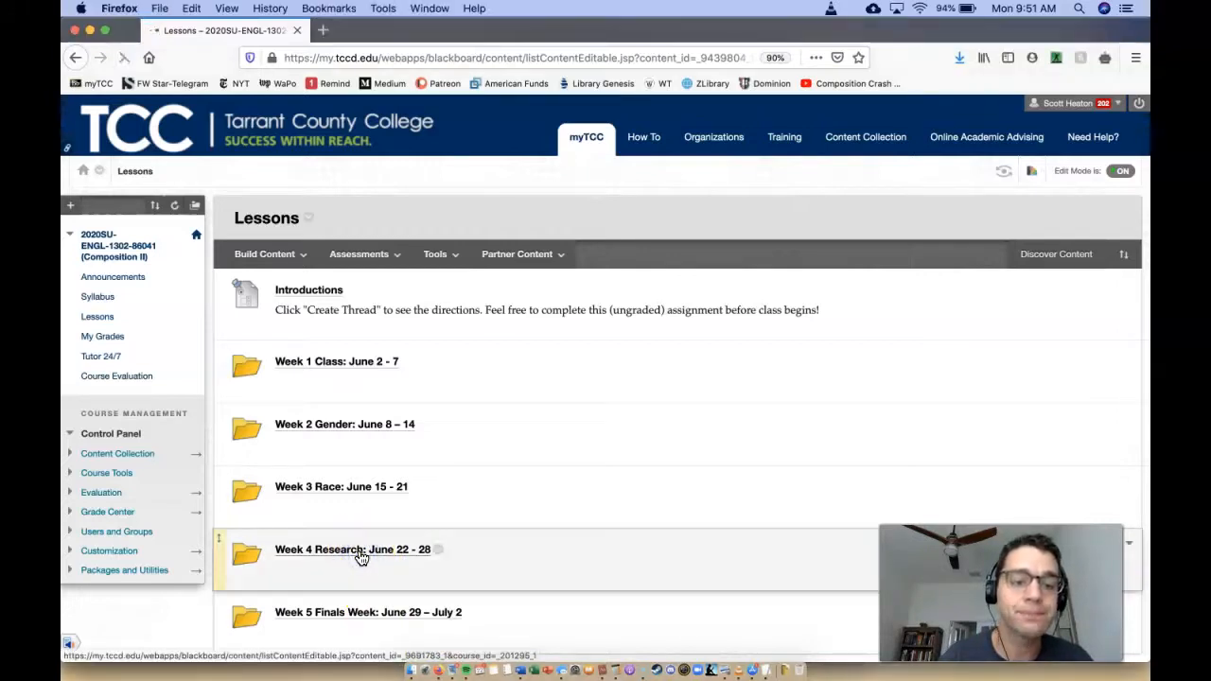
Open the Week 4 Research: June 22 - 28 folder and scroll to the Final Essay directions.
left_click(352, 550)
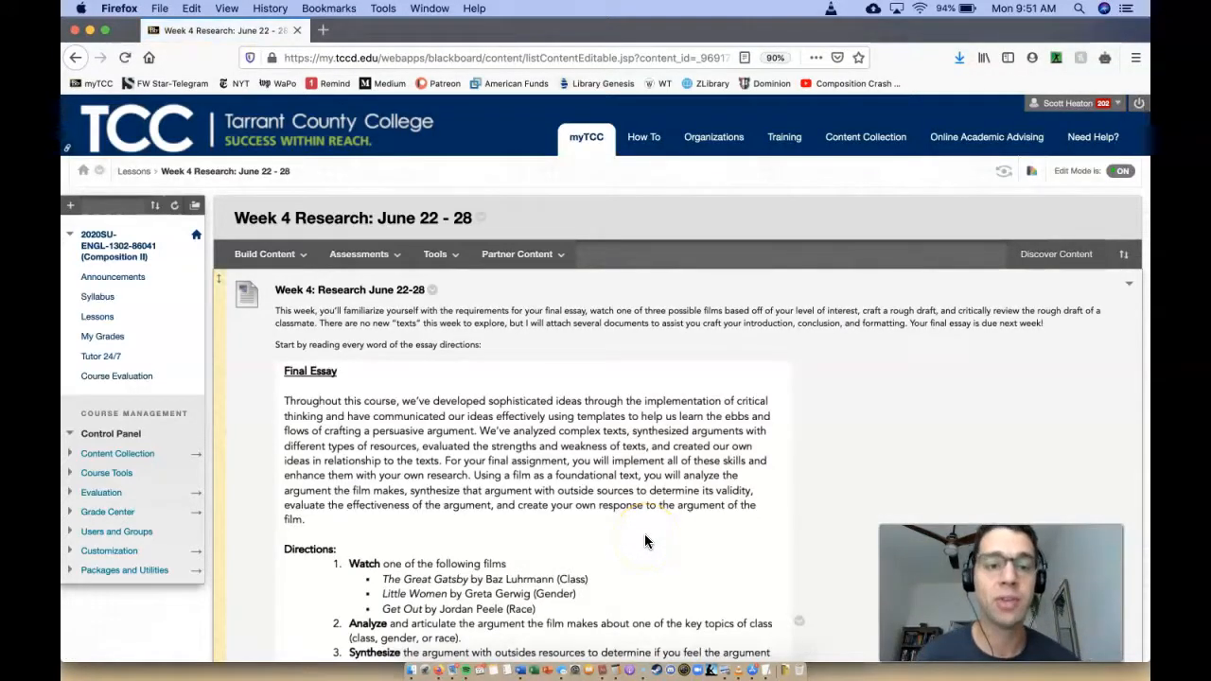
scroll("down", 3)
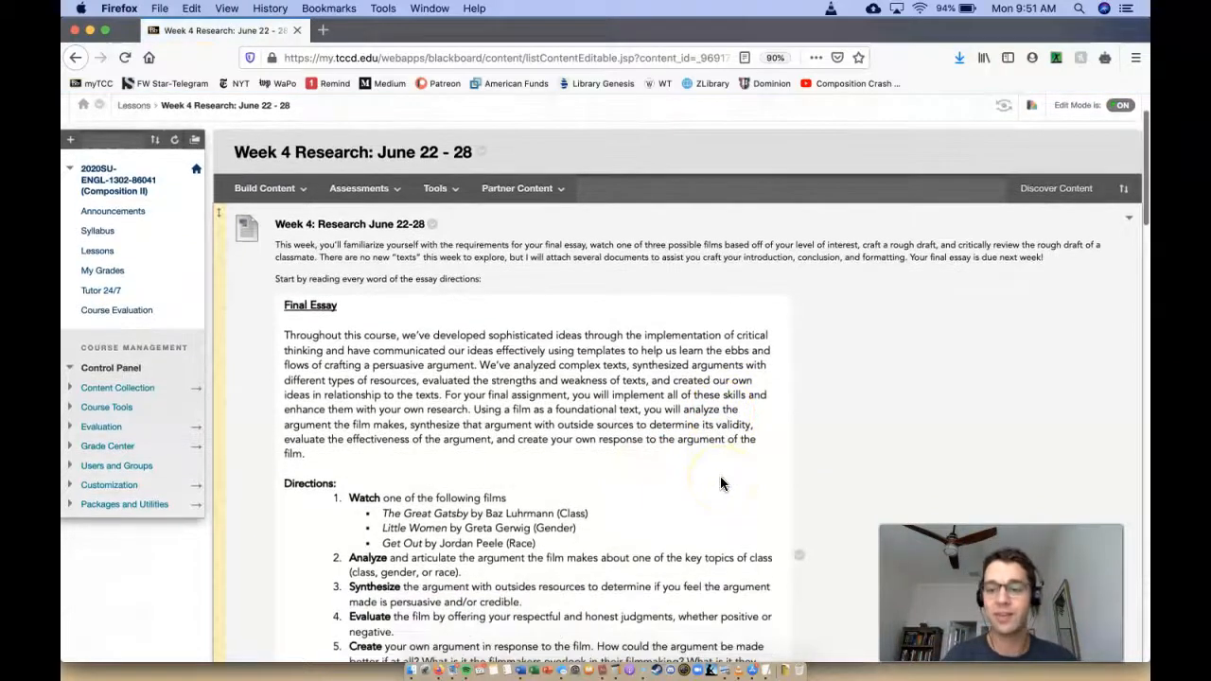
scroll("down", 3)
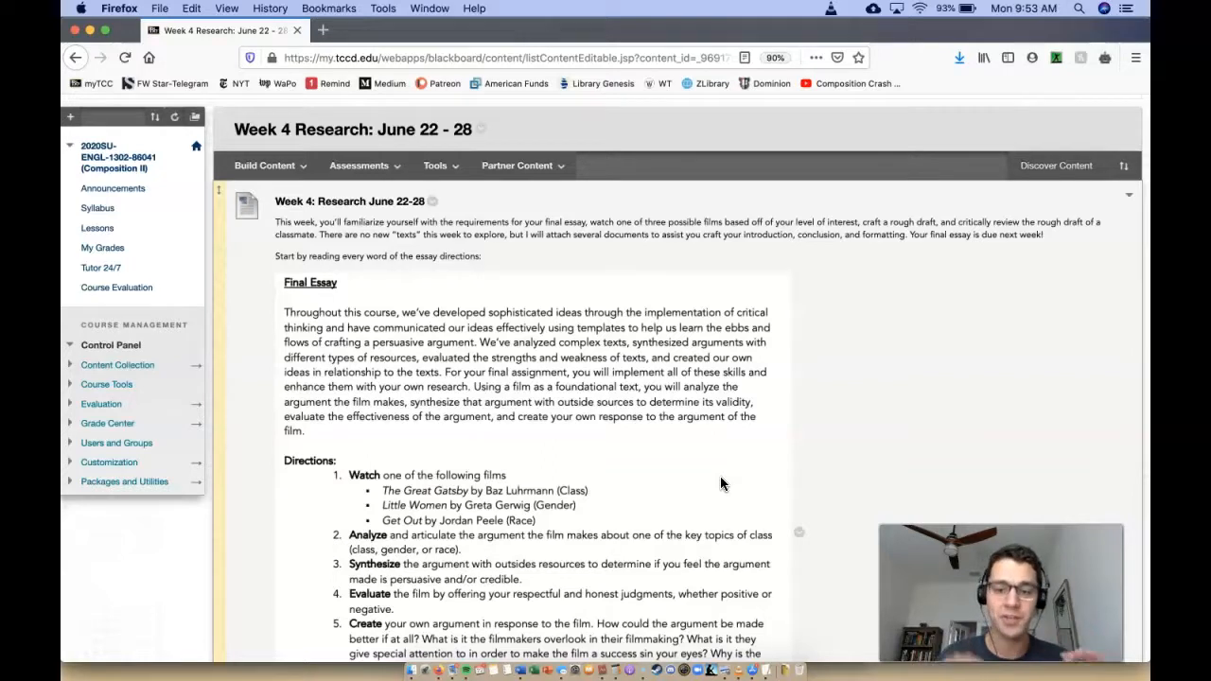
scroll("down", 3)
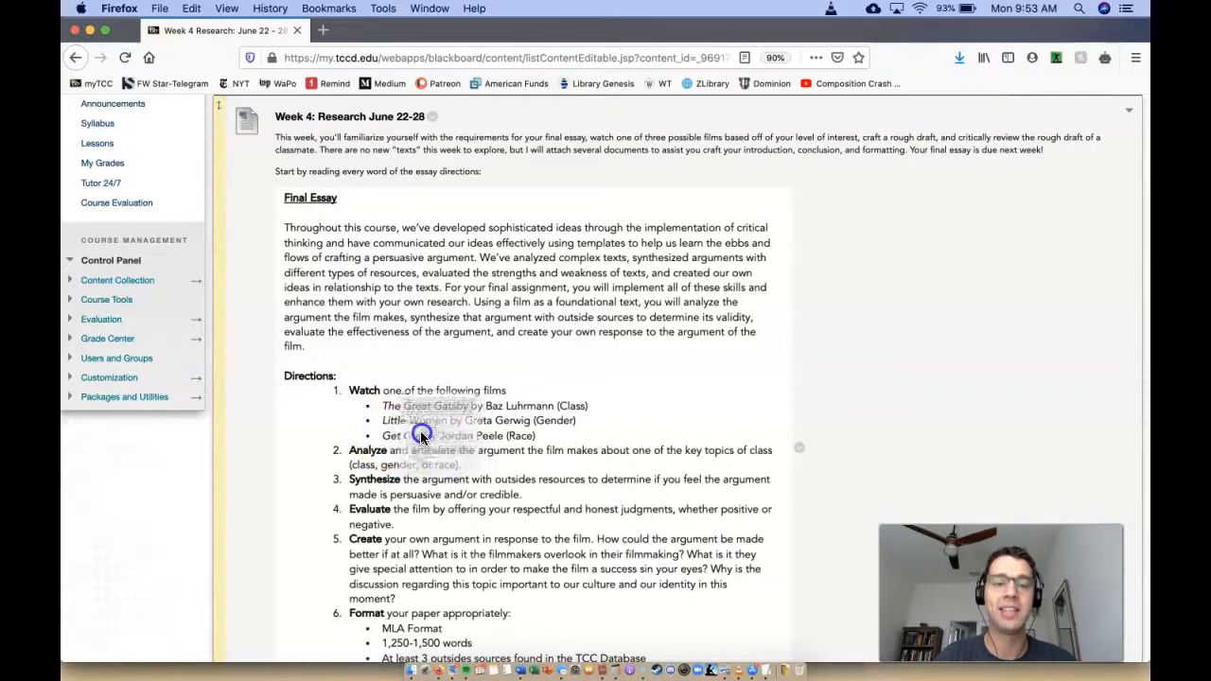
mouse_move(743, 369)
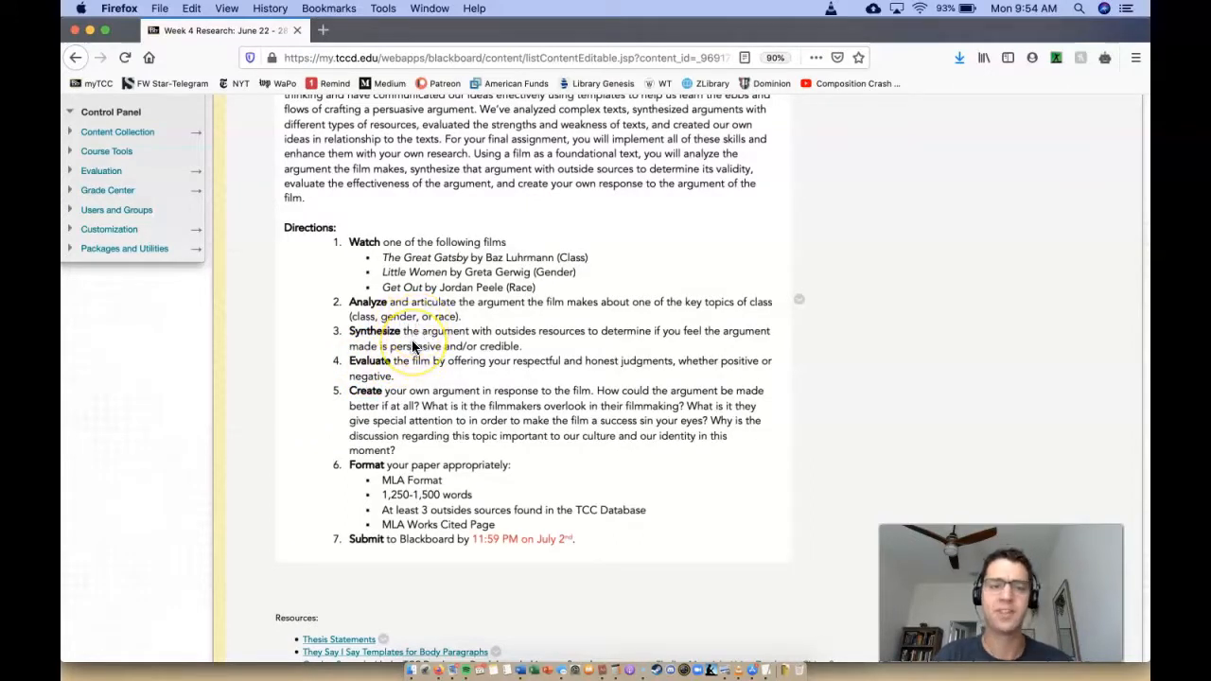
scroll("down", 3)
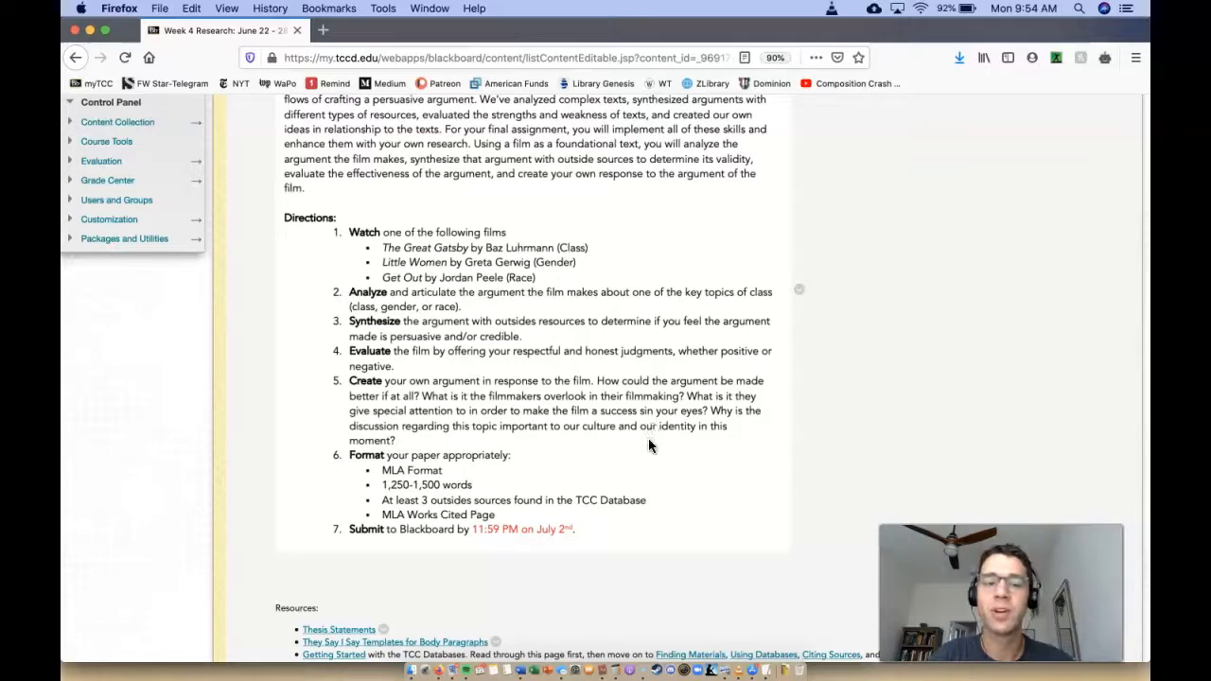
mouse_move(650, 452)
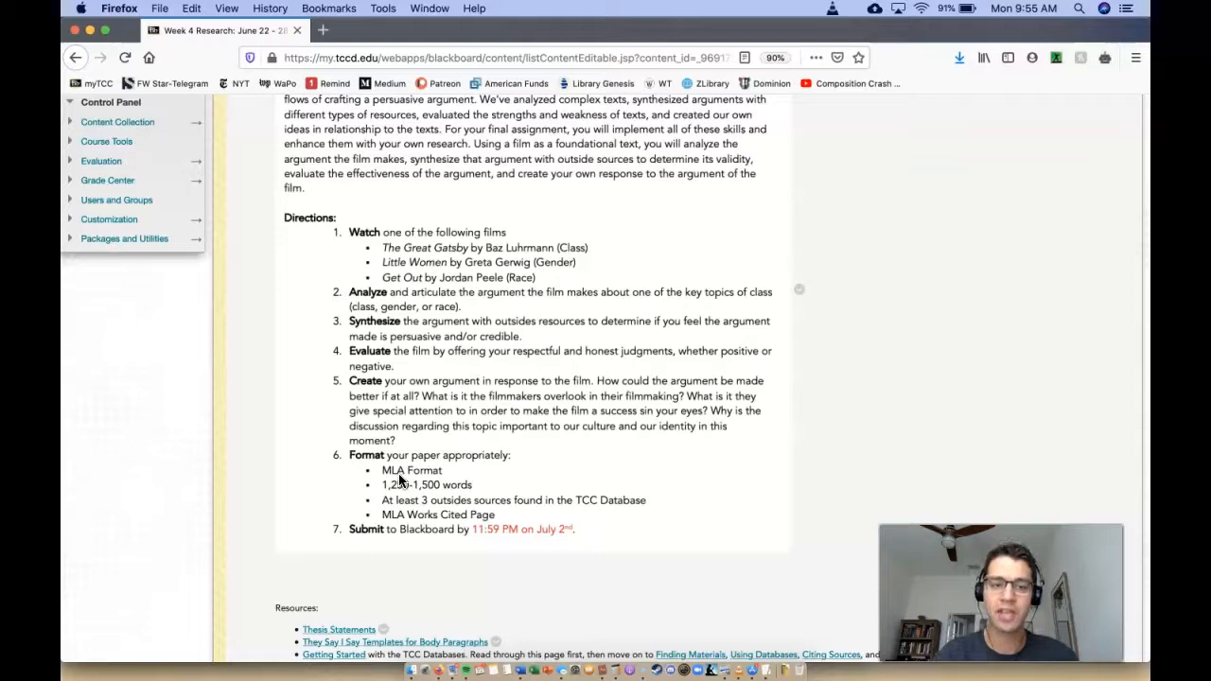
mouse_move(397, 492)
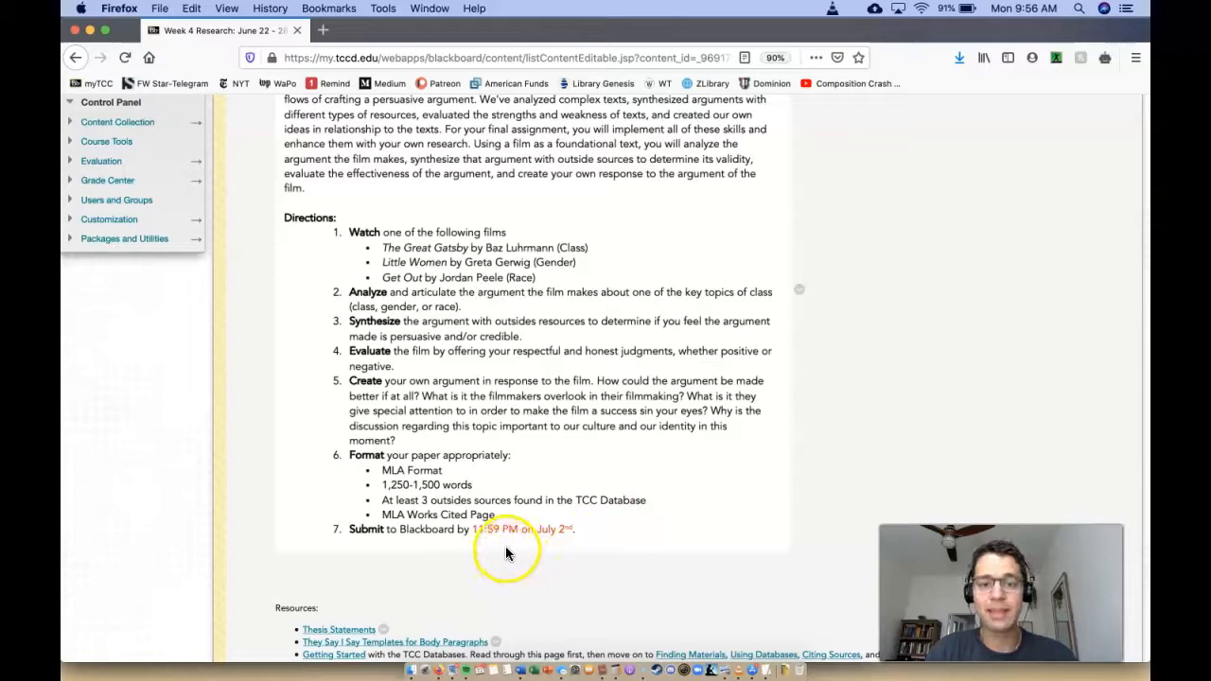
scroll("down", 3)
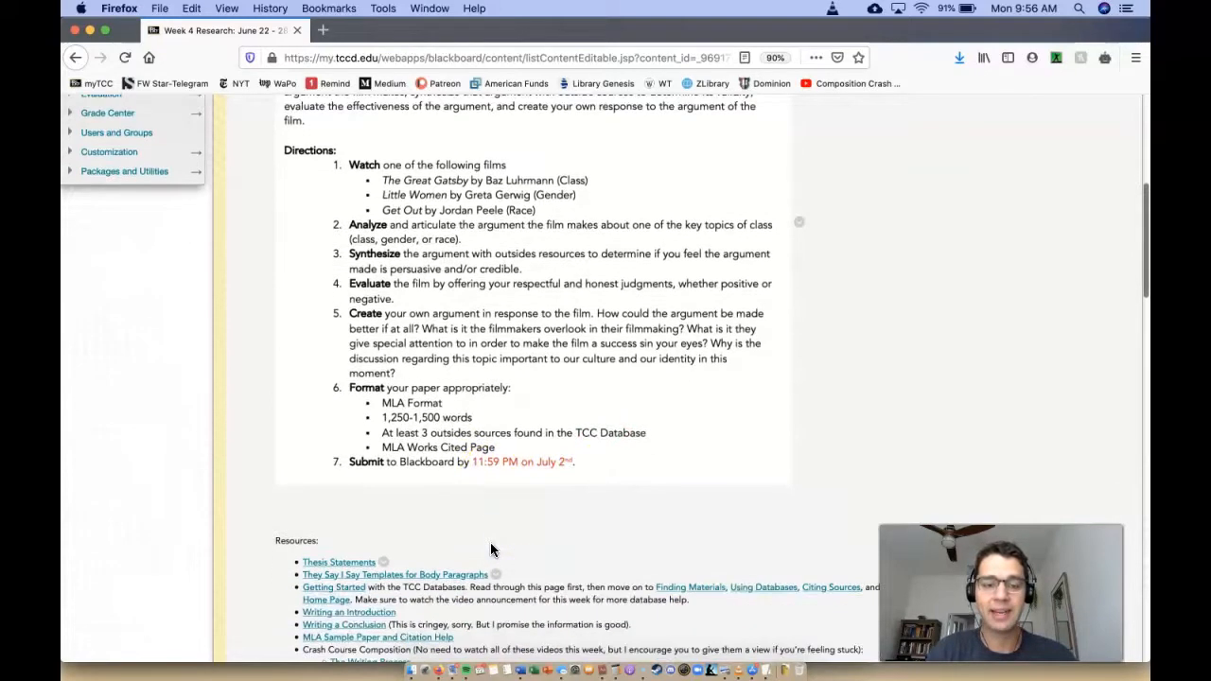
scroll("down", 3)
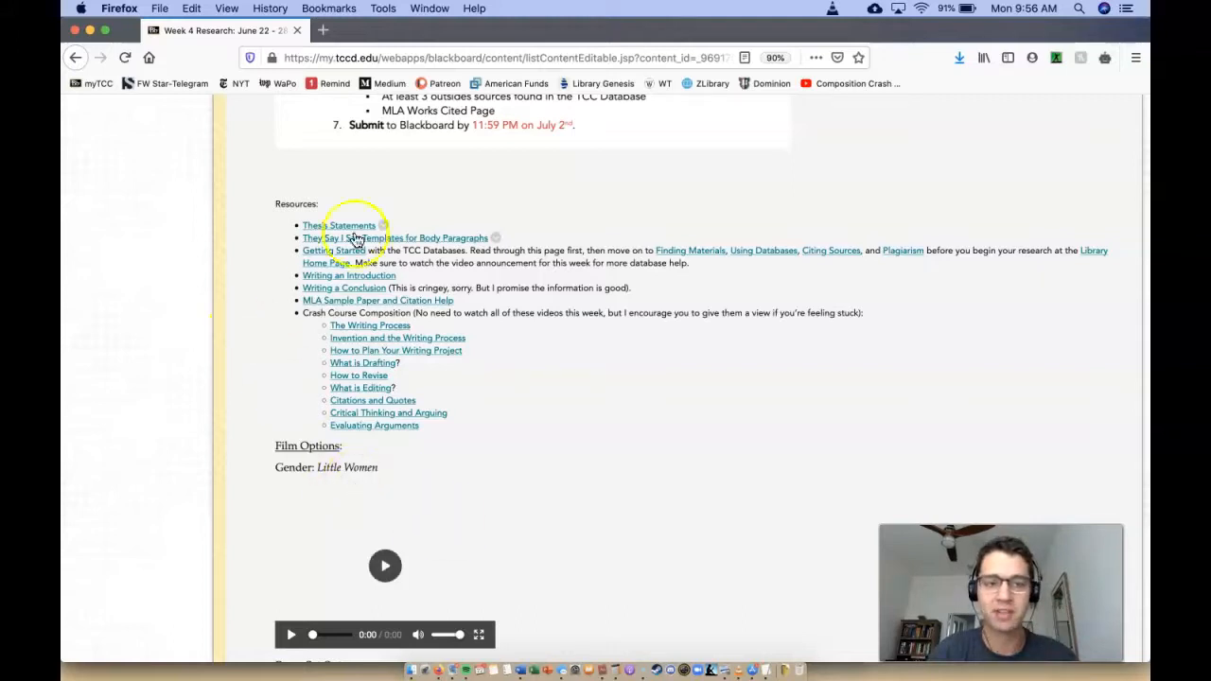
mouse_move(273, 319)
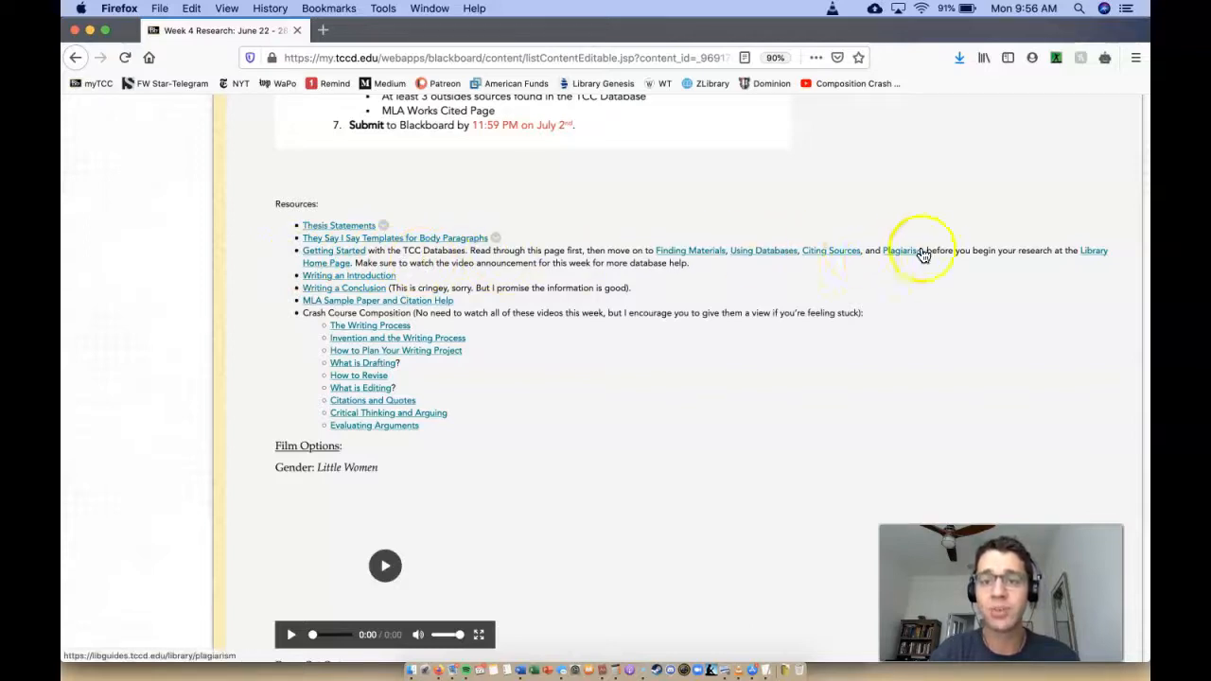
mouse_move(543, 369)
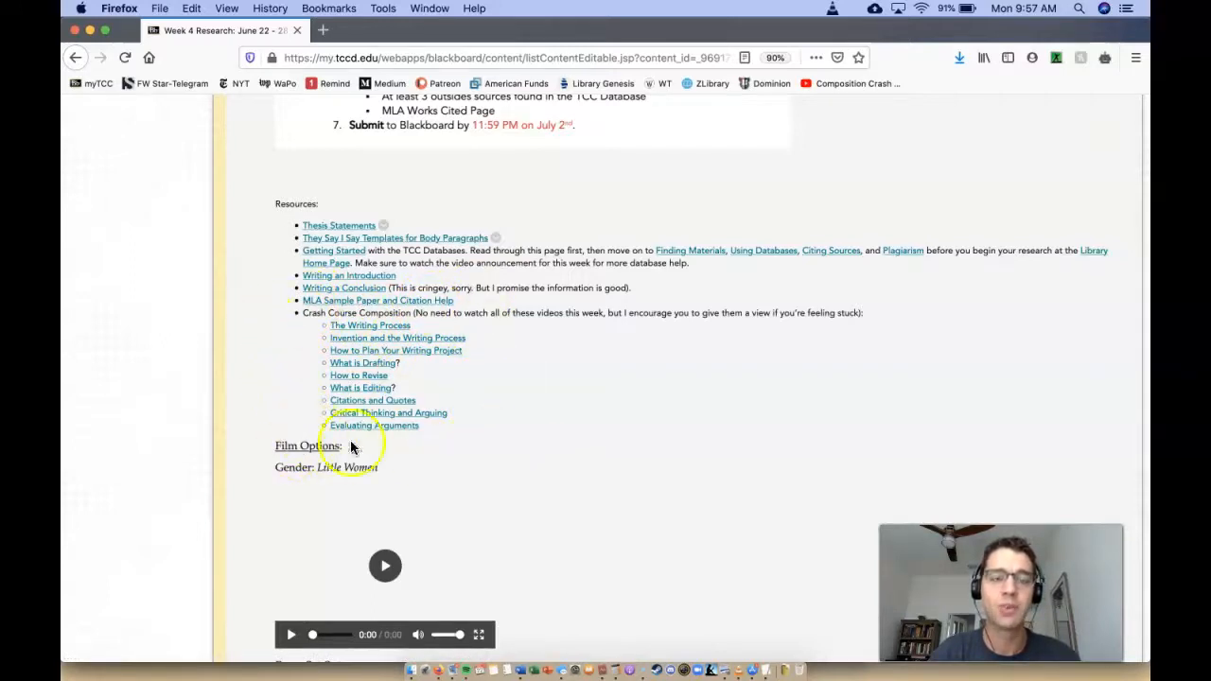
mouse_move(268, 369)
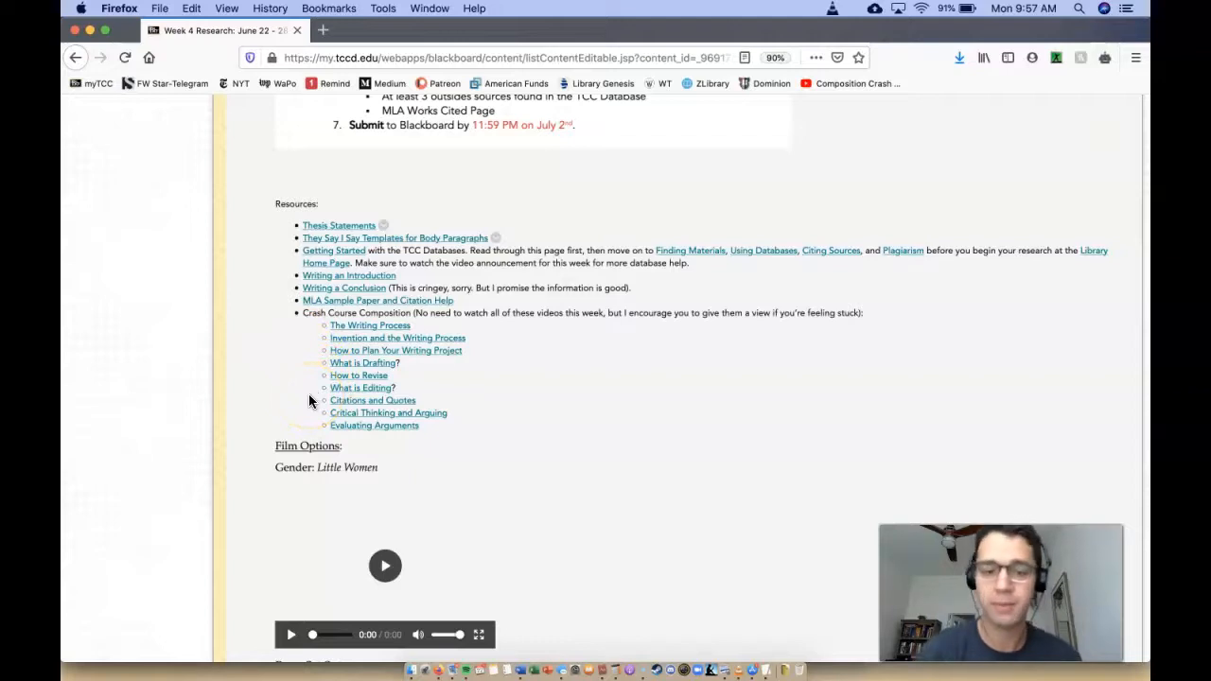
scroll("down", 3)
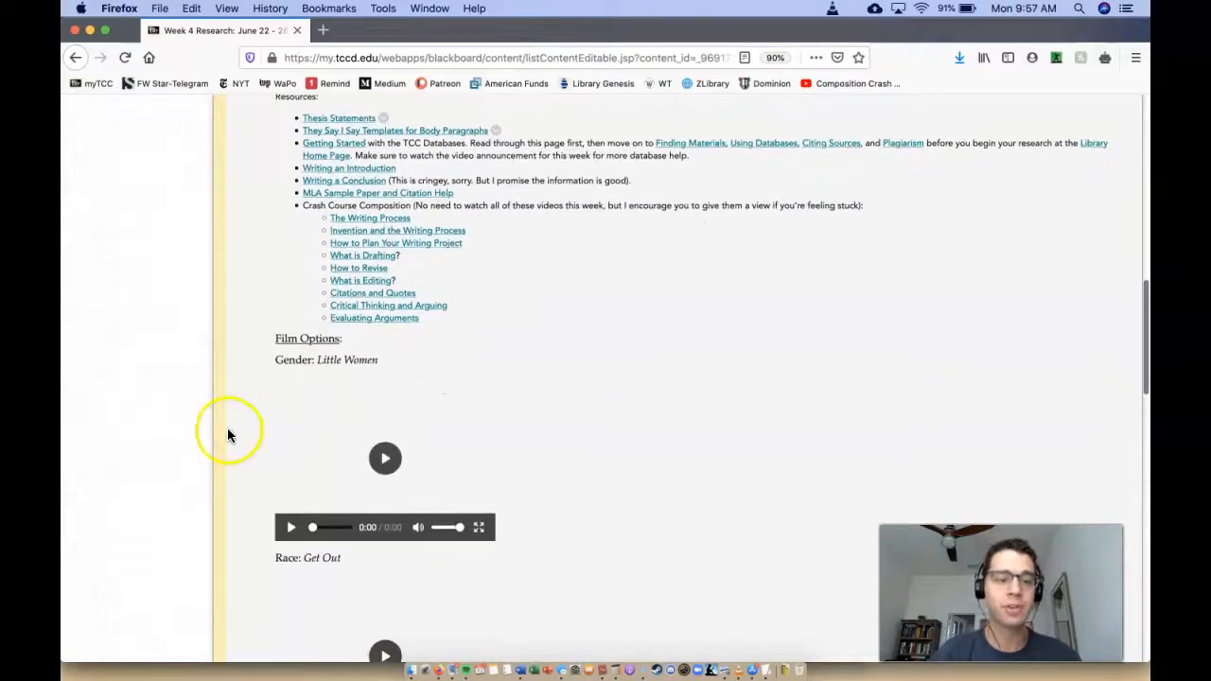
Scroll past The Great Gatsby video to the Discussion #4: Research / Peer Critique assignment.
scroll("down", 3)
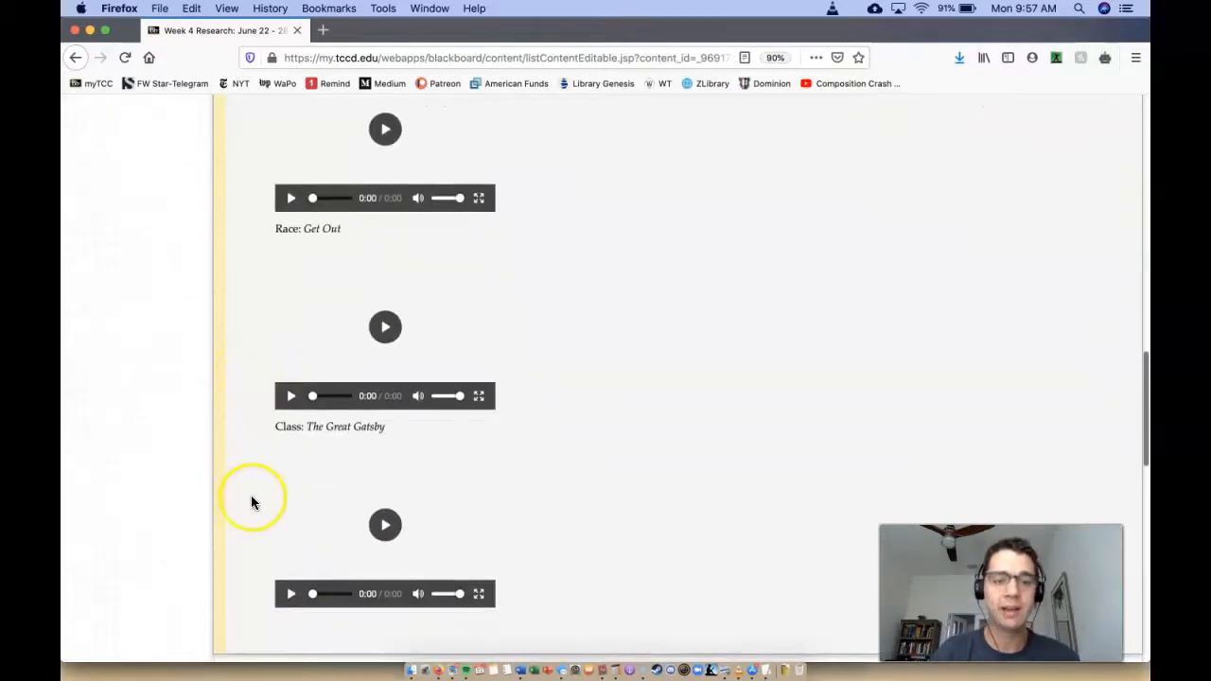
scroll("down", 3)
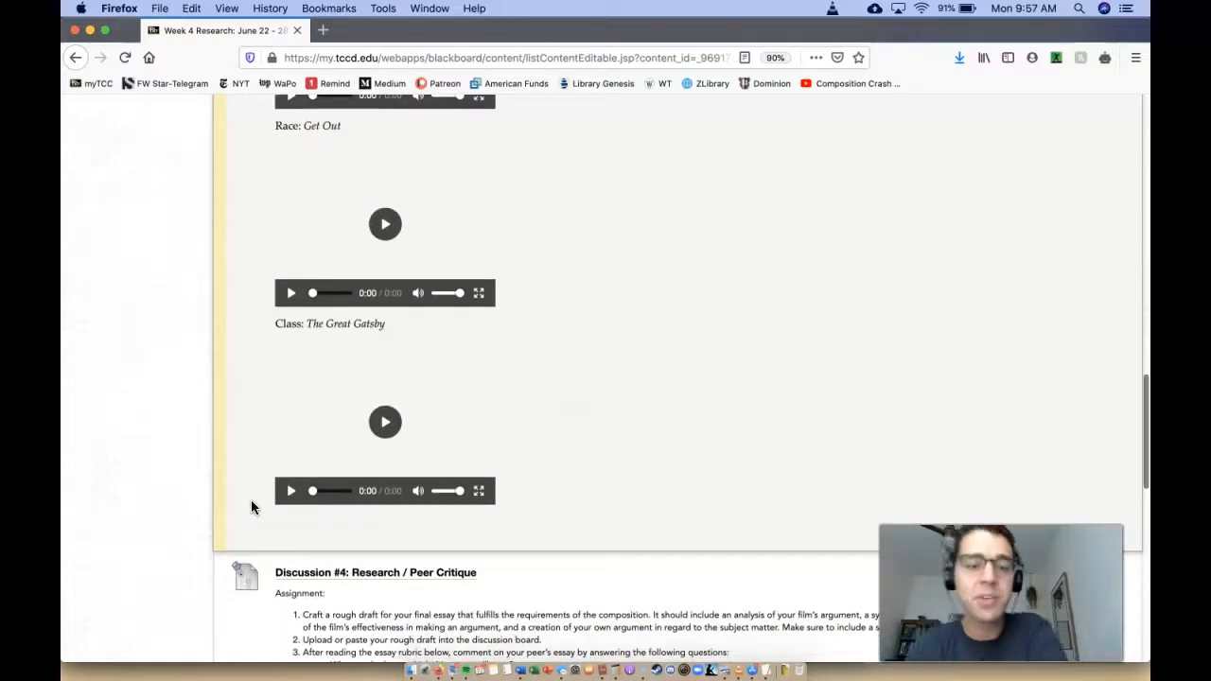
scroll("down", 3)
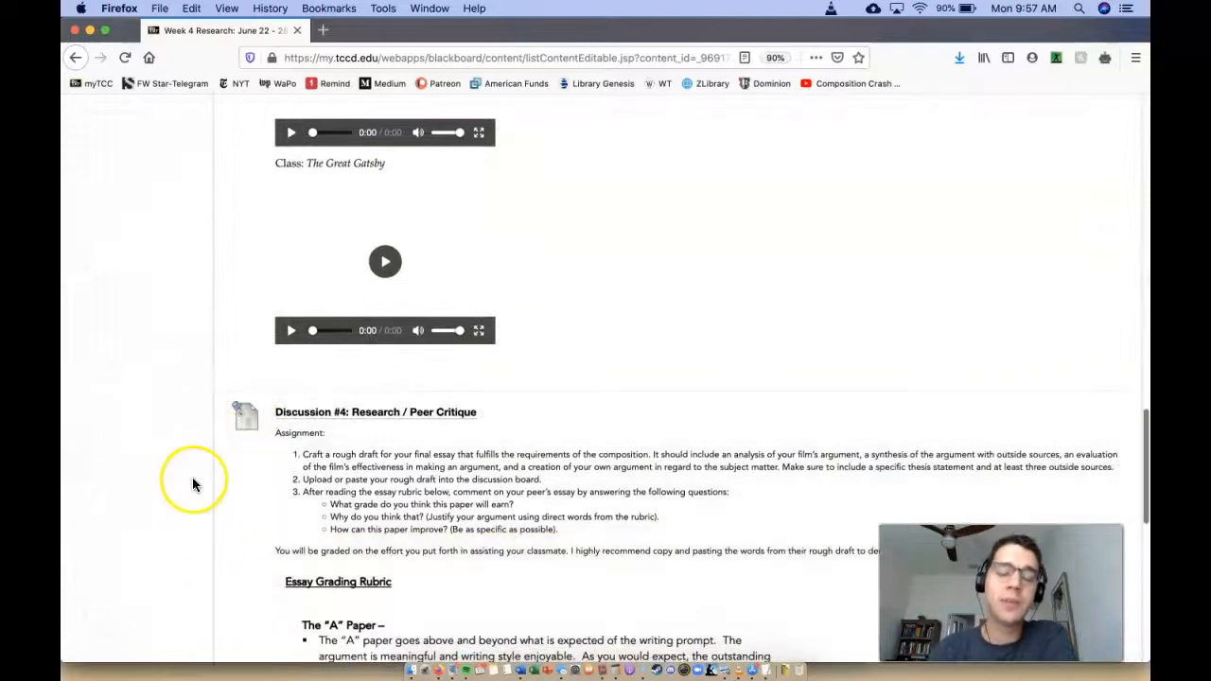
scroll("down", 3)
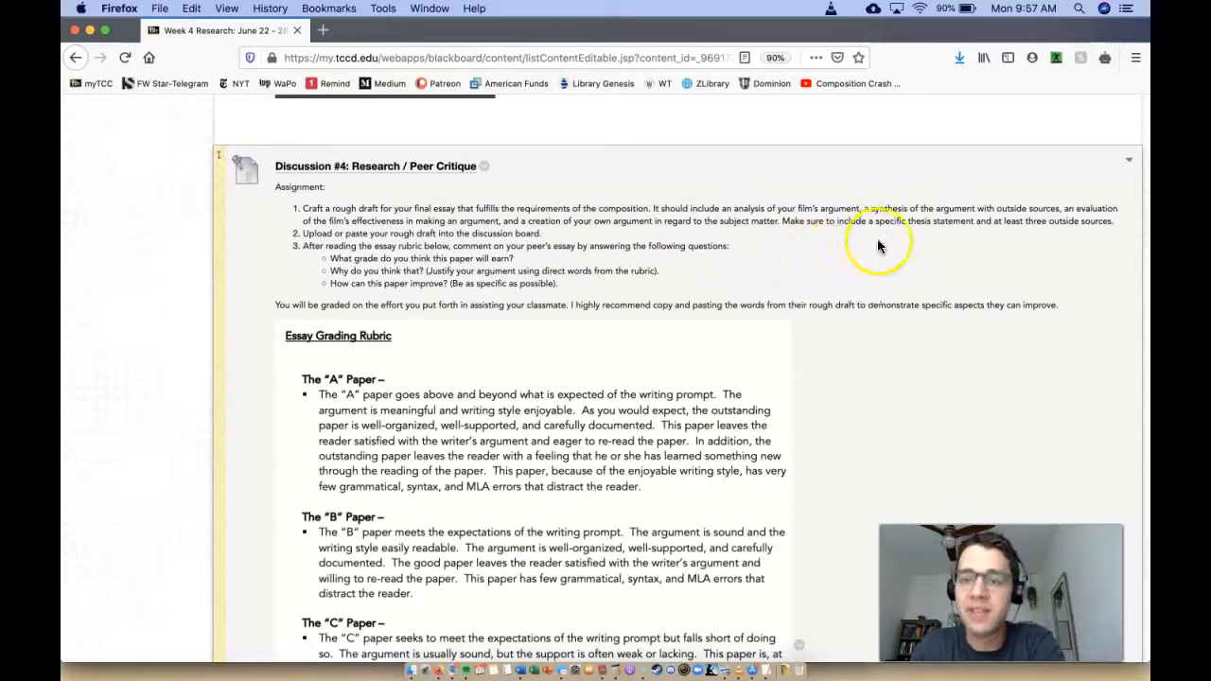
mouse_move(695, 303)
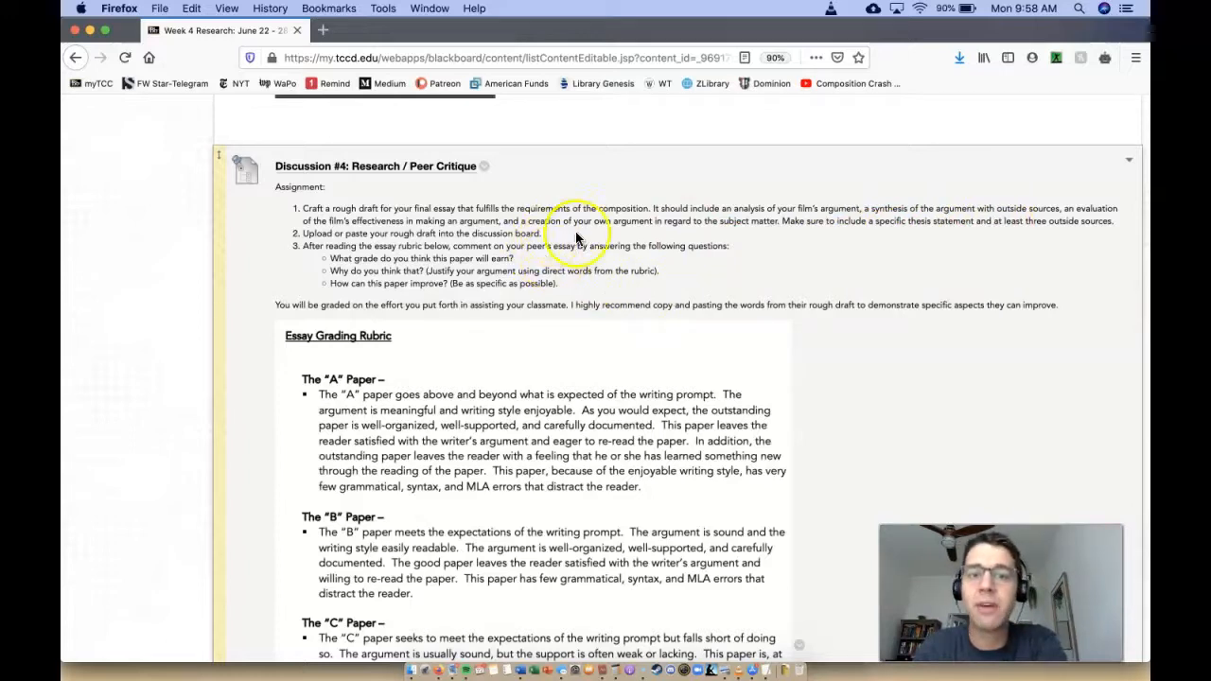
mouse_move(743, 241)
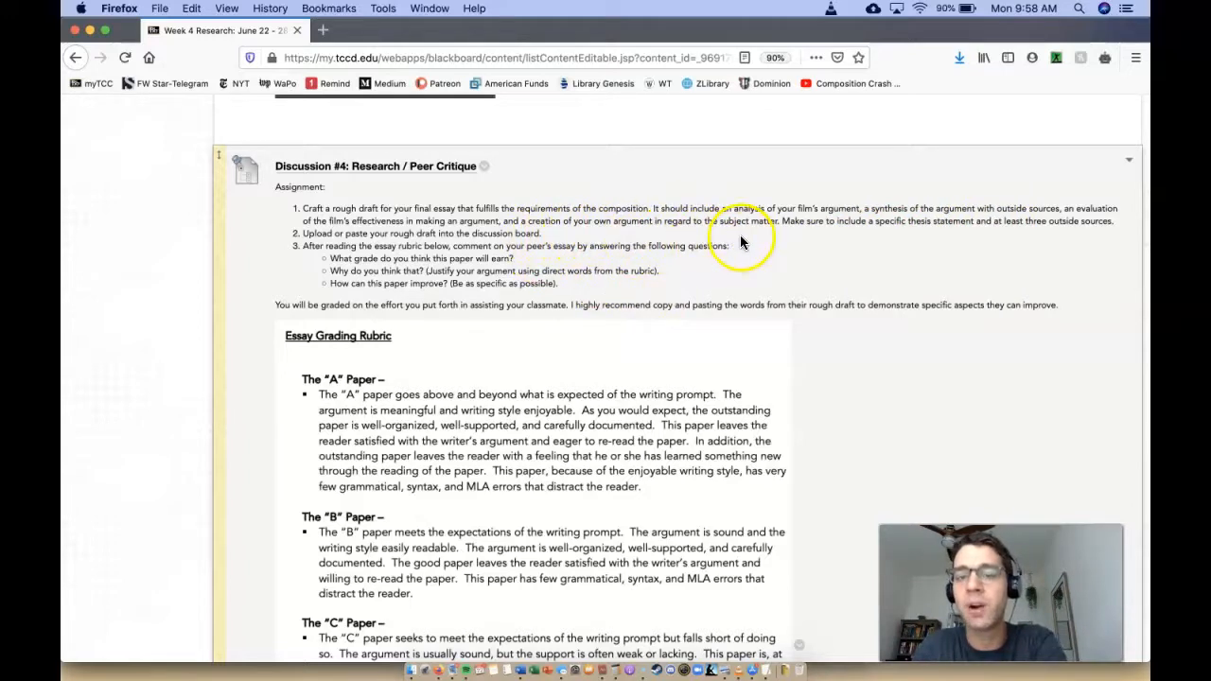
mouse_move(849, 249)
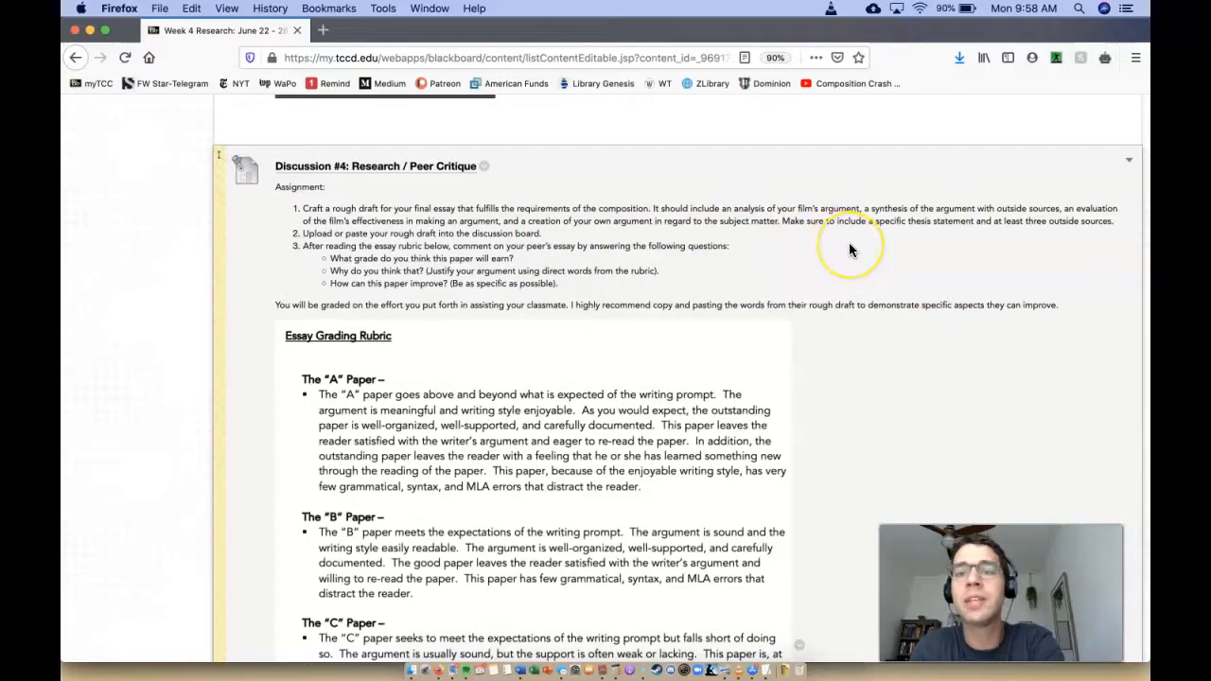
scroll("down", 3)
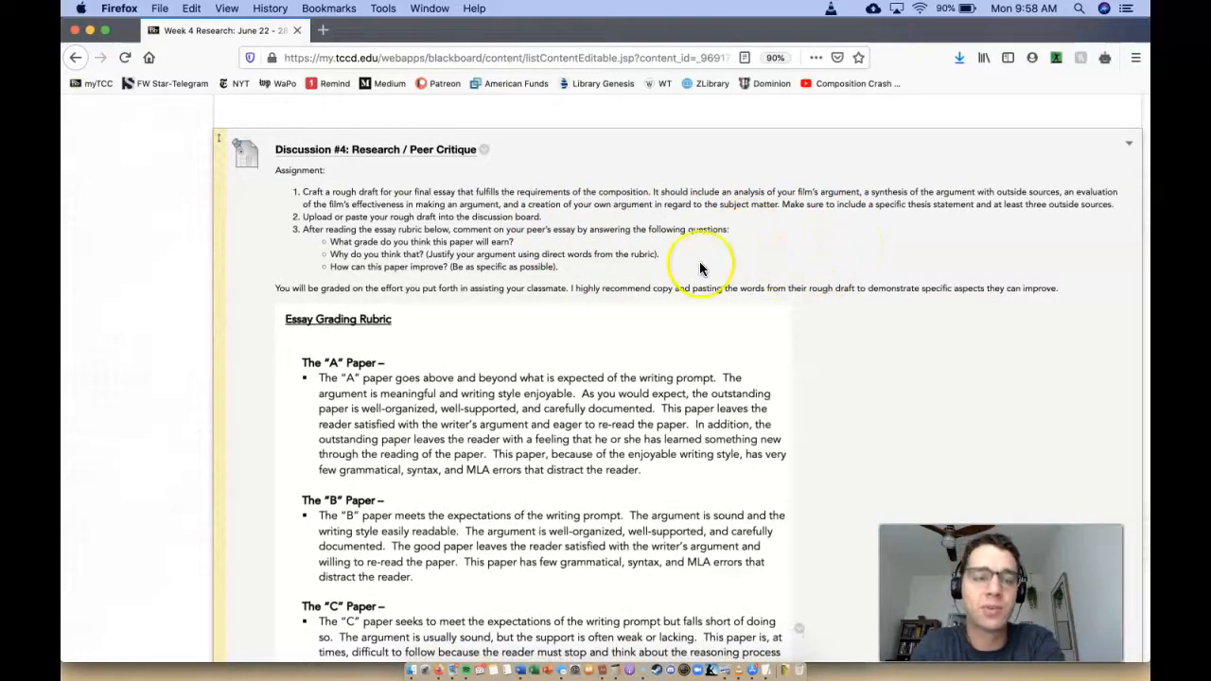
mouse_move(421, 227)
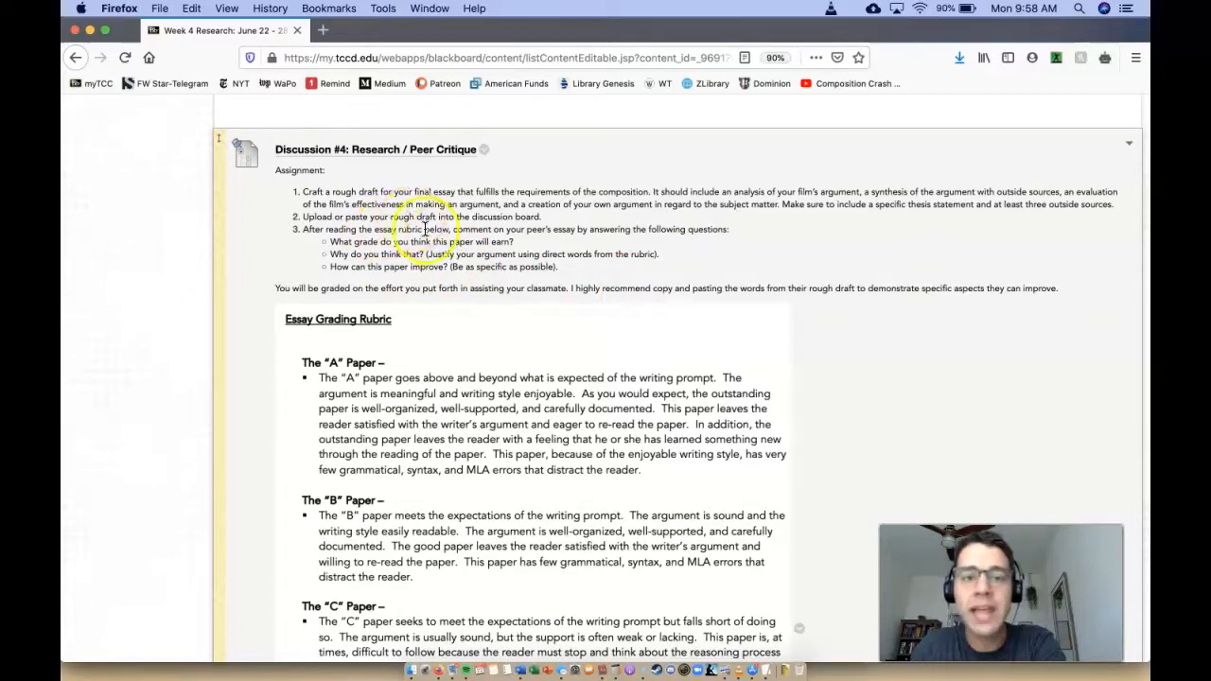
scroll("down", 3)
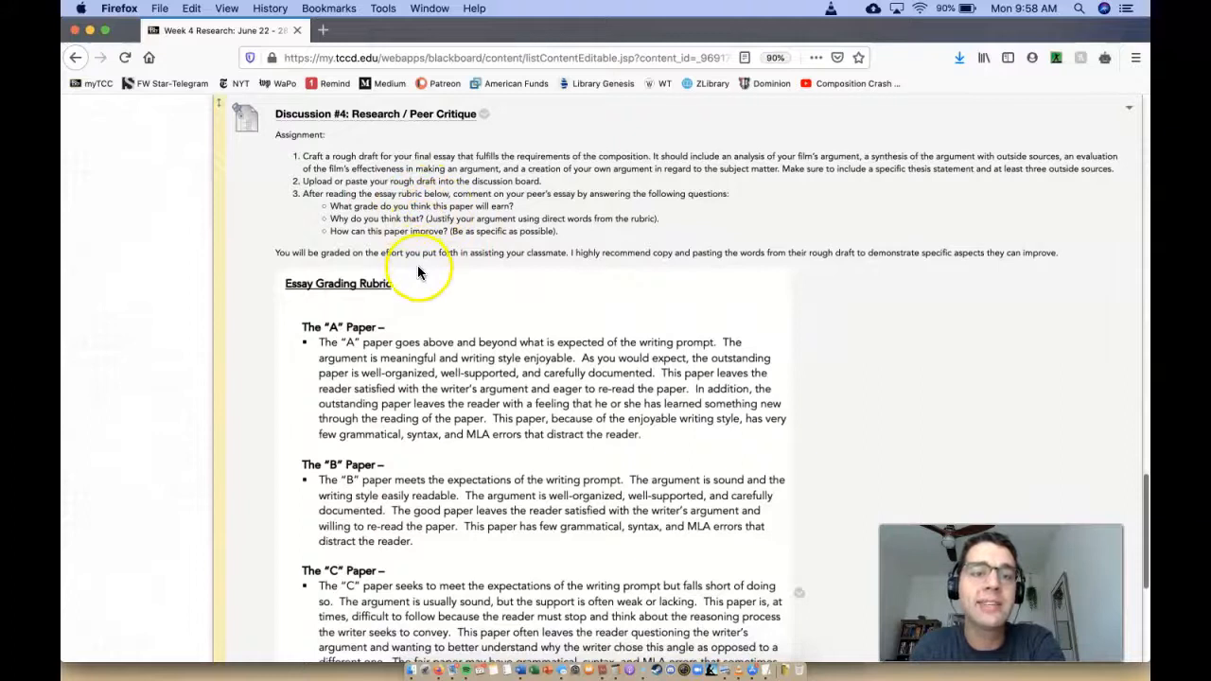
scroll("down", 3)
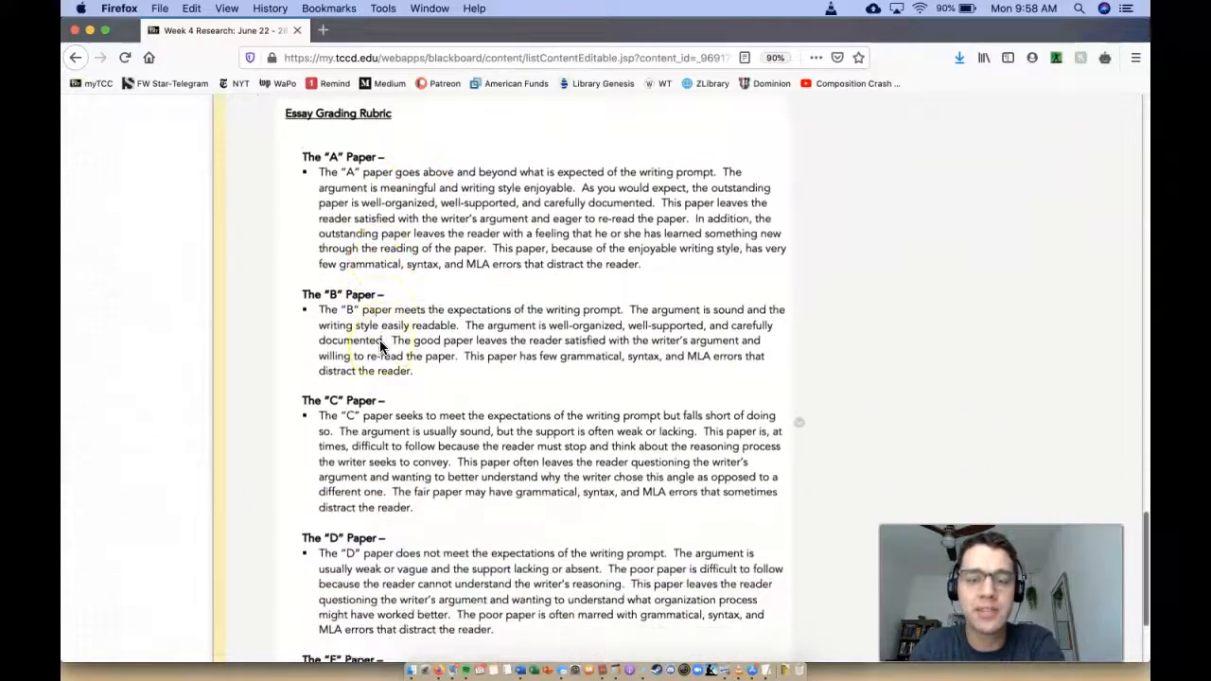
scroll("down", 3)
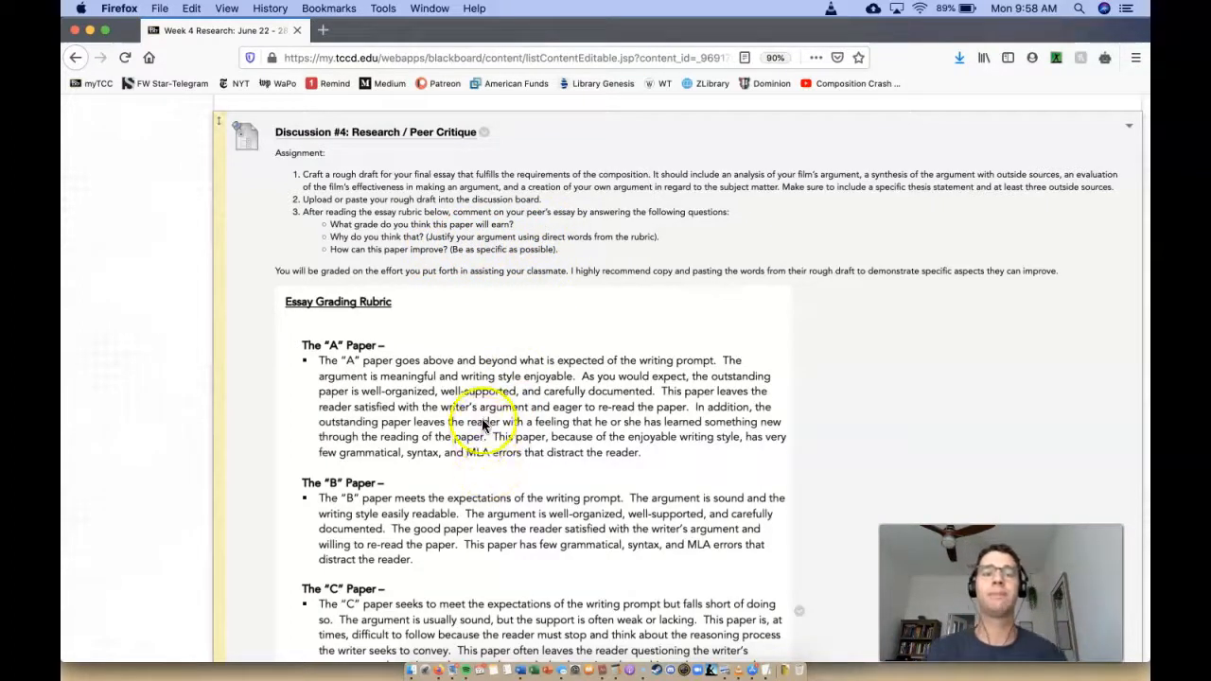
scroll("down", 3)
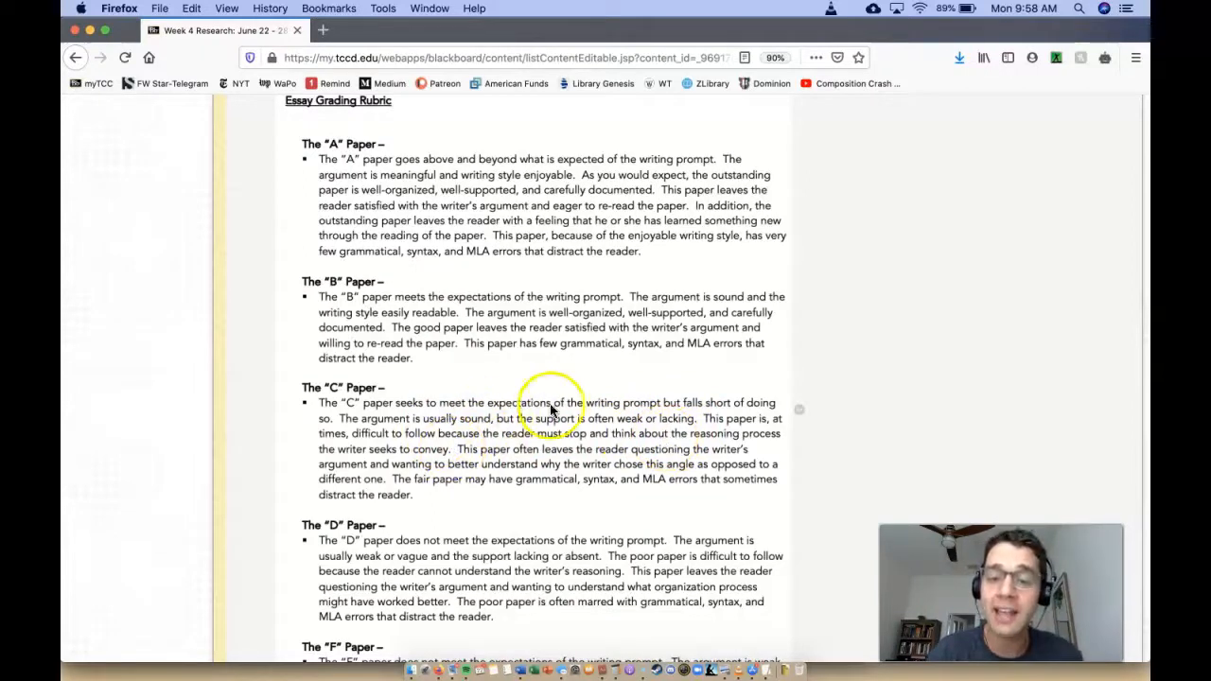
mouse_move(511, 449)
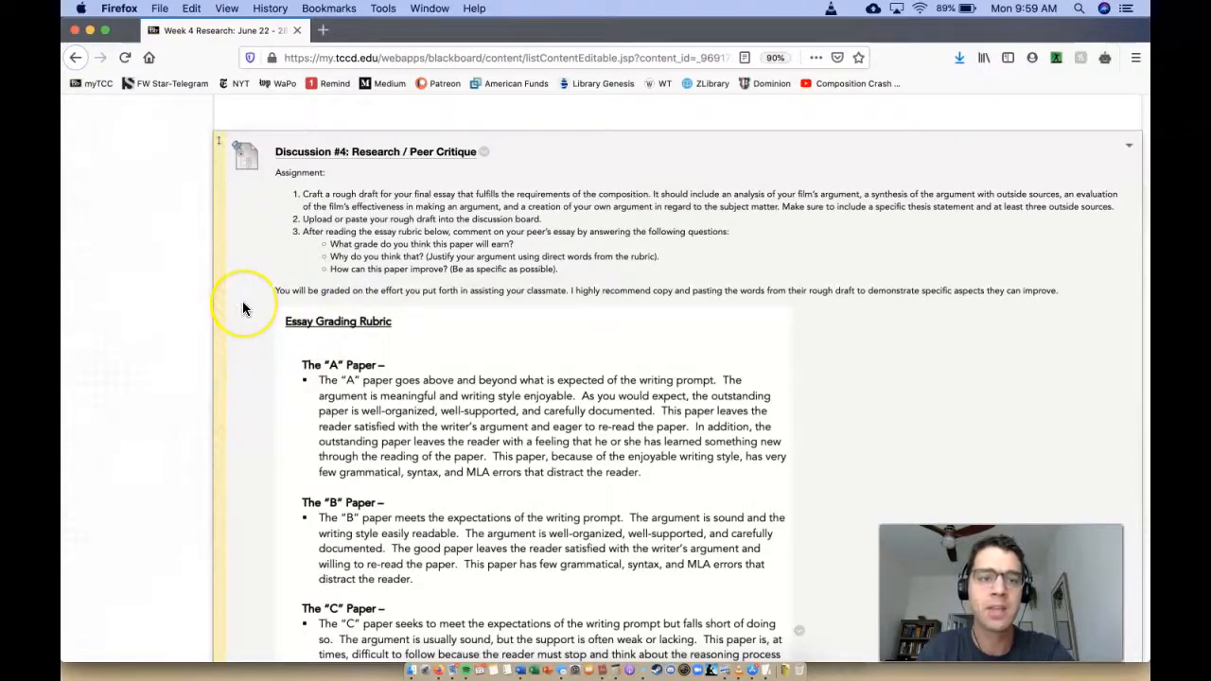
scroll("down", 3)
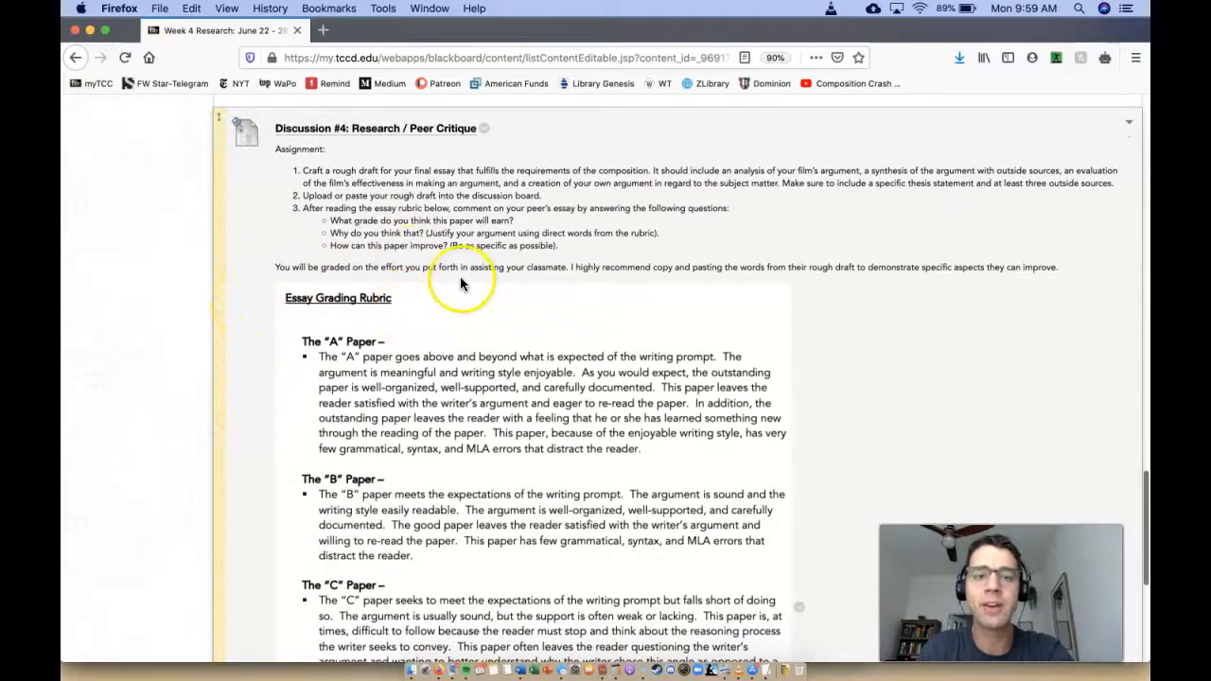
mouse_move(650, 284)
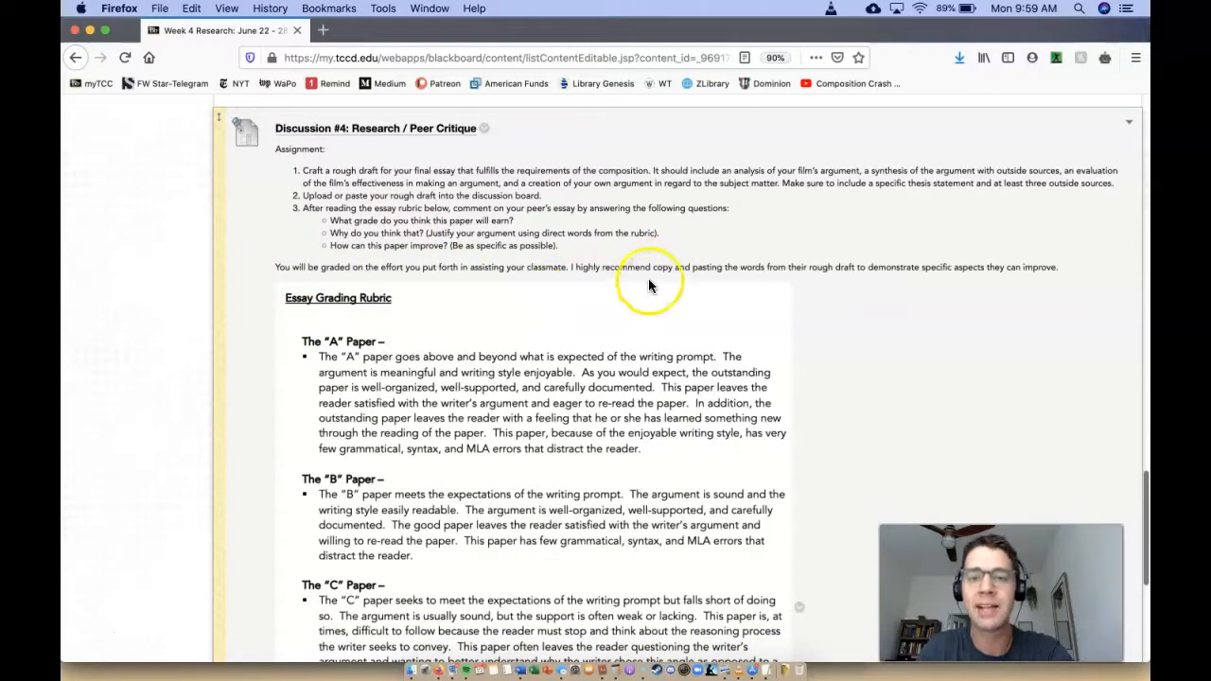
mouse_move(705, 288)
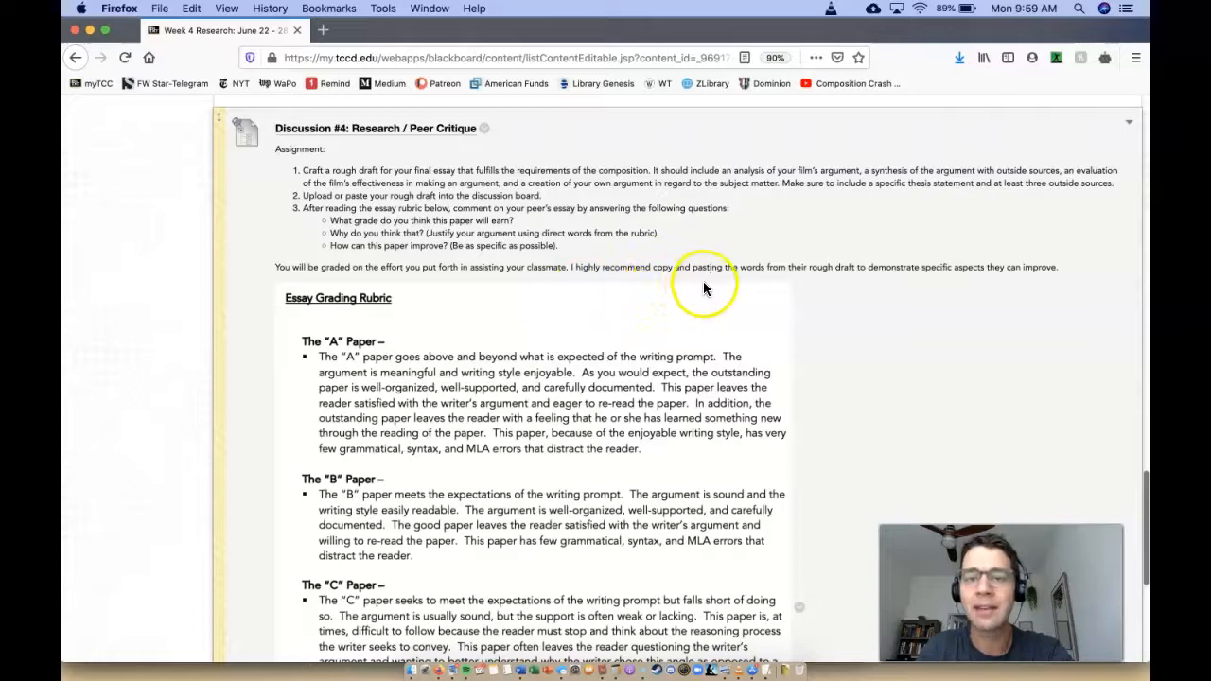
mouse_move(884, 294)
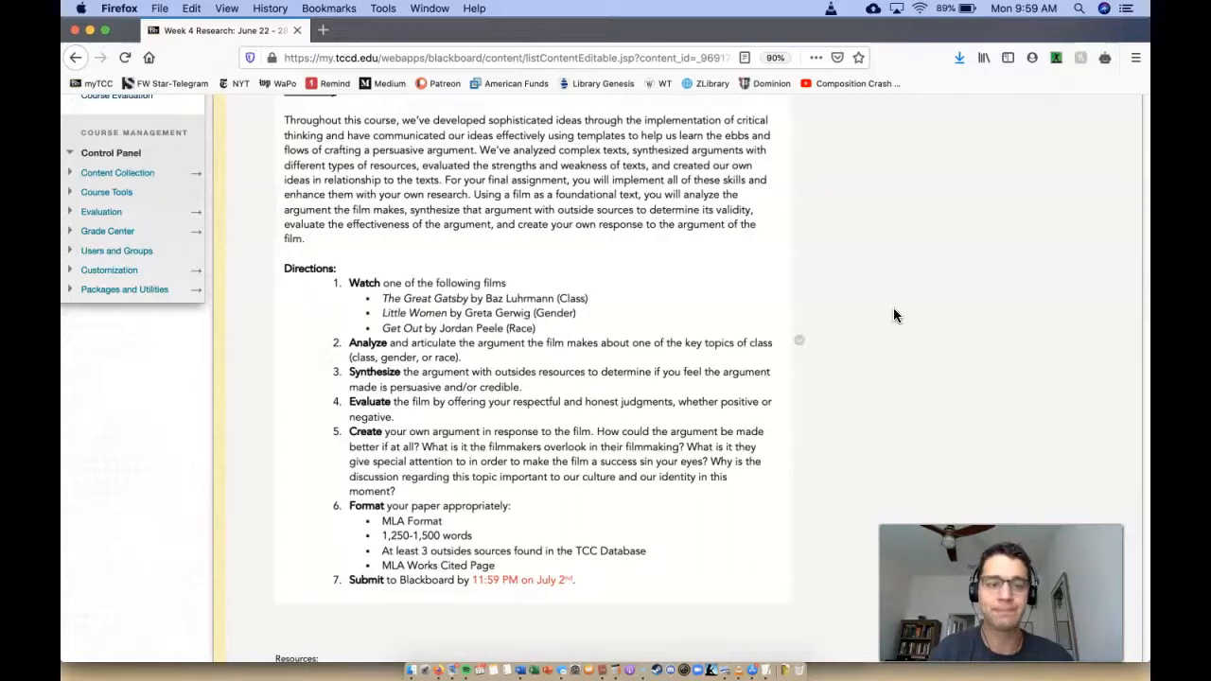
Open the Library Home Page link from the Week 4 Resources in a new tab.
scroll("down", 3)
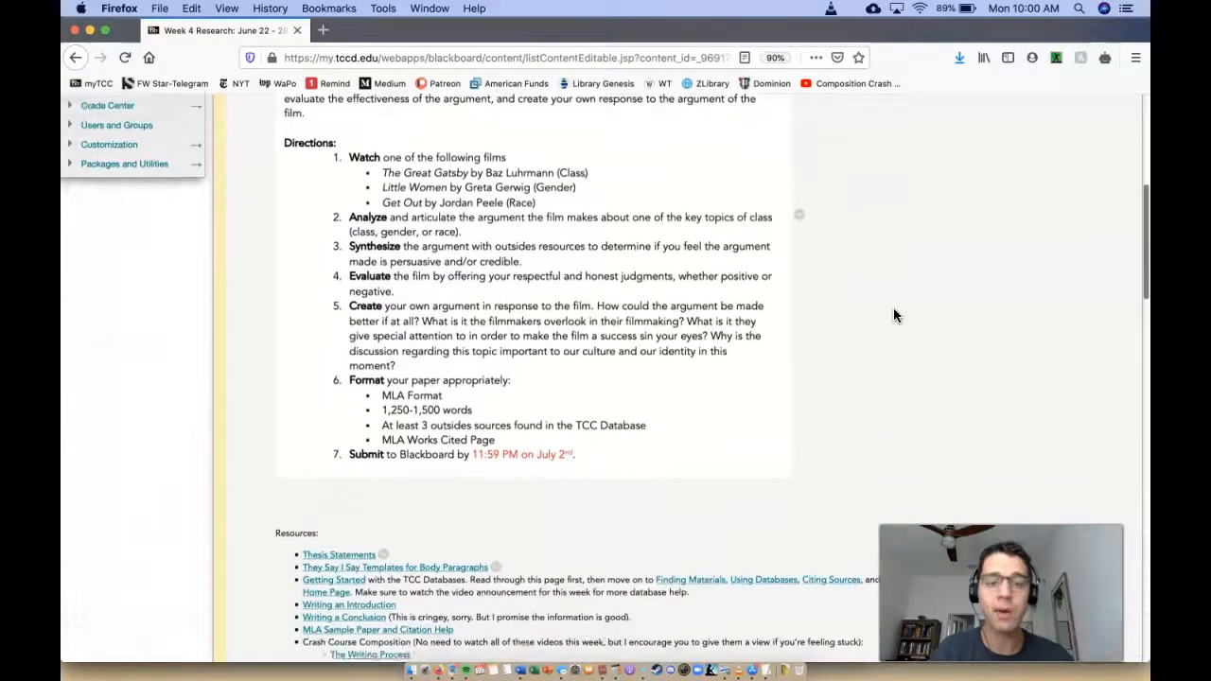
scroll("down", 3)
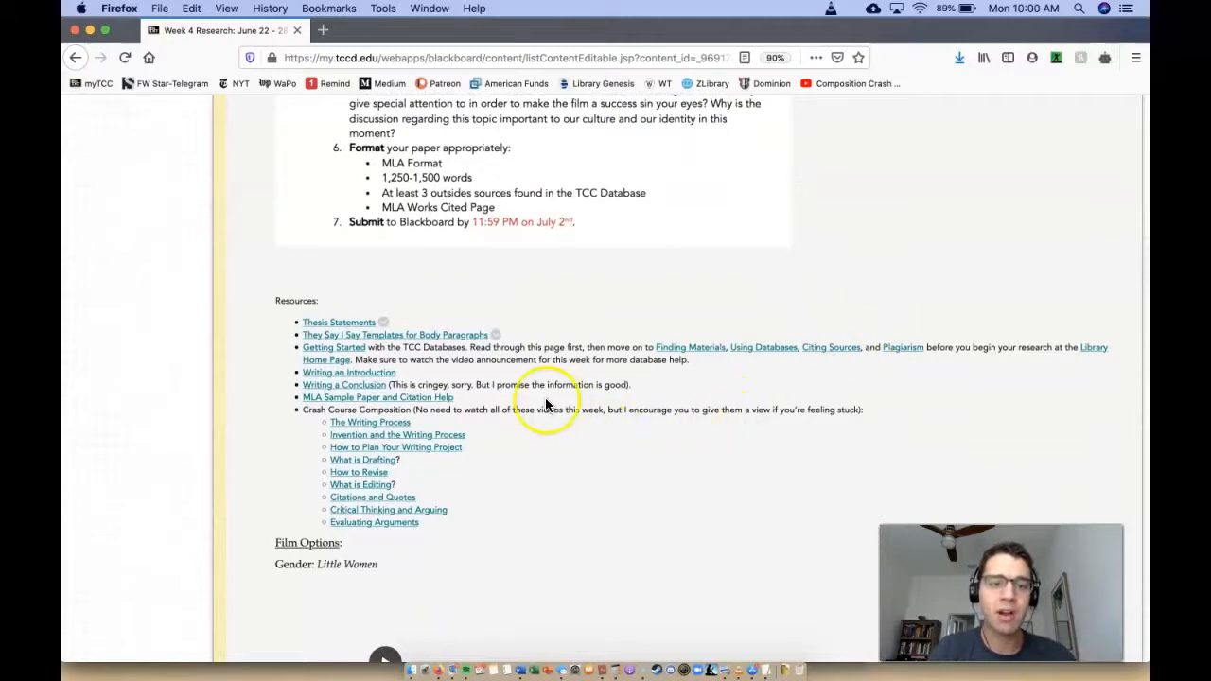
mouse_move(544, 346)
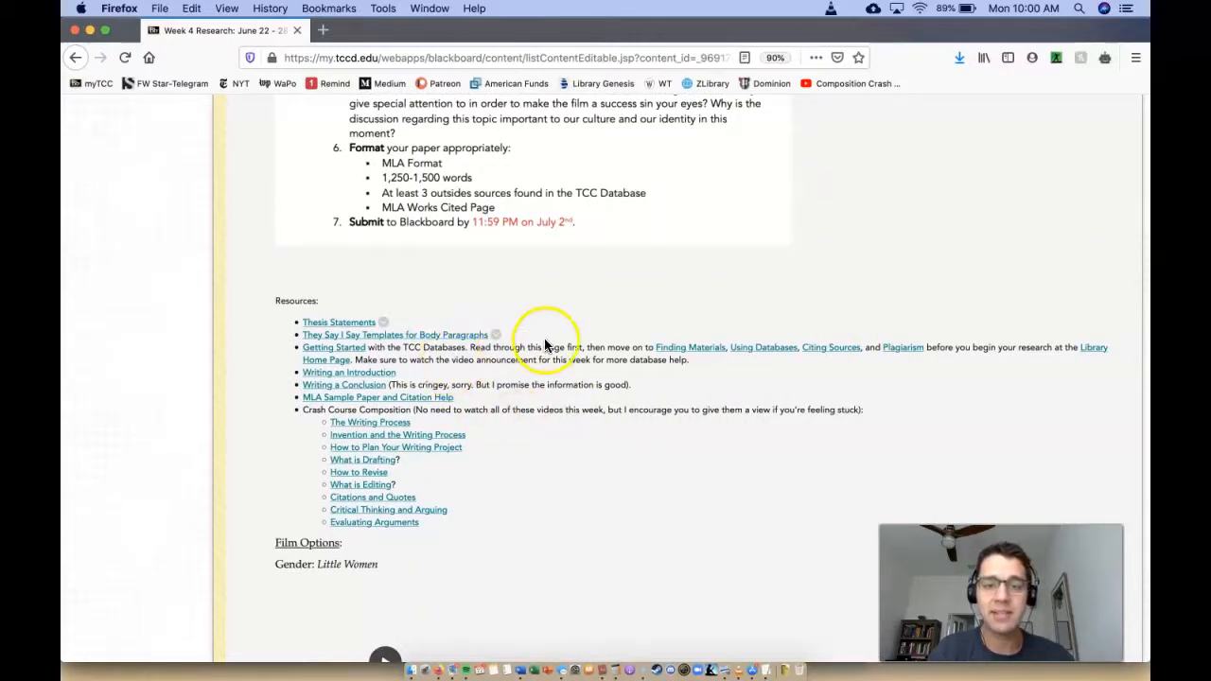
mouse_move(1126, 348)
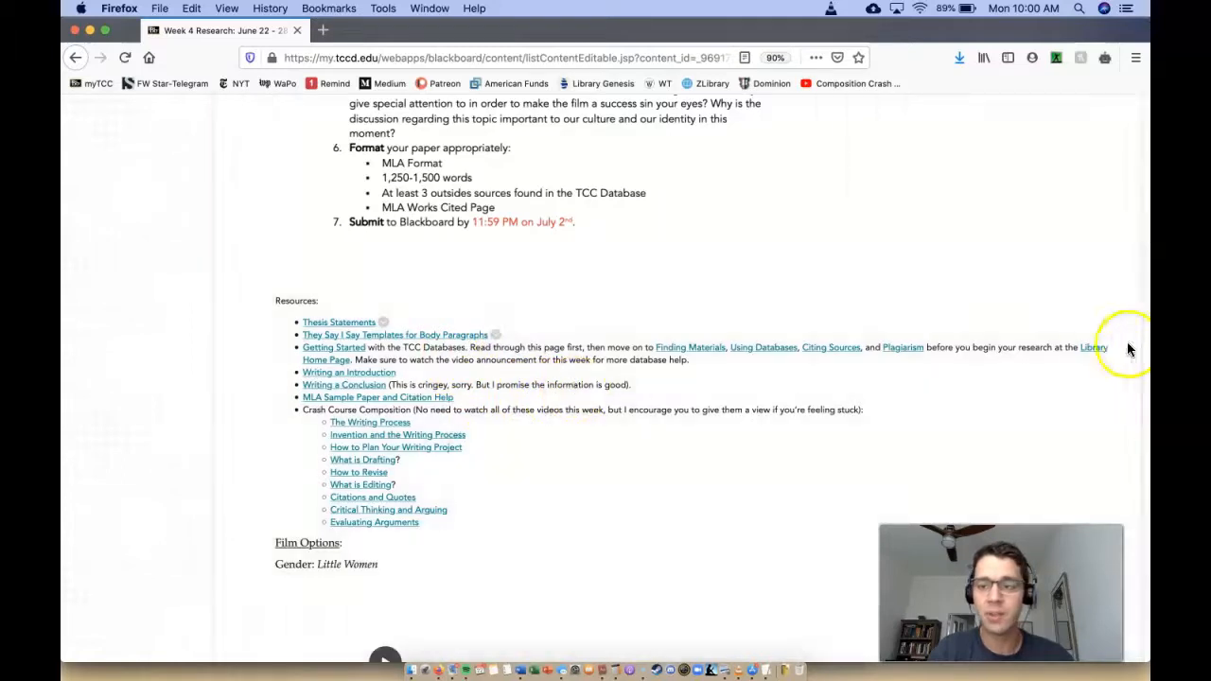
left_click(1093, 347)
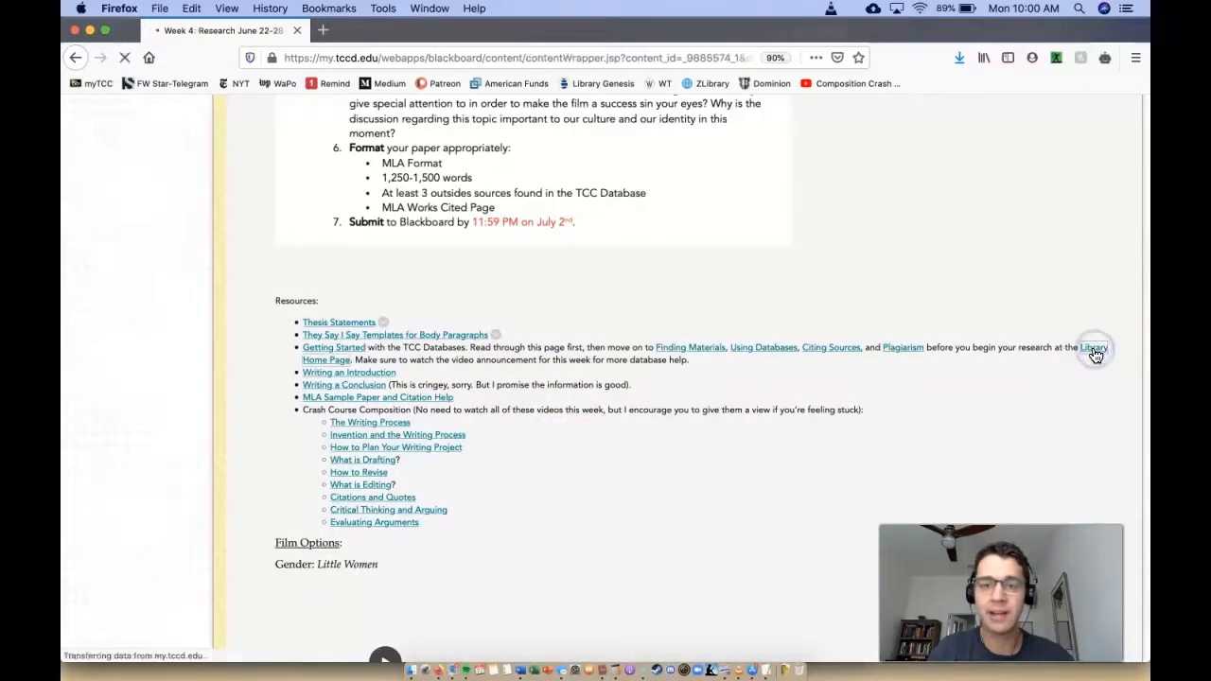
left_click(1093, 347)
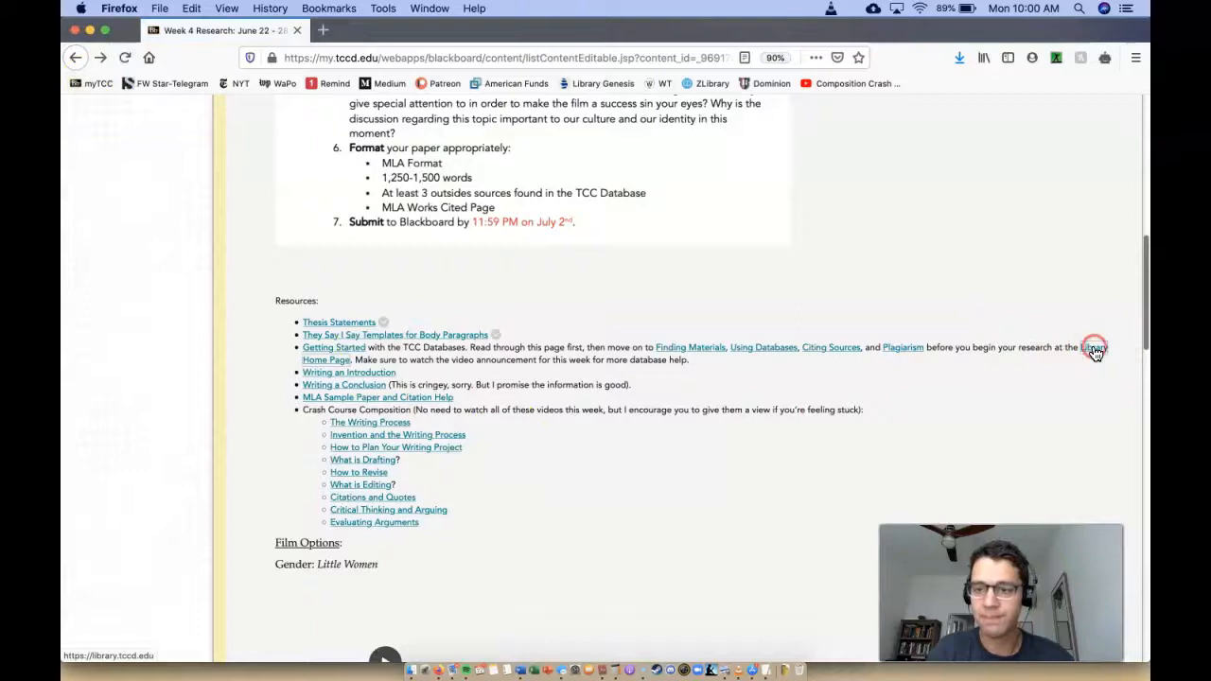
left_click(1092, 347)
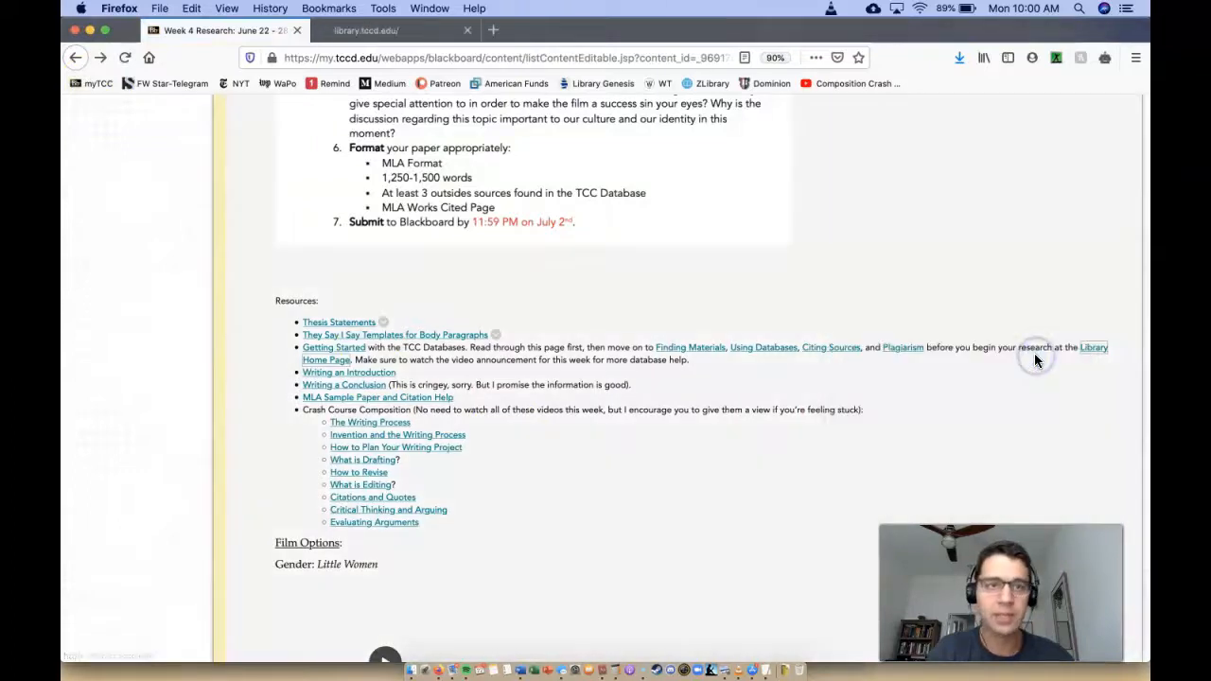
left_click(1093, 347)
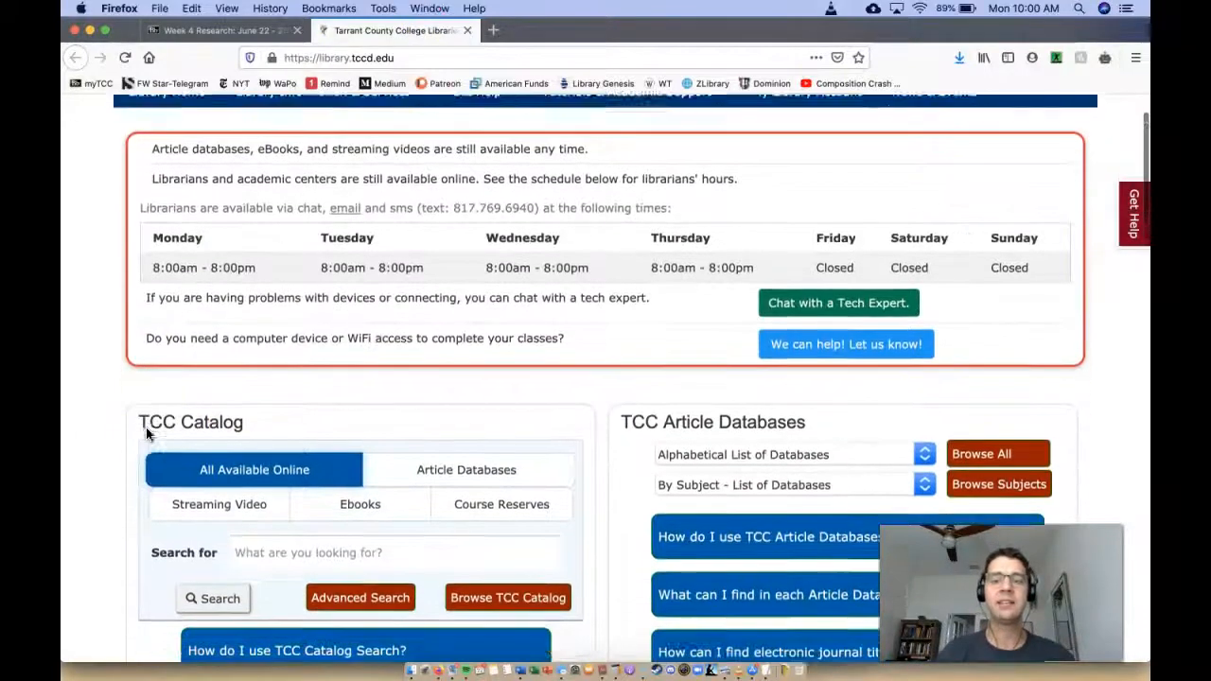
scroll("down", 3)
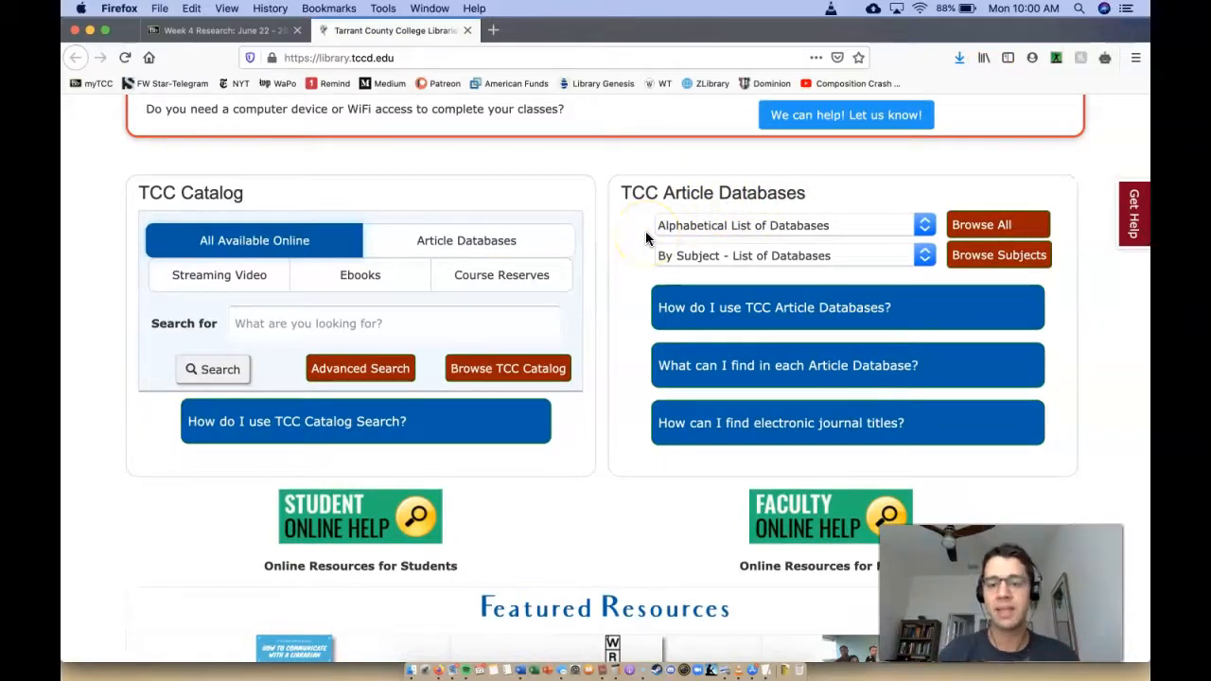
mouse_move(622, 314)
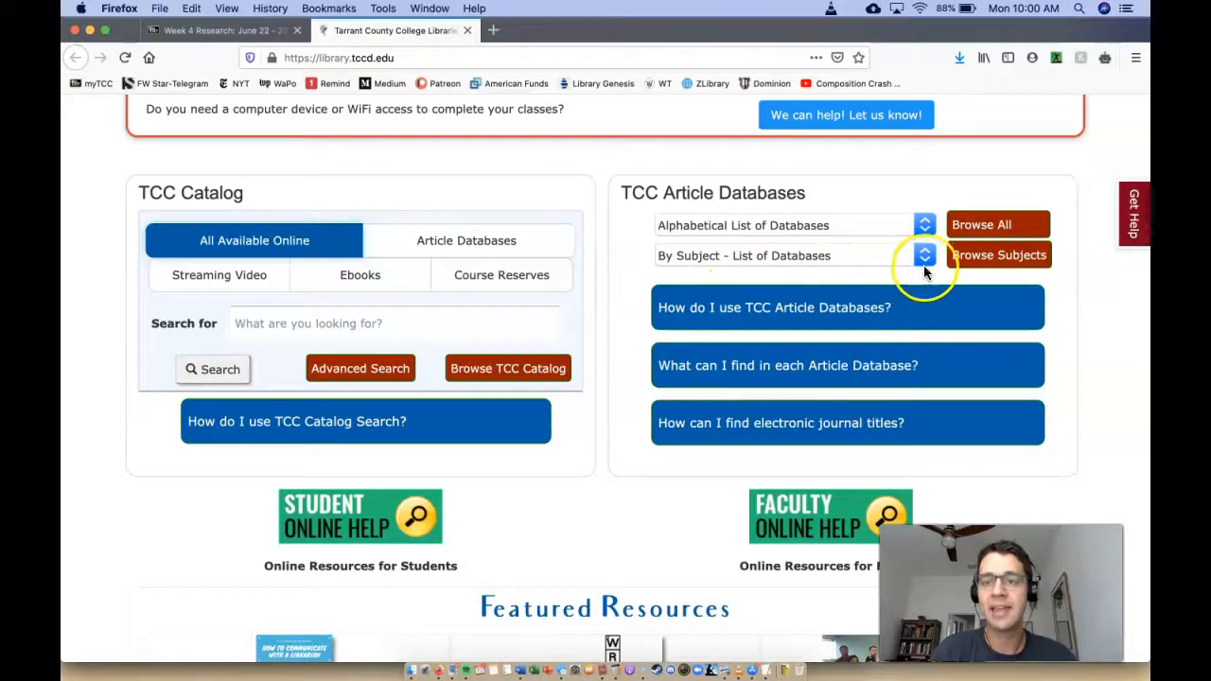
Choose Gale In Context: Opposing Viewpoints from the subject-grouped database list.
left_click(923, 255)
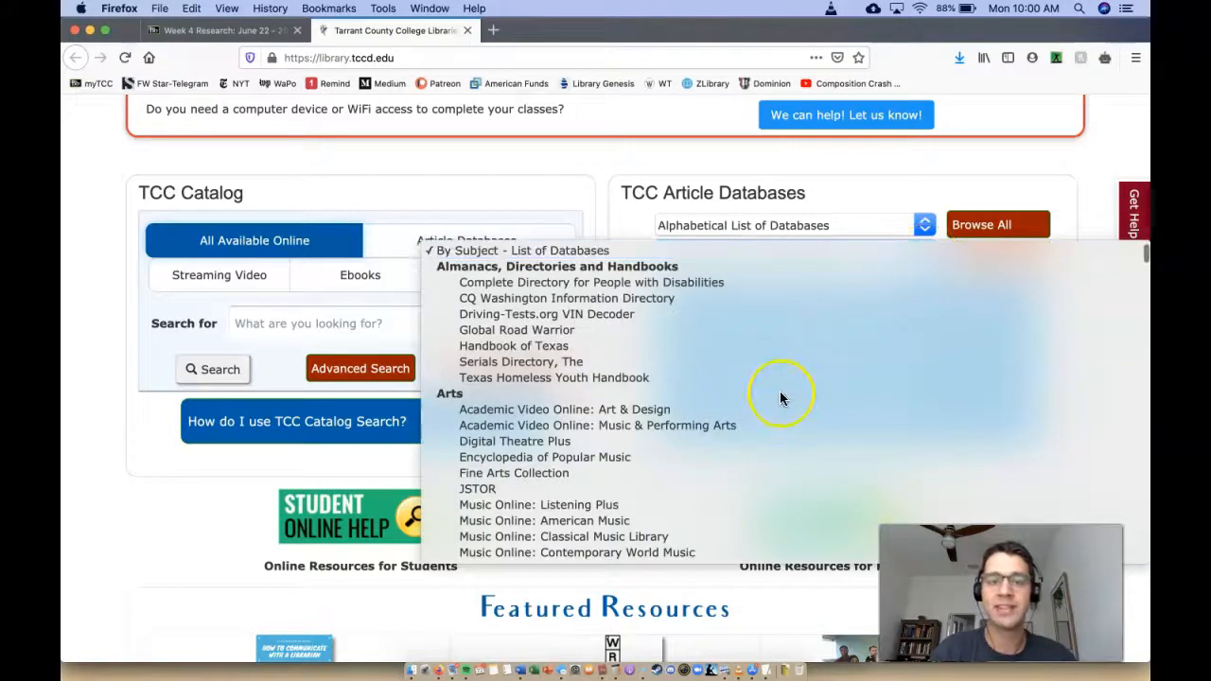
scroll("down", 3)
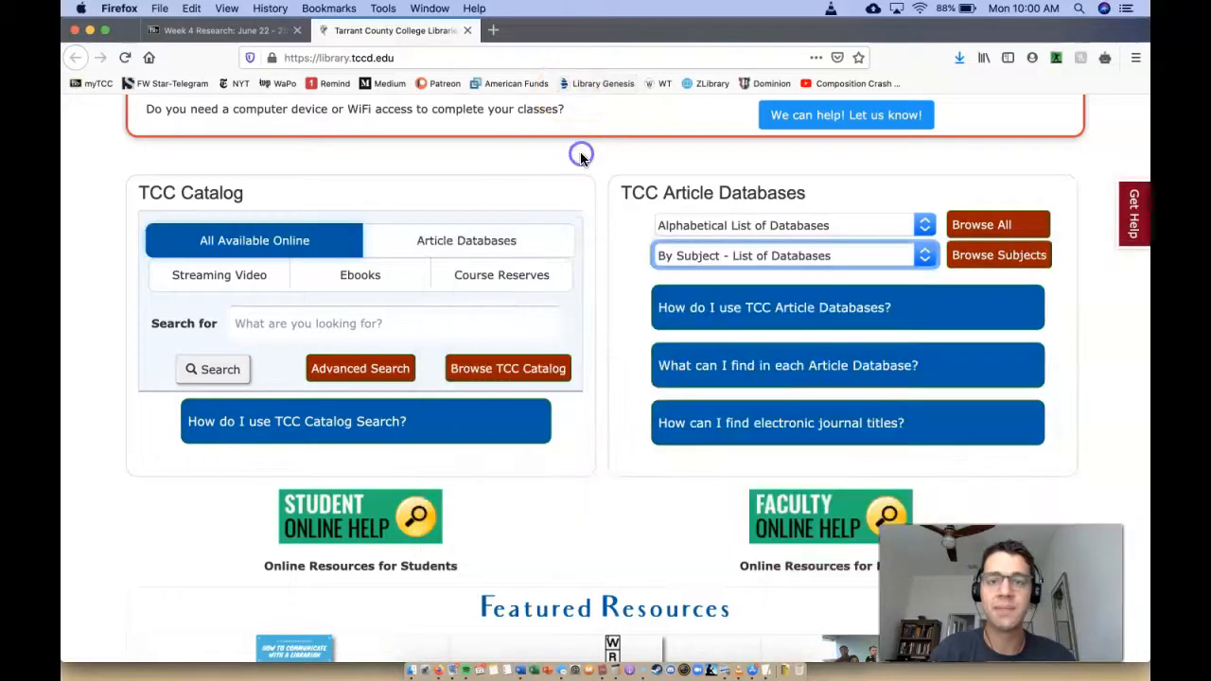
mouse_move(908, 263)
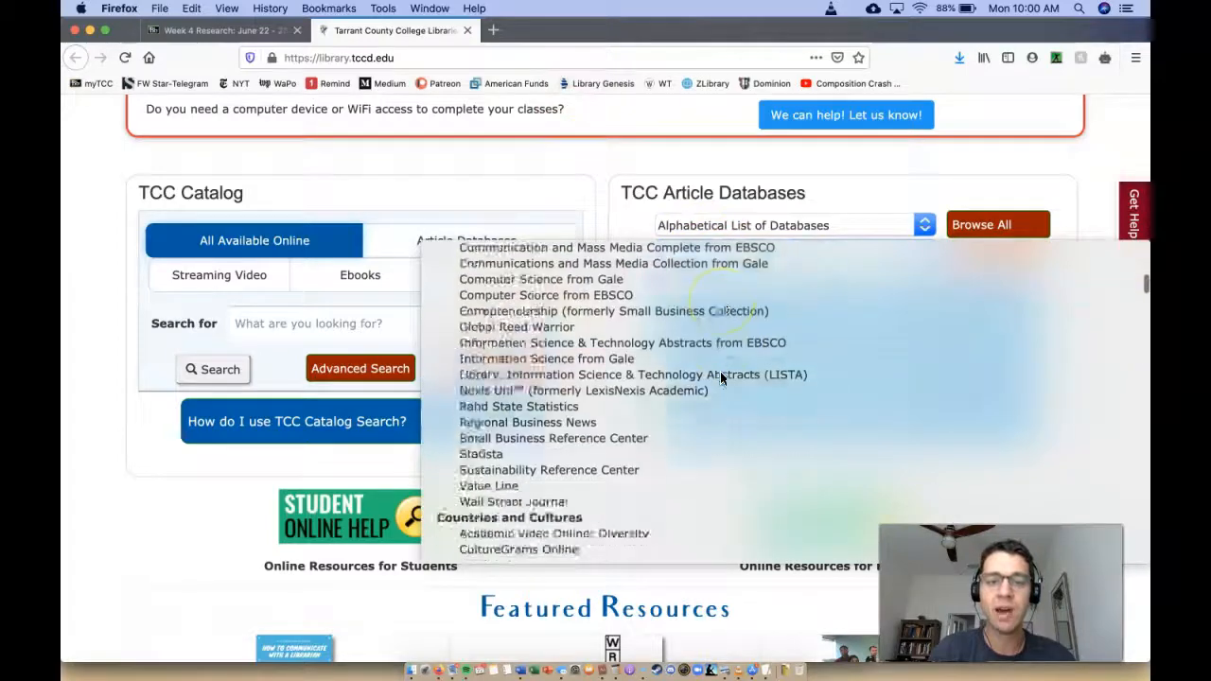
scroll("down", 3)
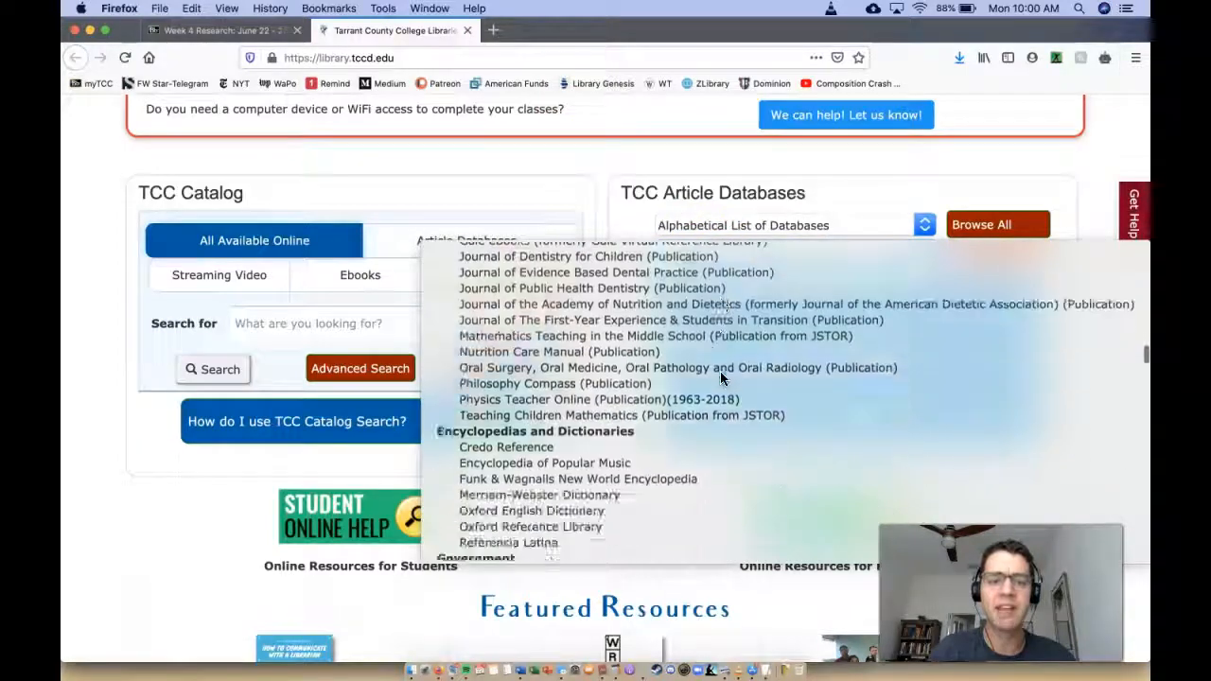
scroll("down", 3)
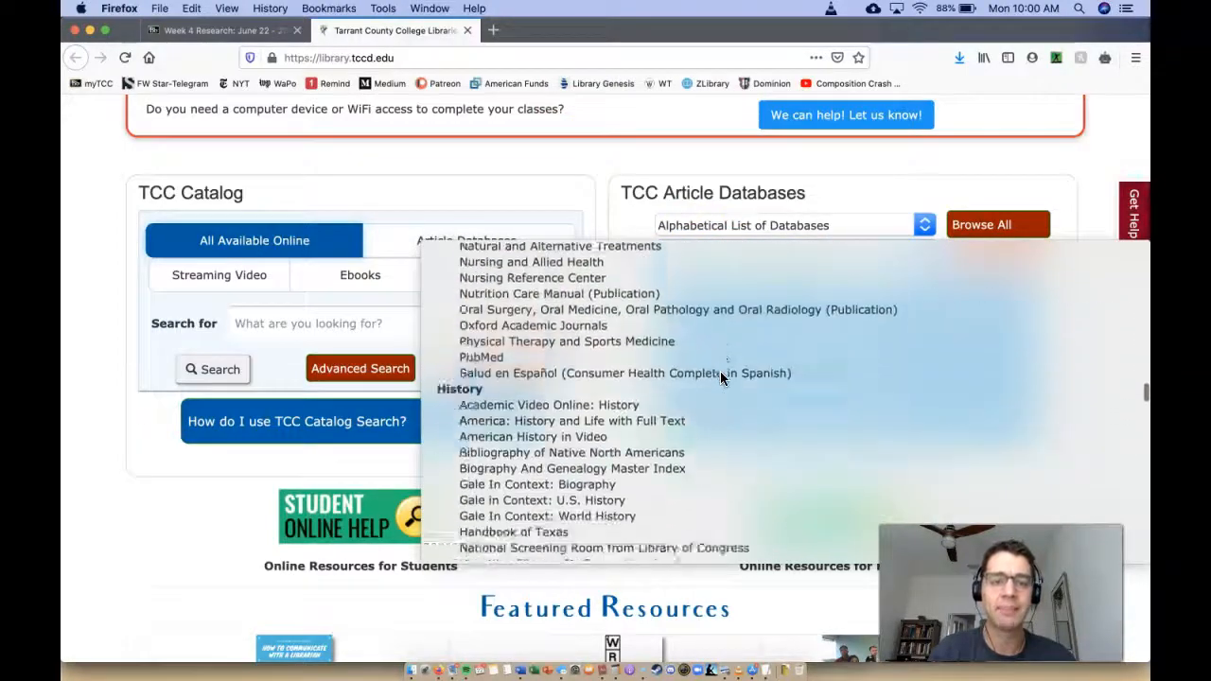
scroll("down", 3)
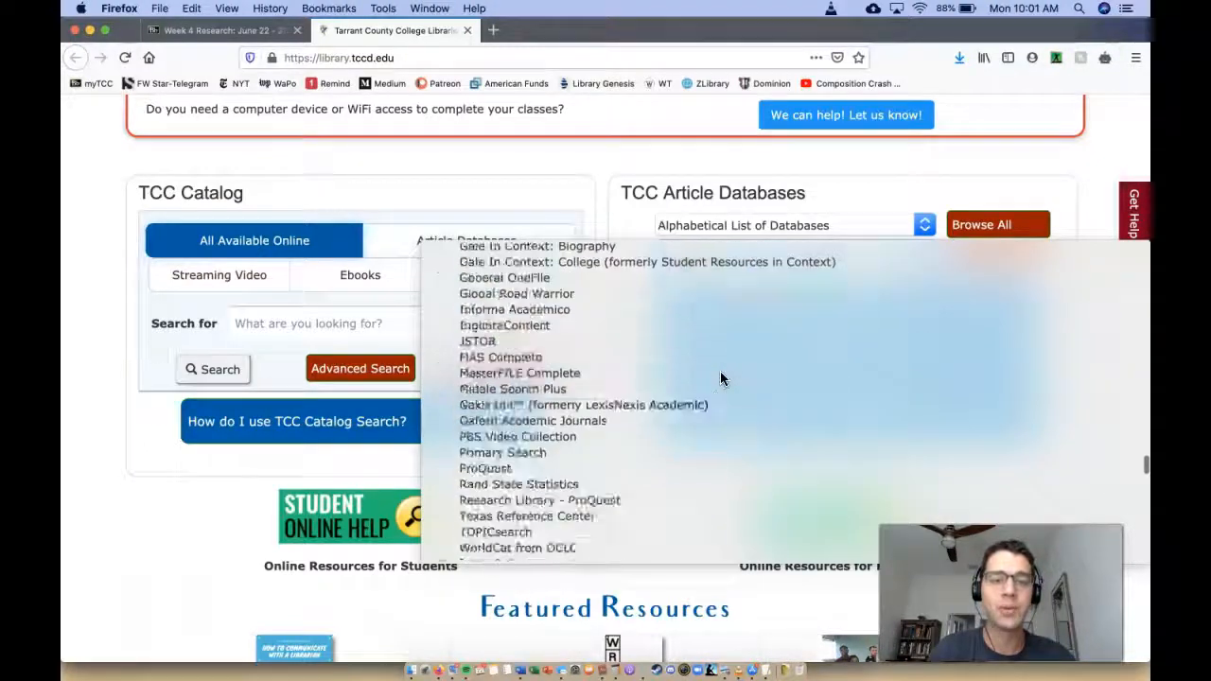
scroll("down", 3)
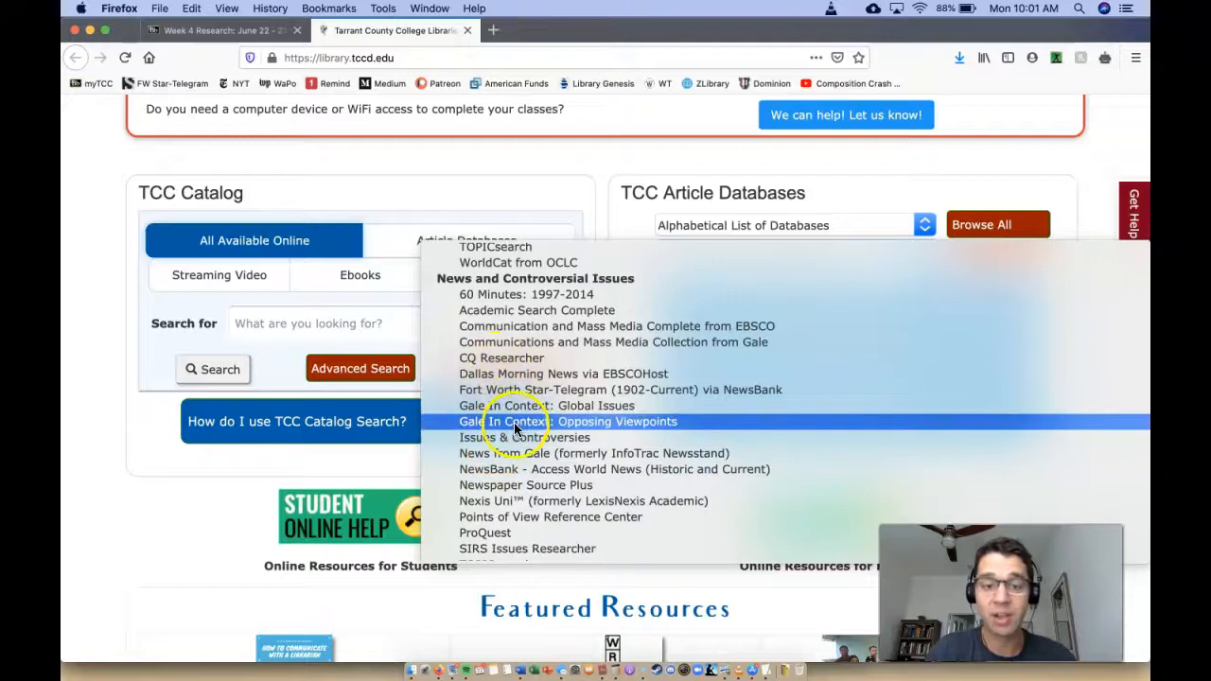
left_click(566, 420)
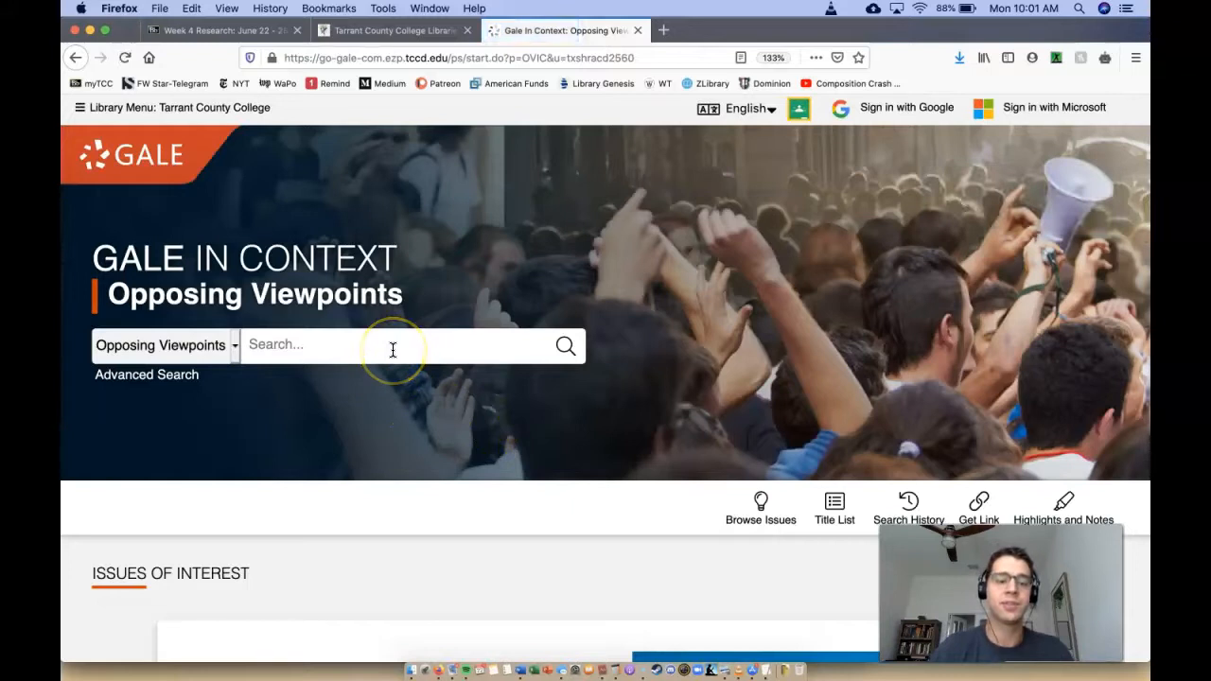
Search Opposing Viewpoints for 'race in america' using the suggested term.
type("race in")
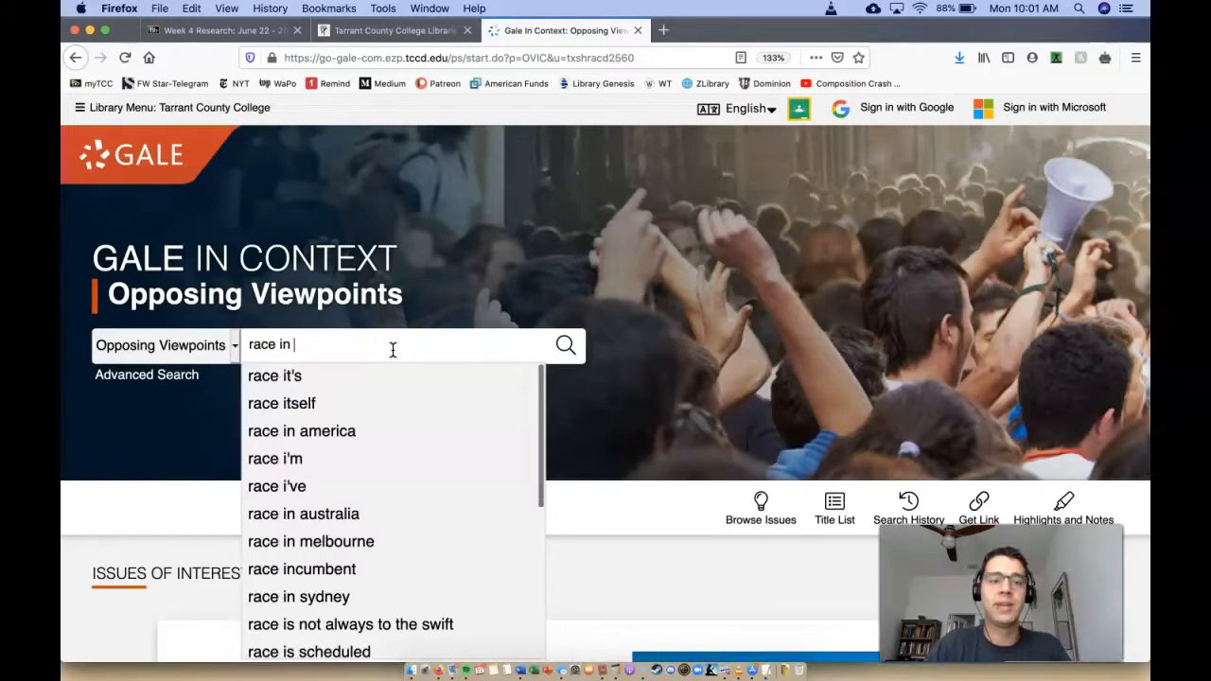
left_click(300, 431)
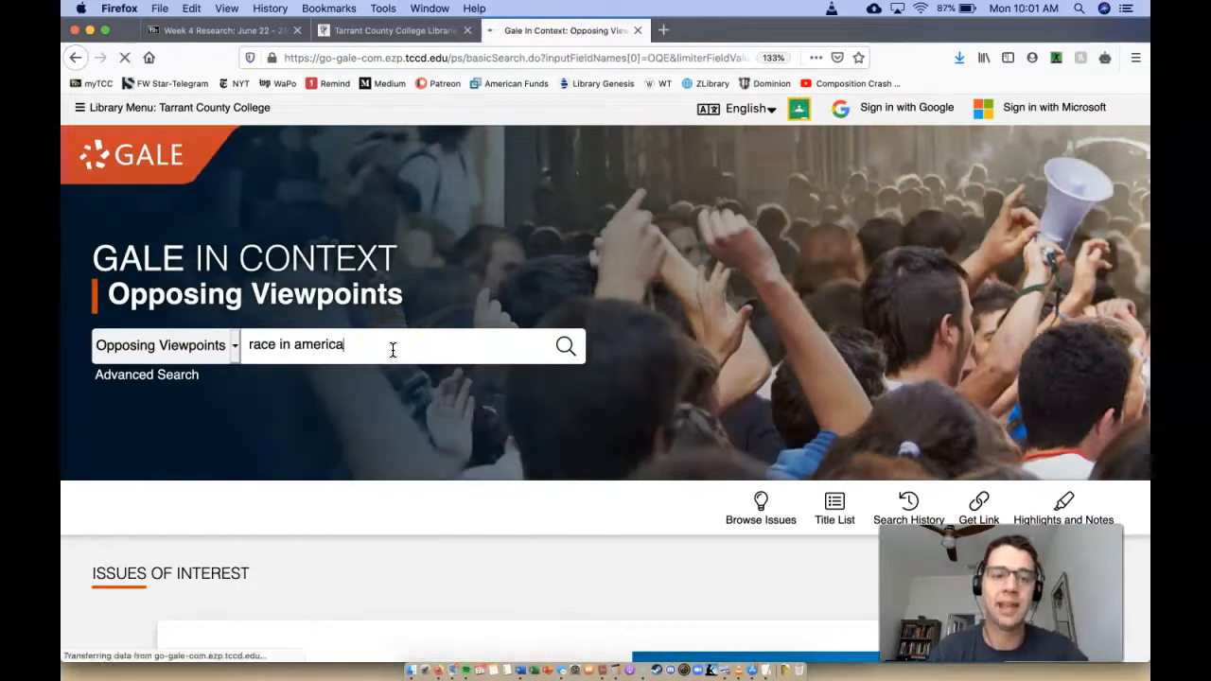
left_click(565, 345)
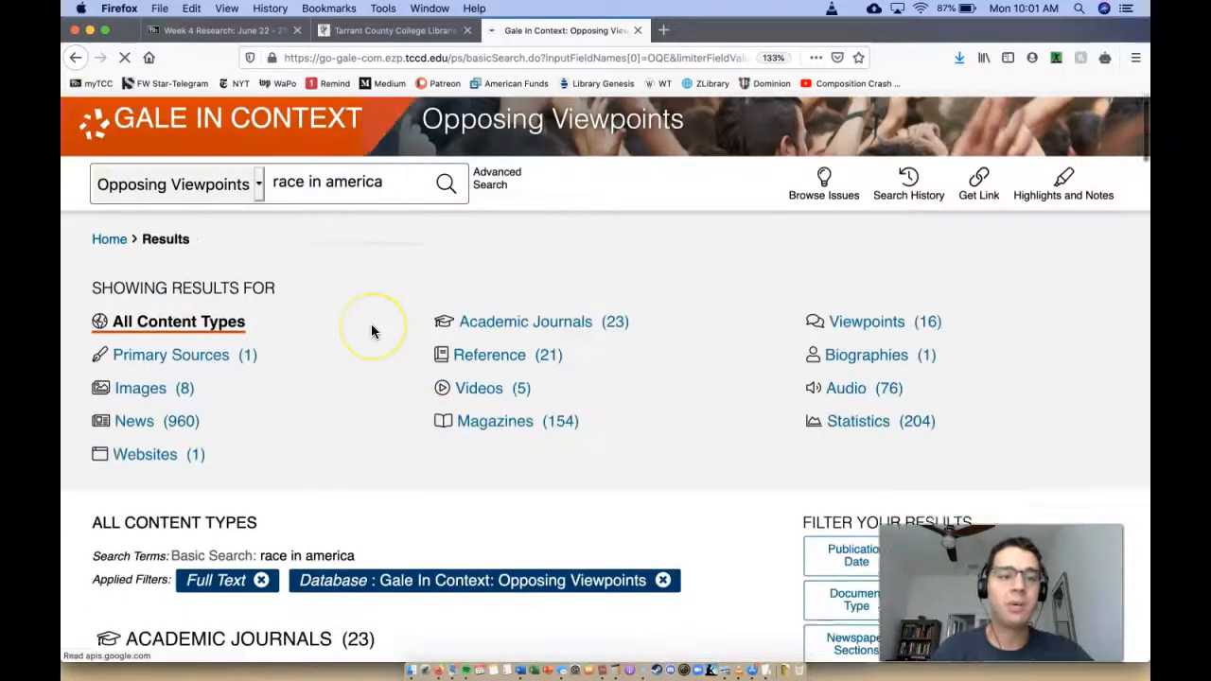
Open the Black Scholar essay on E. Franklin Frazier's sociology of race and class.
scroll("down", 3)
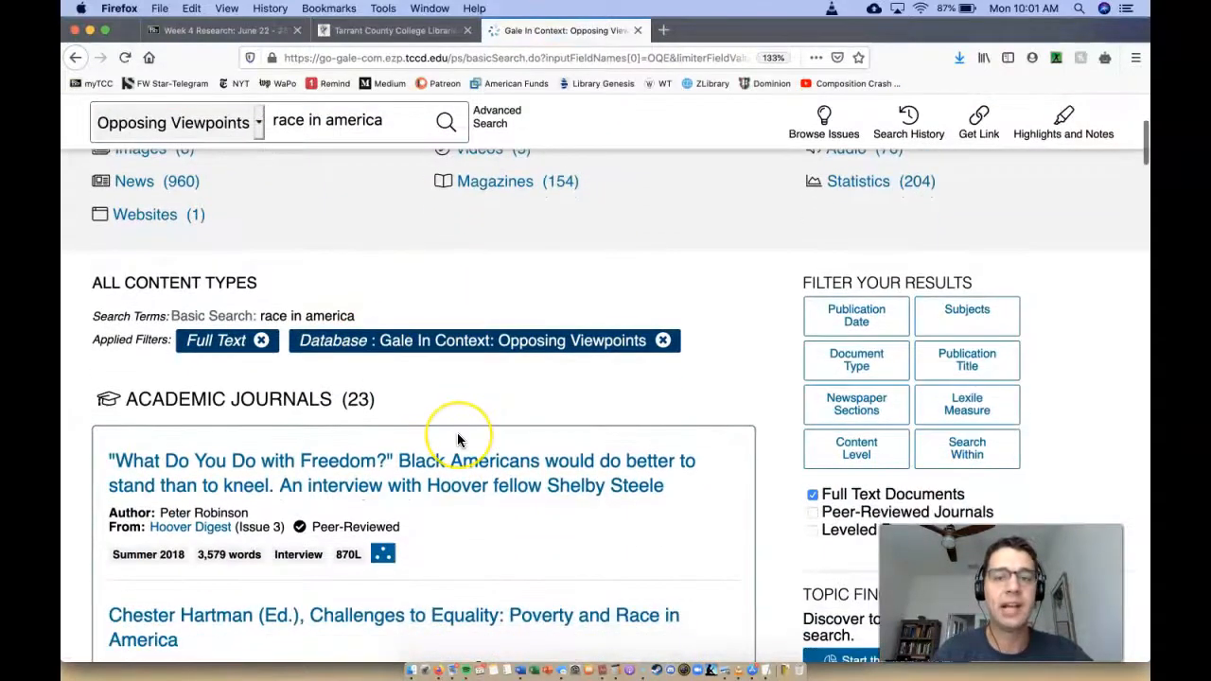
scroll("down", 3)
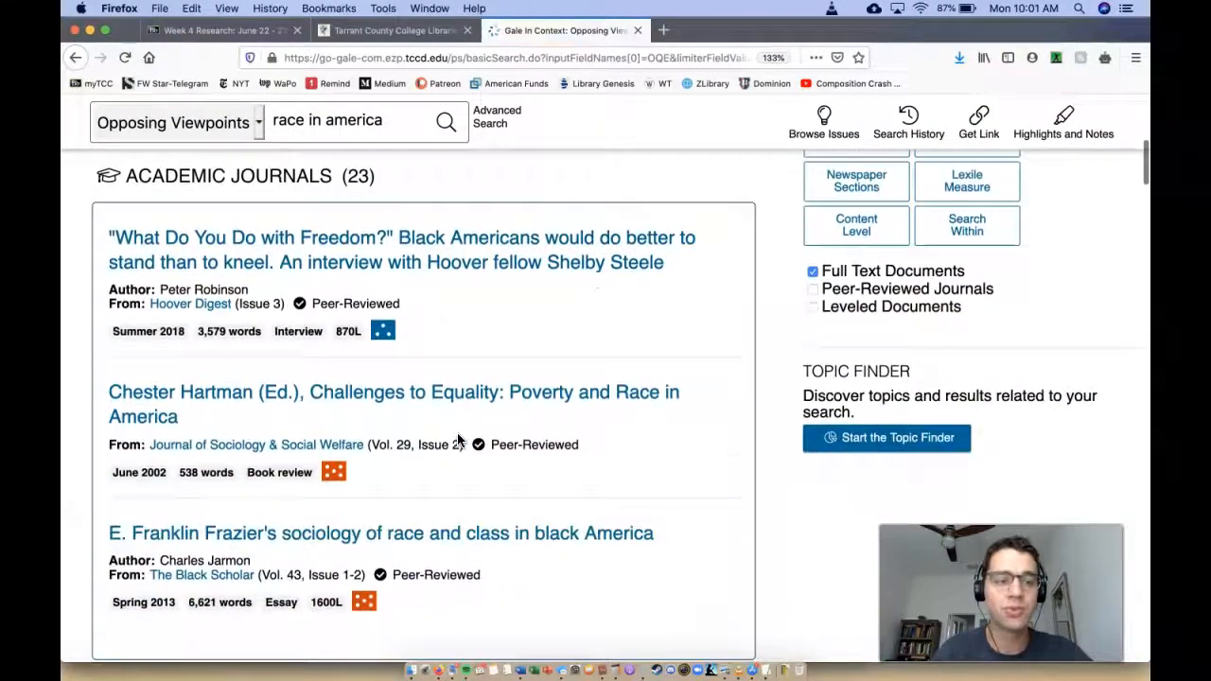
scroll("down", 3)
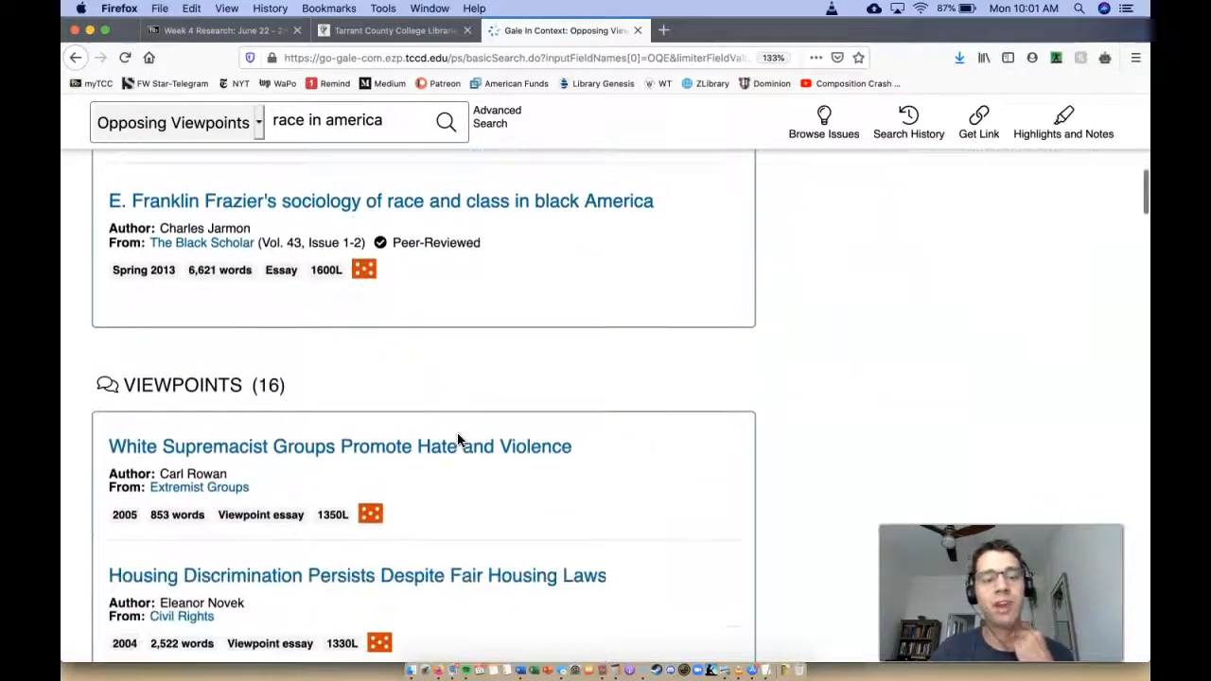
scroll("down", 3)
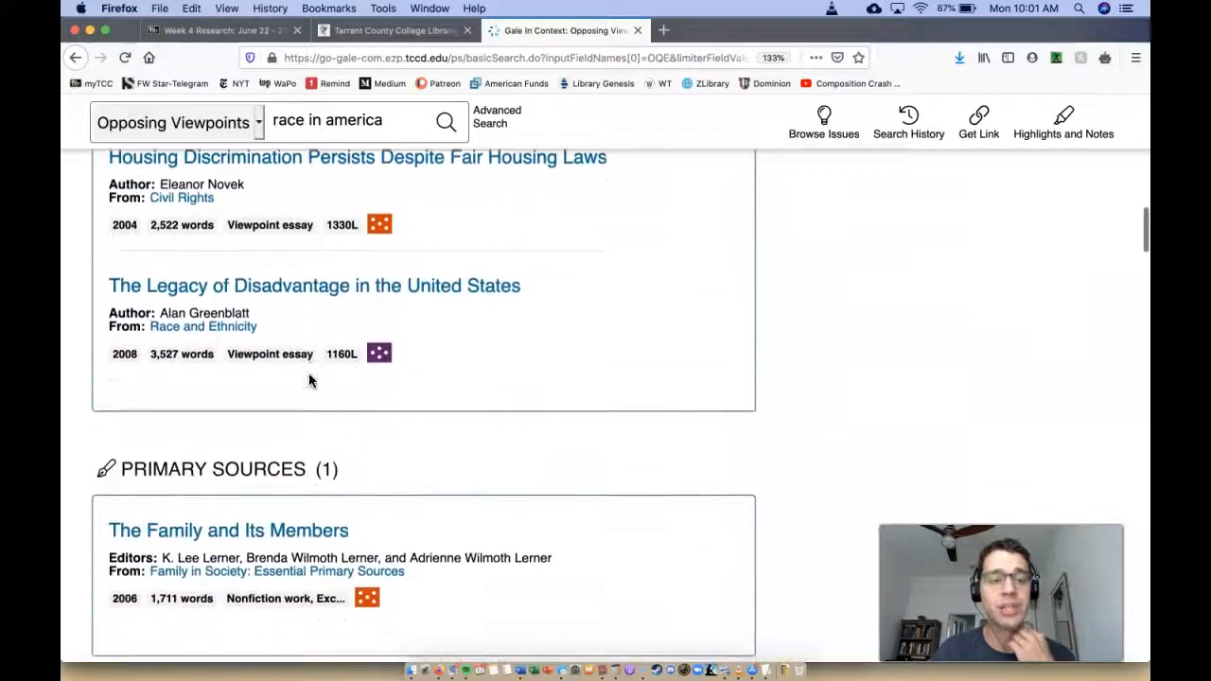
scroll("down", 3)
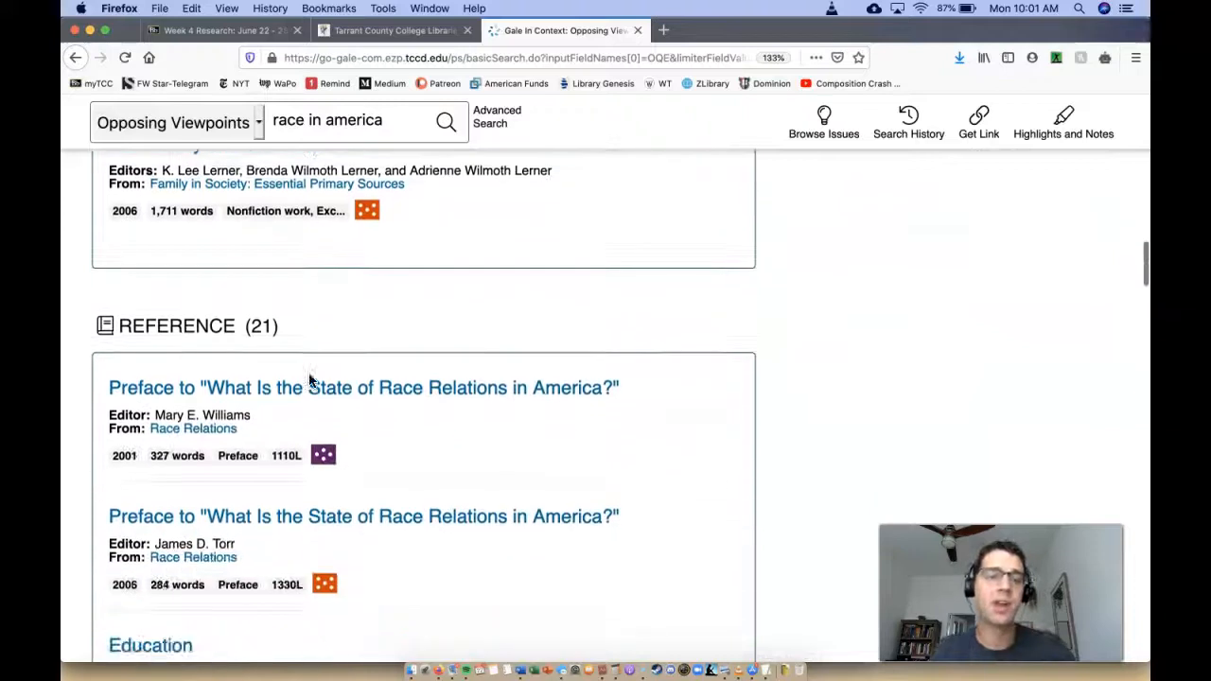
scroll("down", 3)
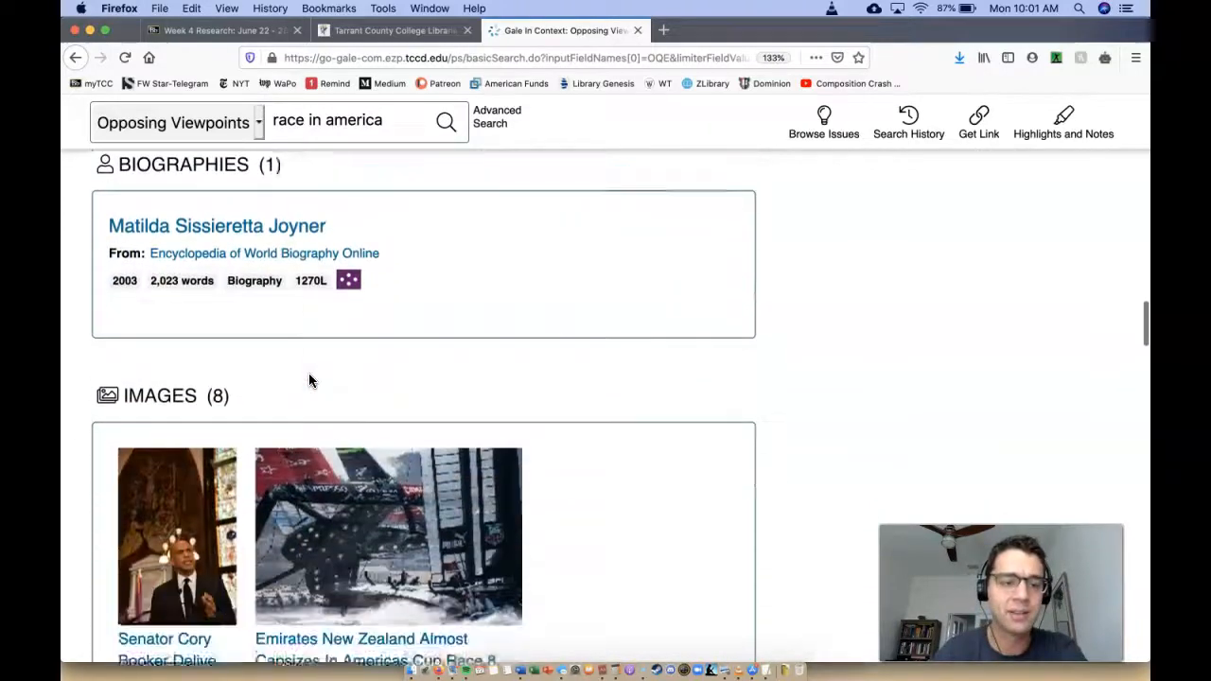
scroll("down", 3)
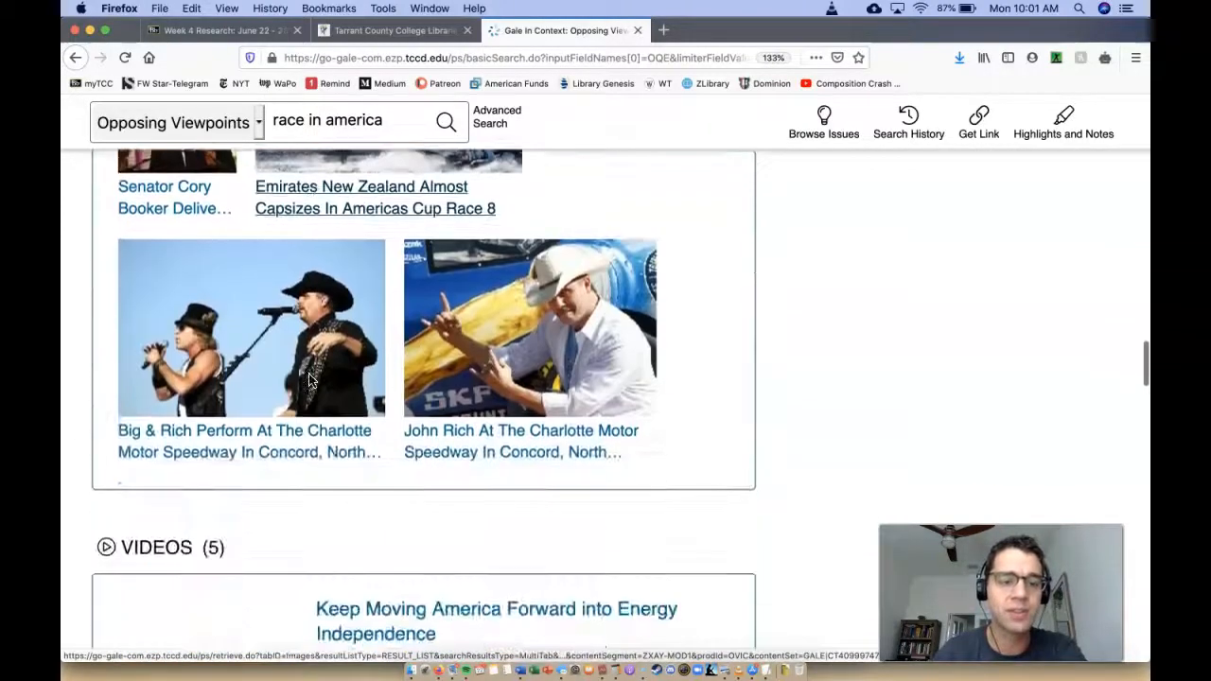
scroll("down", 3)
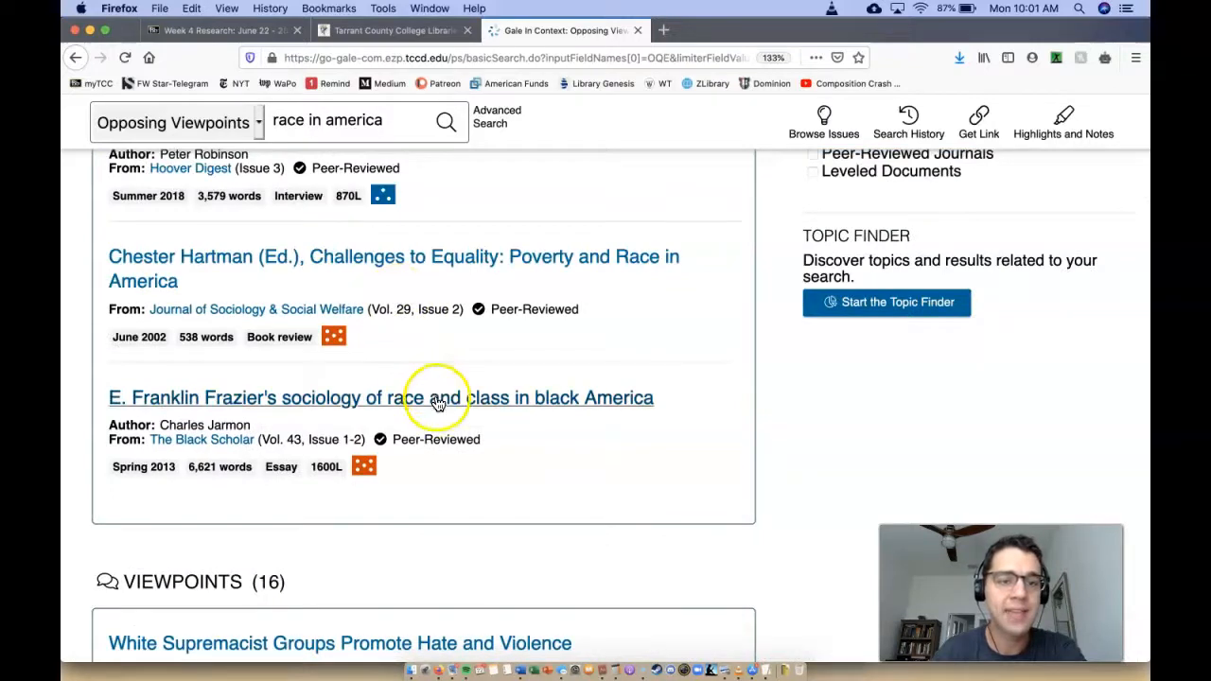
left_click(380, 397)
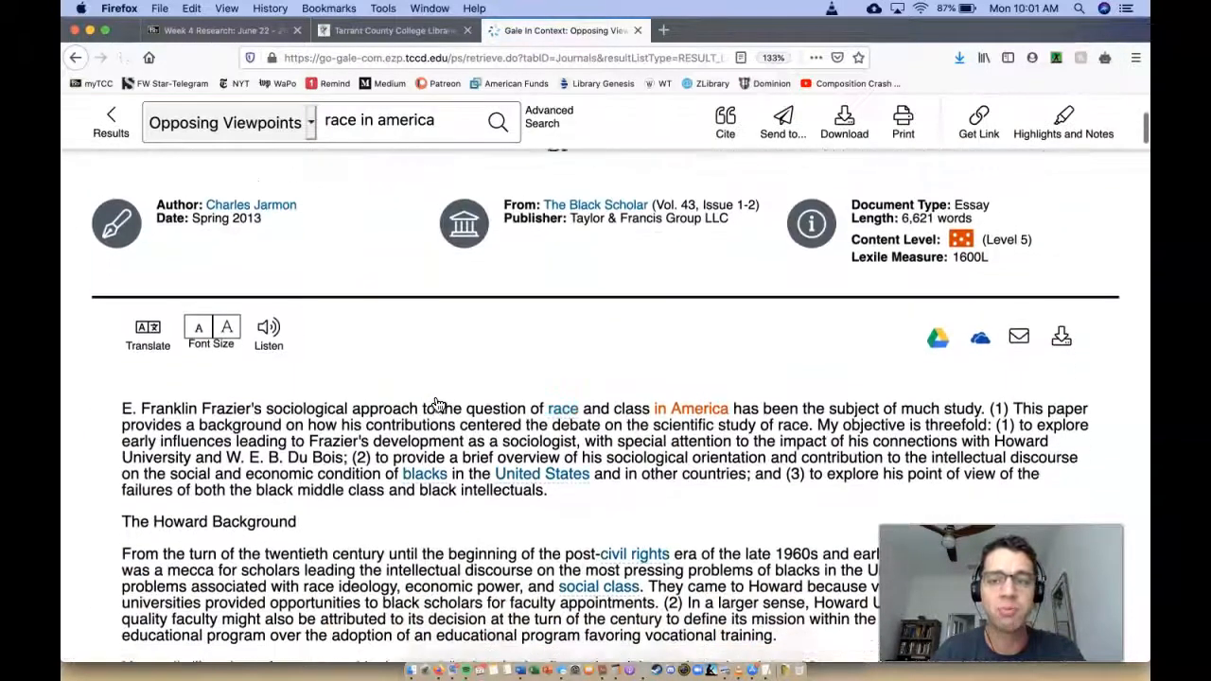
scroll("down", 3)
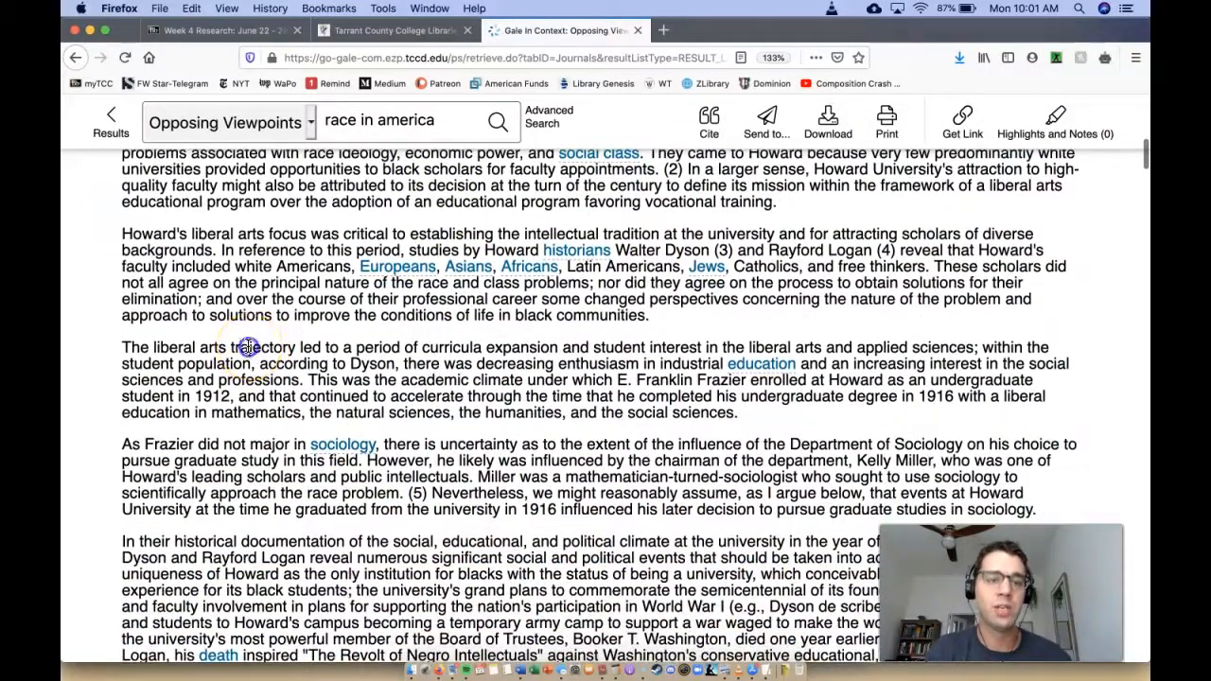
left_click_drag(121, 347, 733, 412)
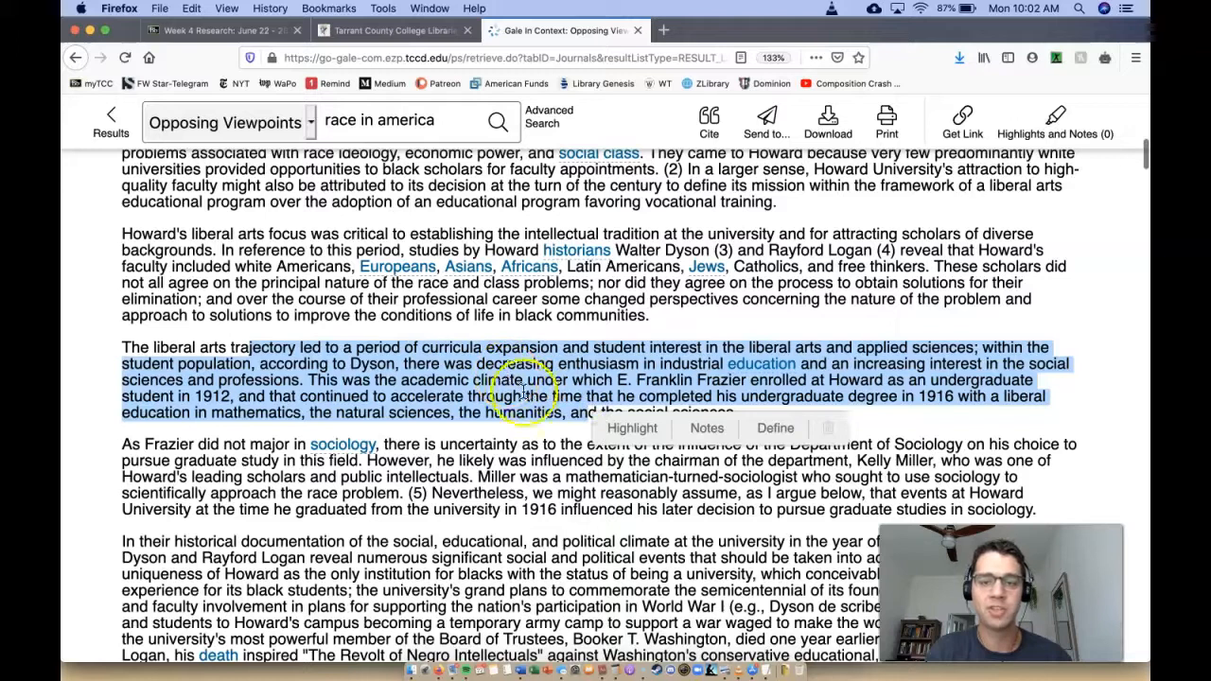
mouse_move(565, 525)
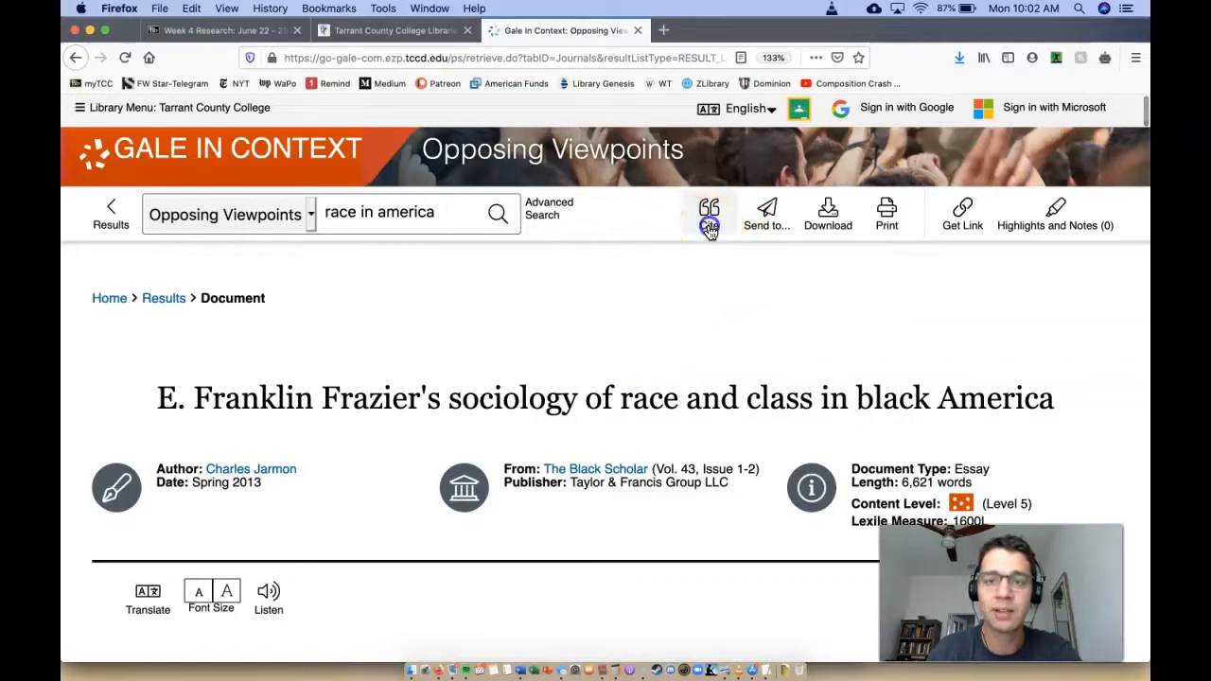
left_click(708, 207)
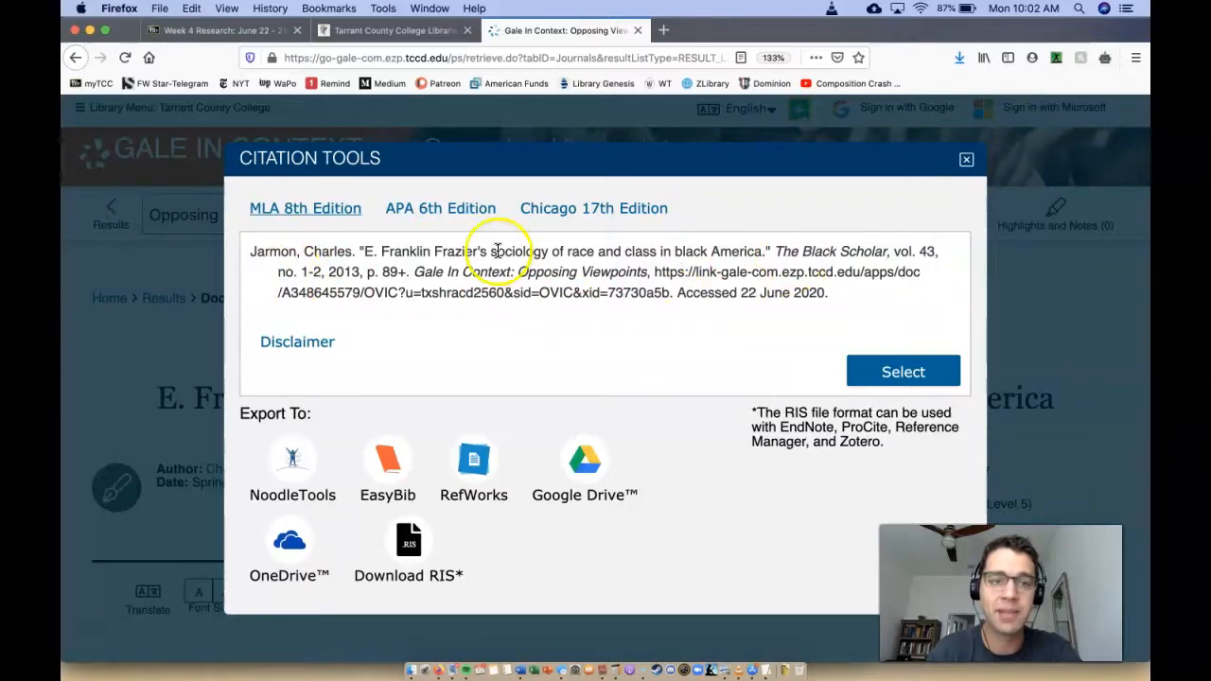
mouse_move(993, 158)
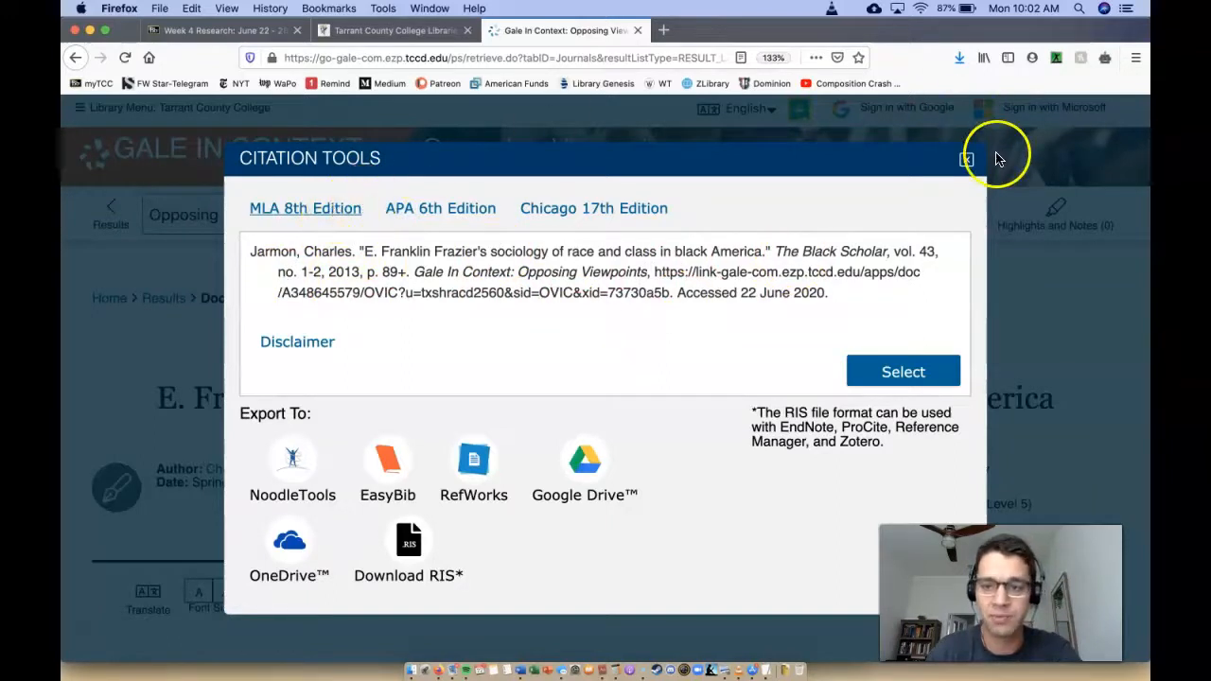
left_click(967, 158)
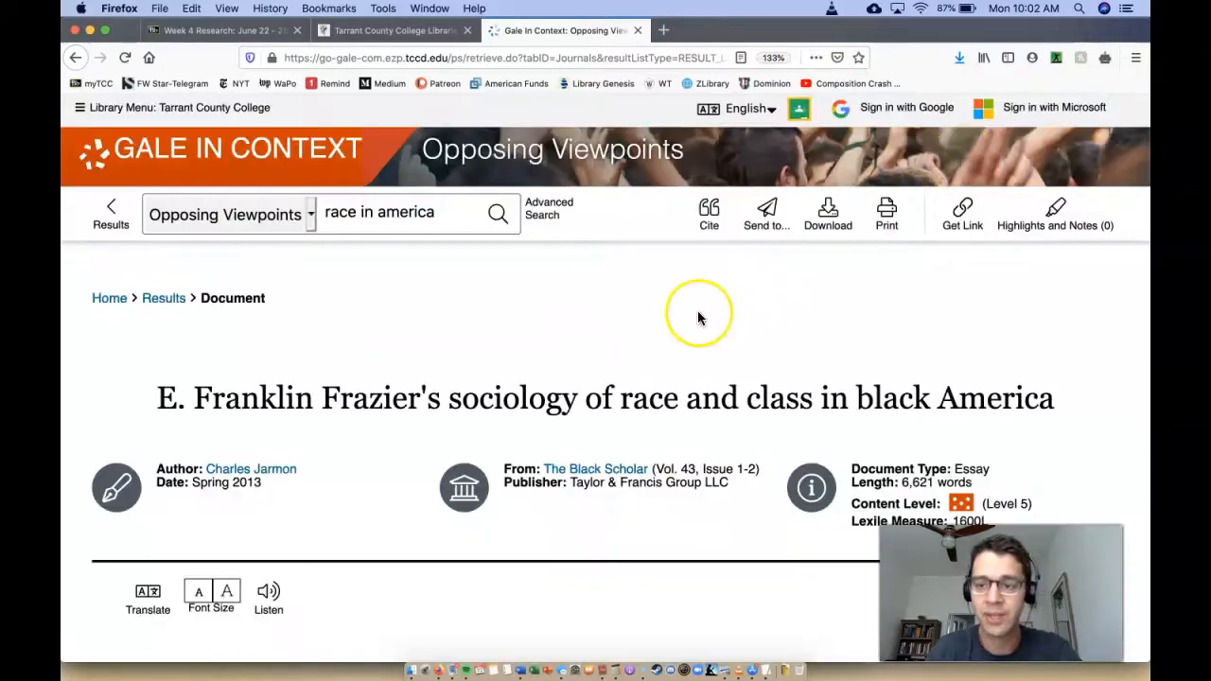
scroll("down", 3)
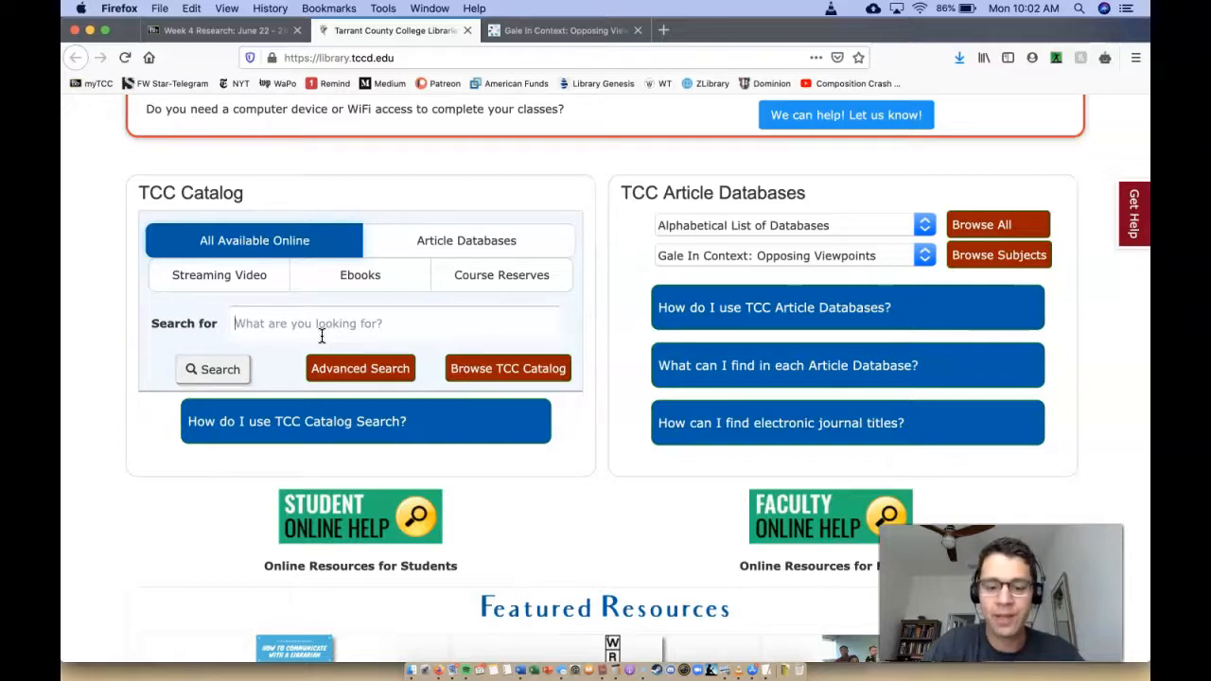
Run a TCC Catalog search for 'Jordan peele get out'.
type("Jo")
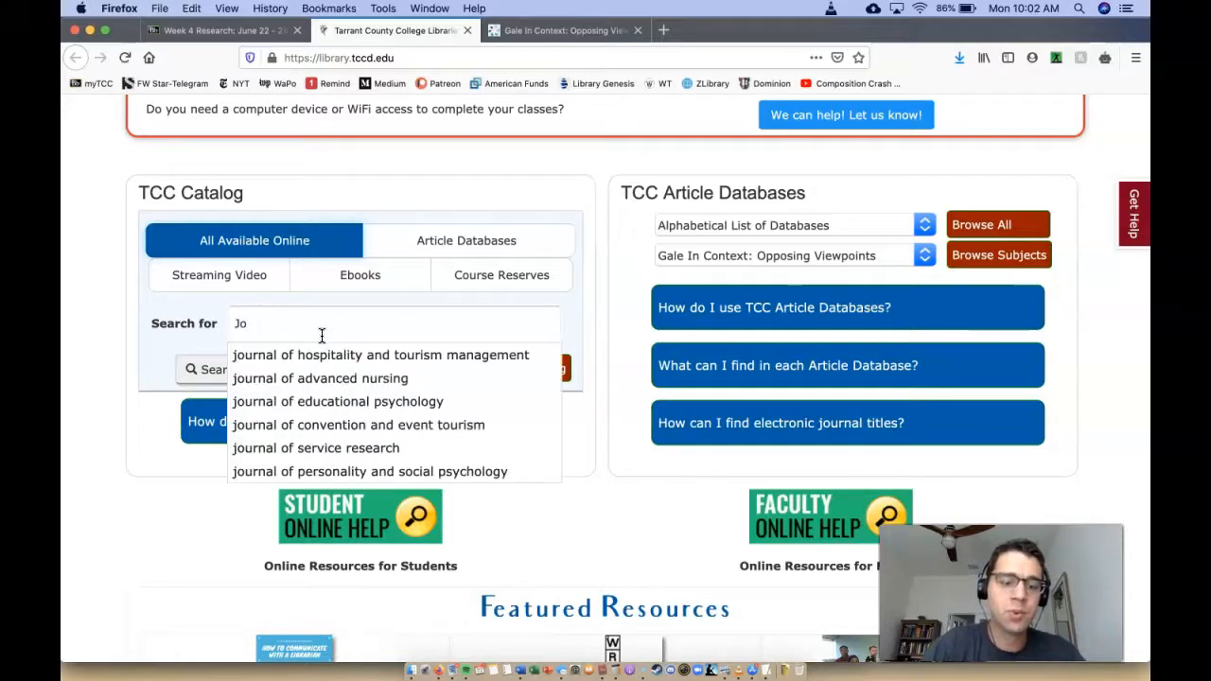
type("Jordan peele ge")
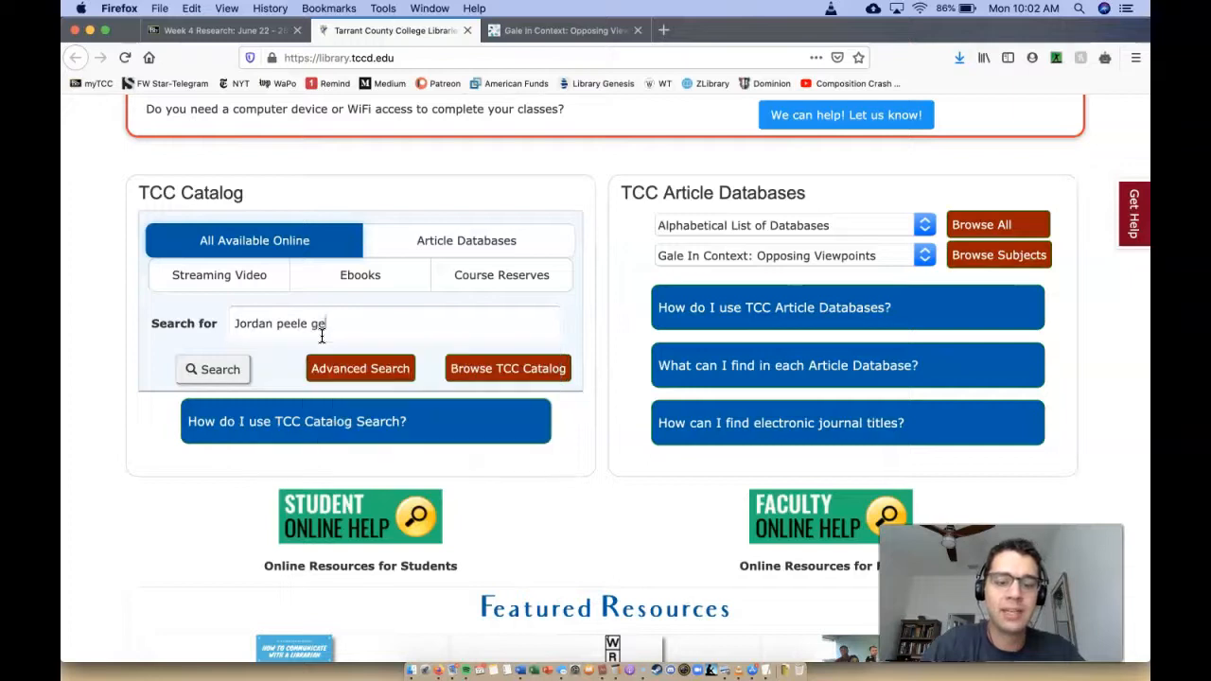
left_click(211, 368)
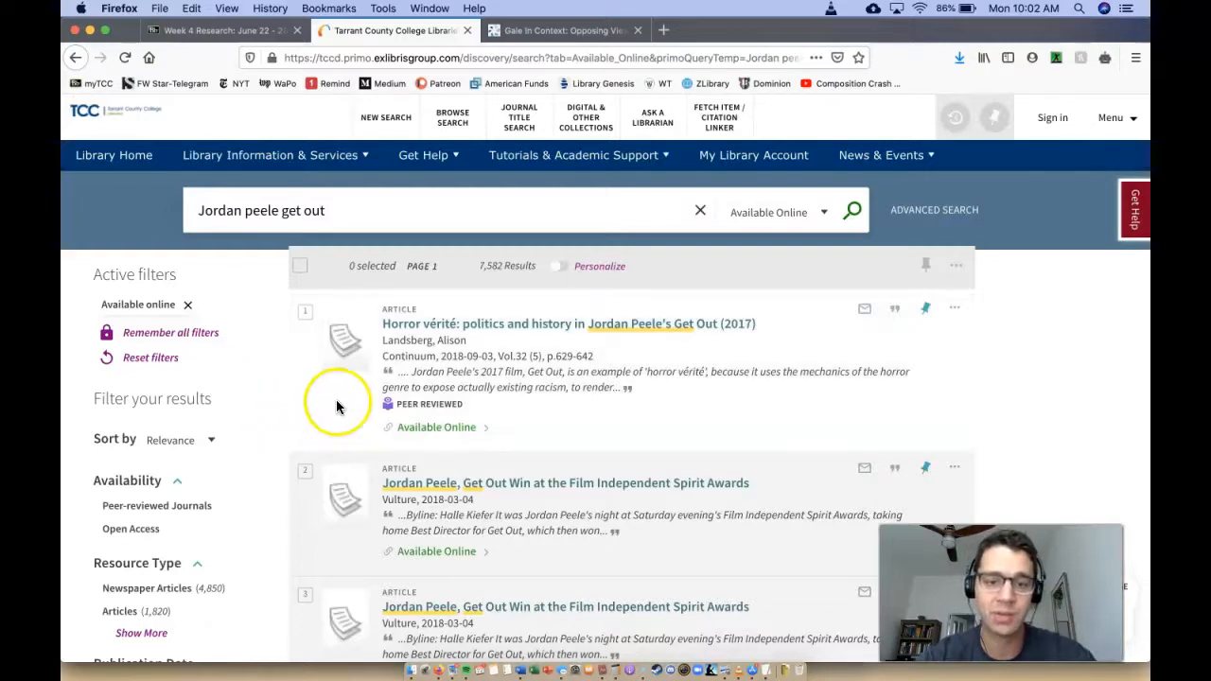
Scroll through the Primo results for the Jordan Peele Get Out search.
scroll("down", 3)
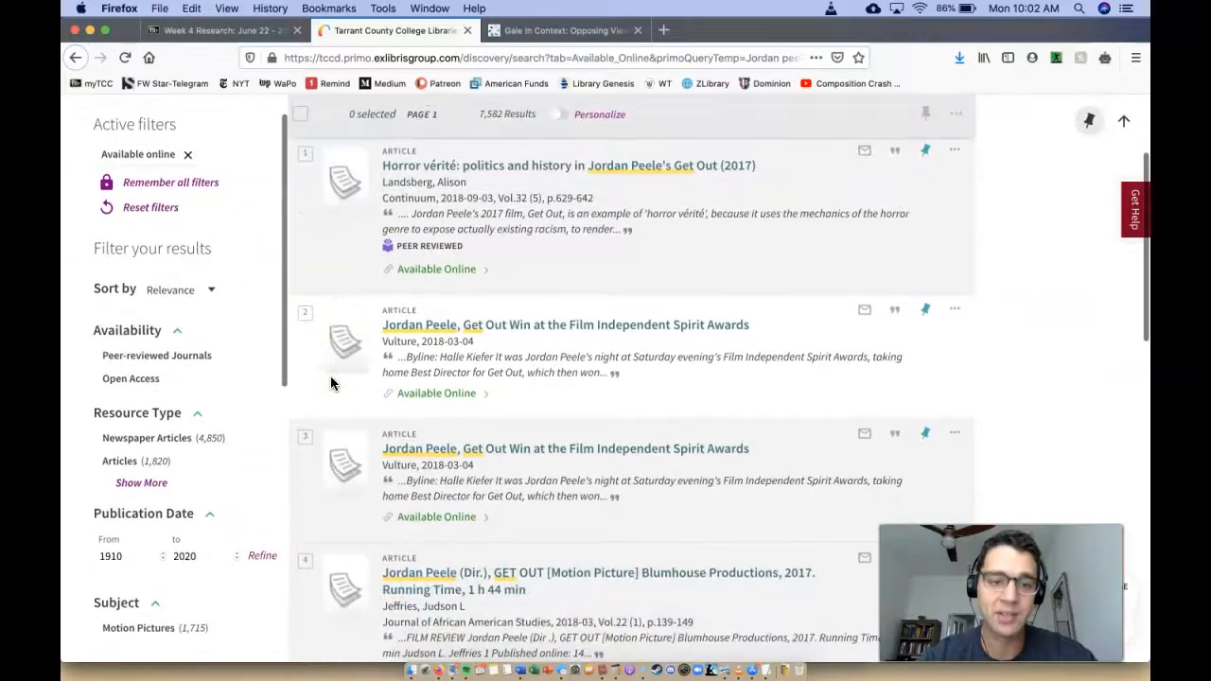
scroll("down", 3)
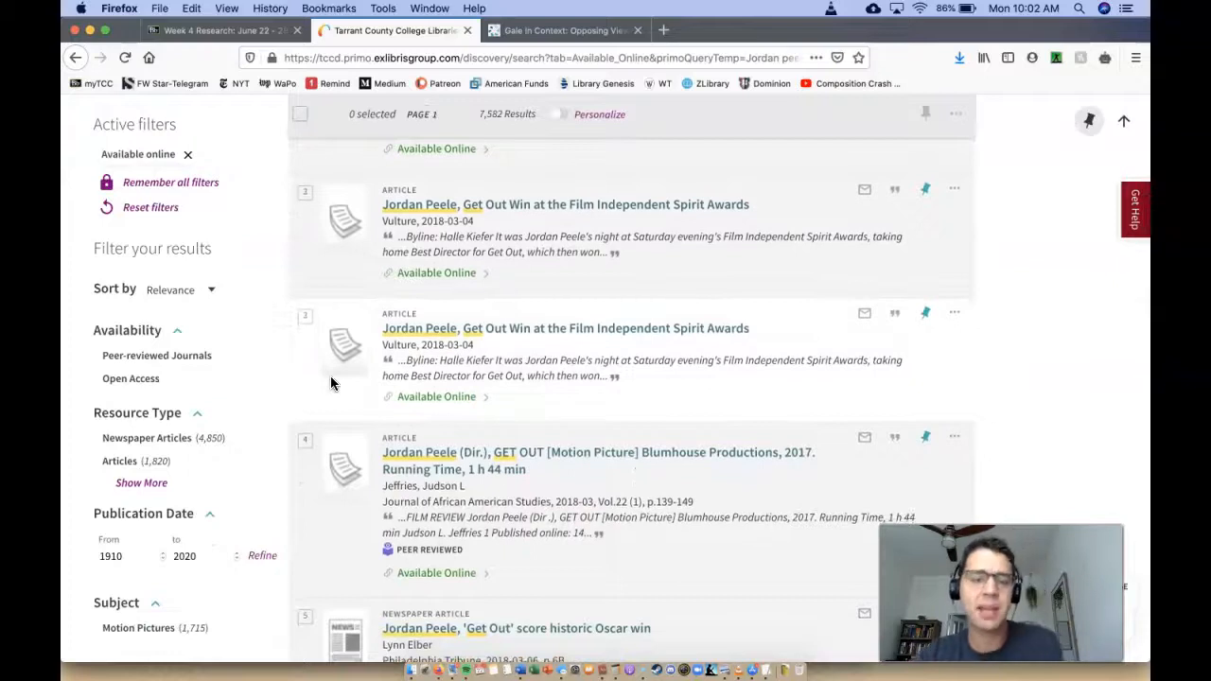
scroll("down", 3)
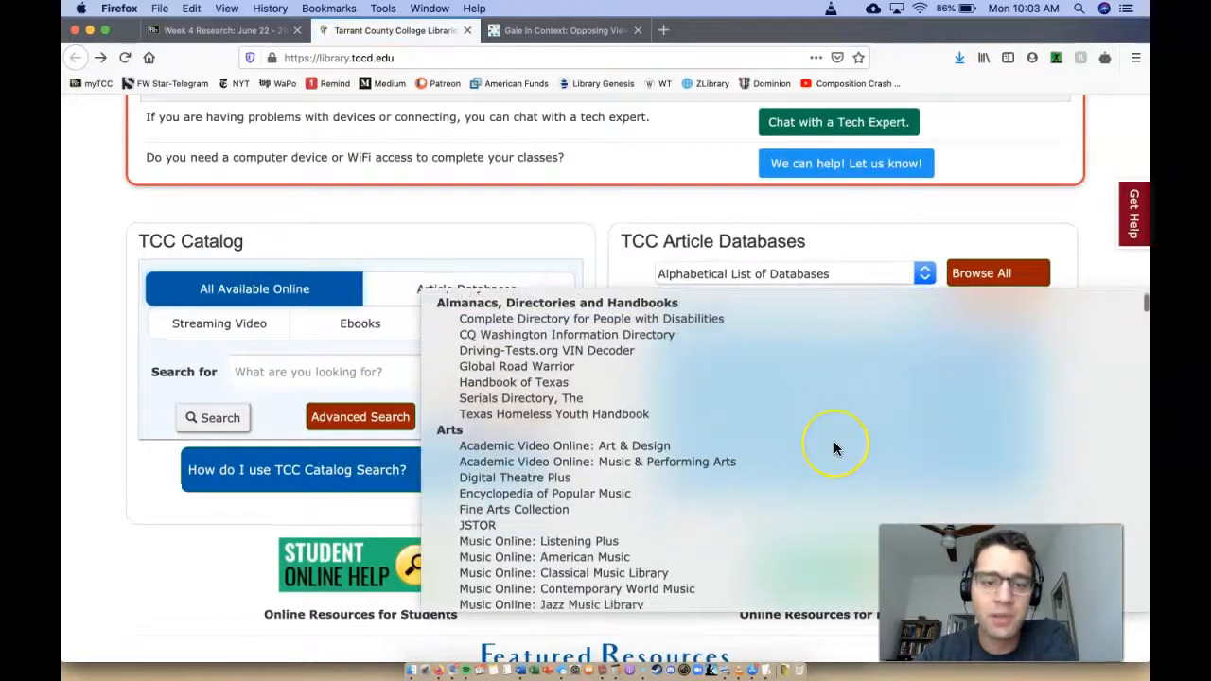
Scroll the subject database list down to Literature Criticism and Interpretation.
scroll("down", 3)
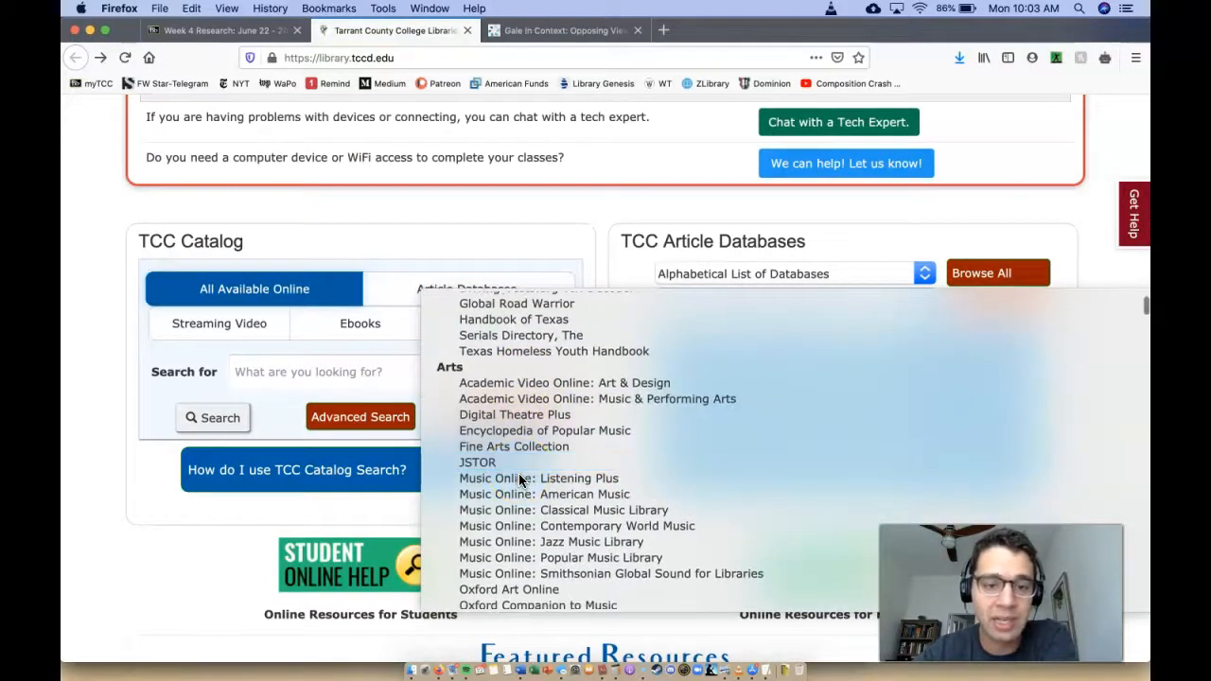
scroll("down", 3)
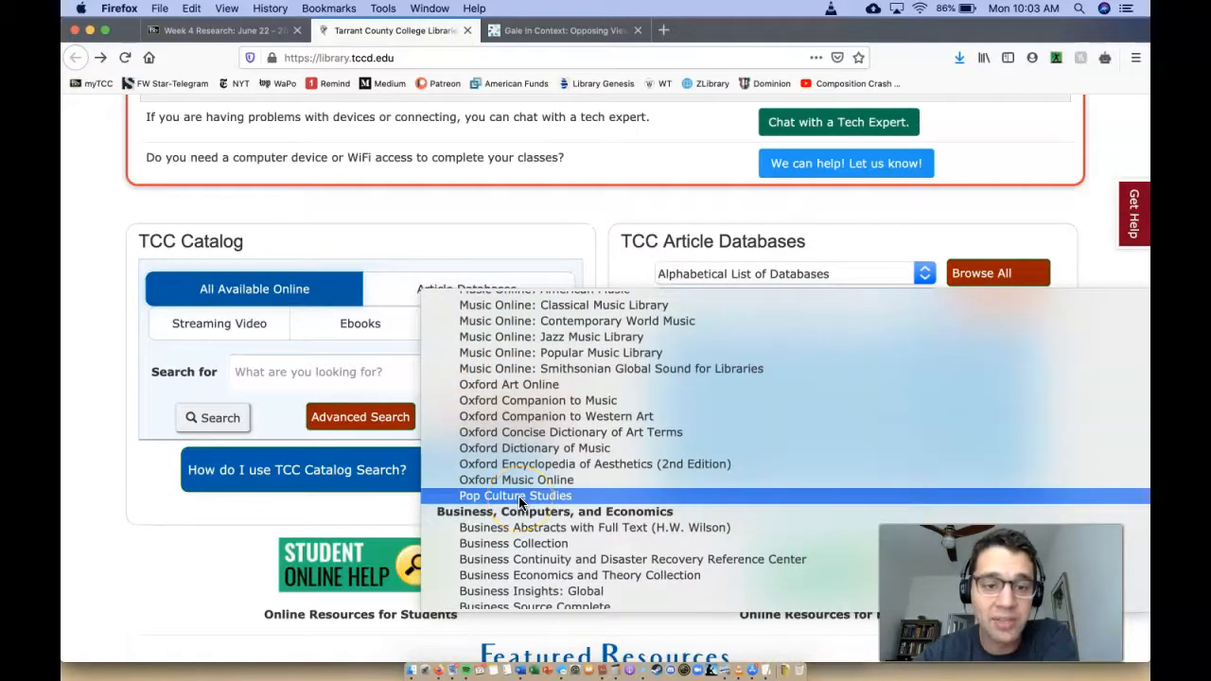
scroll("down", 3)
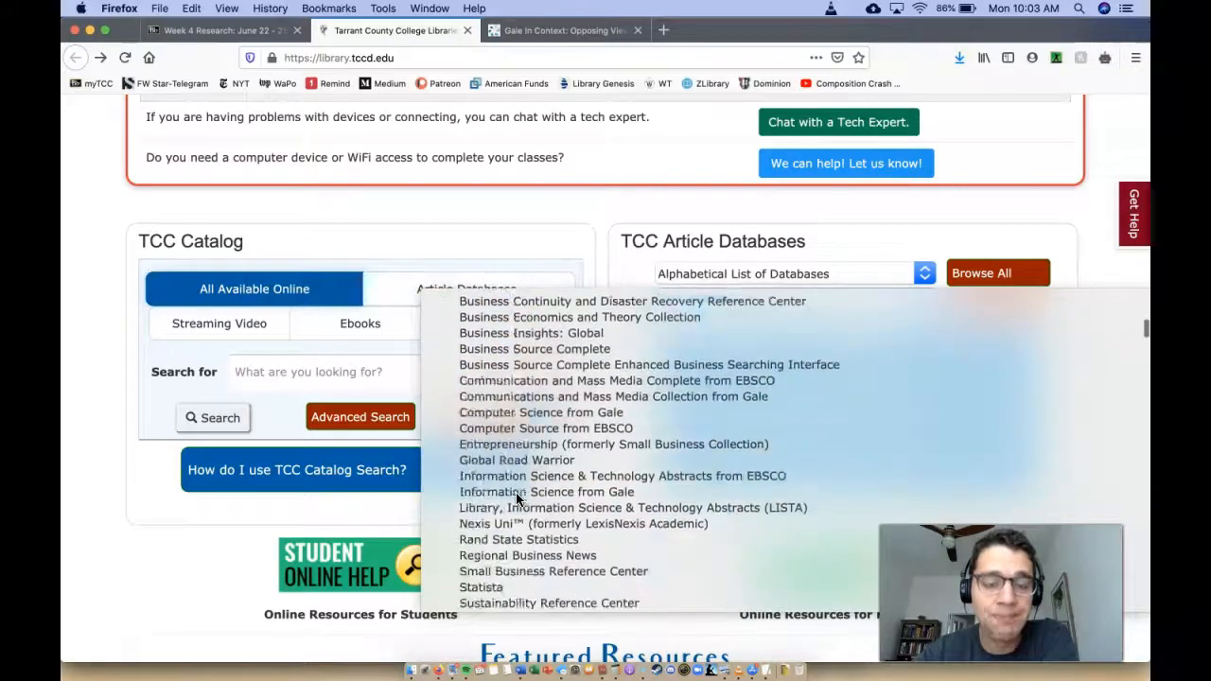
scroll("down", 3)
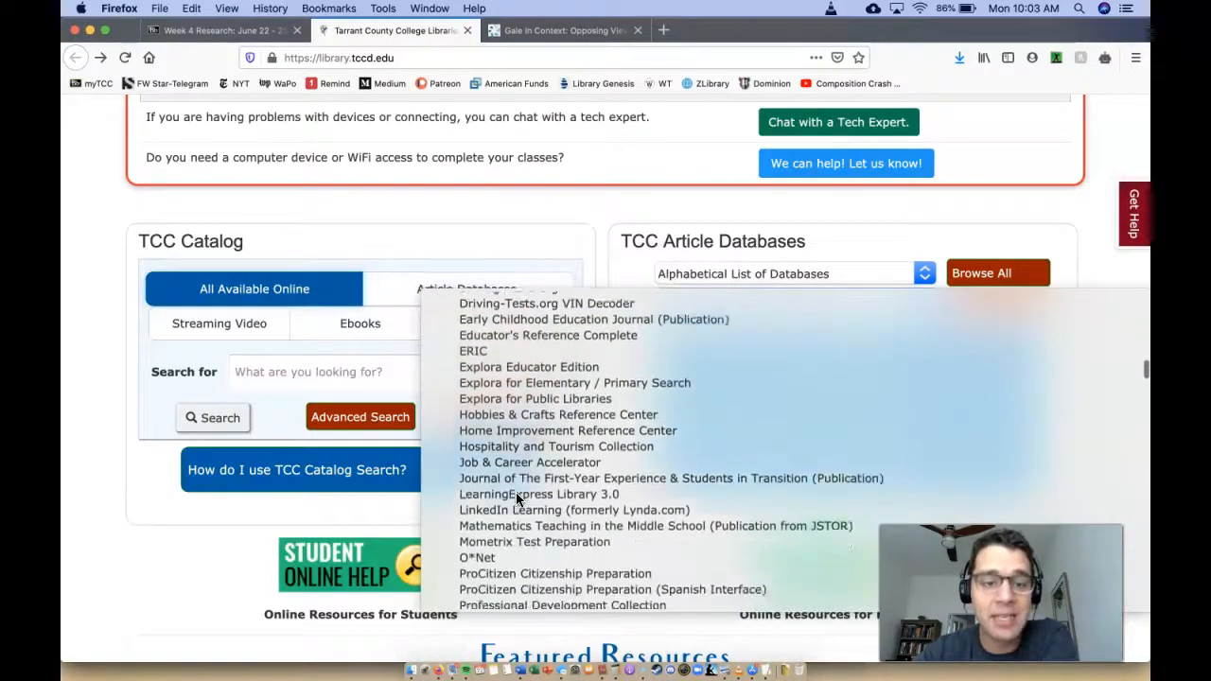
scroll("down", 3)
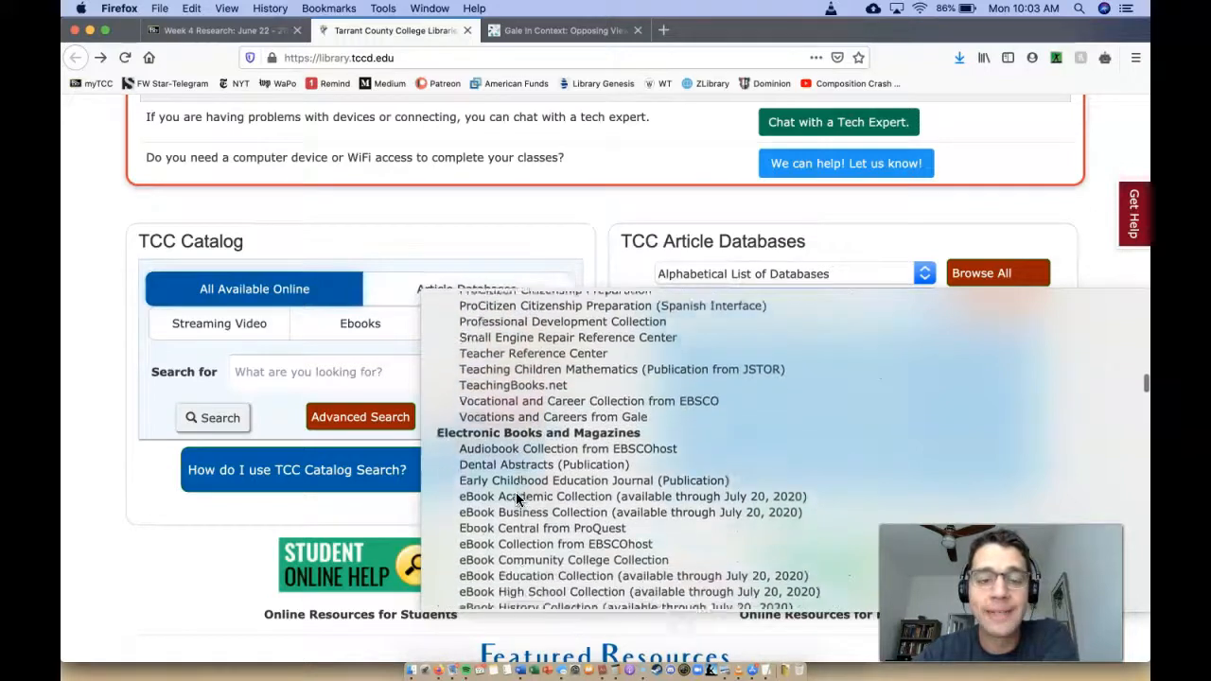
scroll("down", 3)
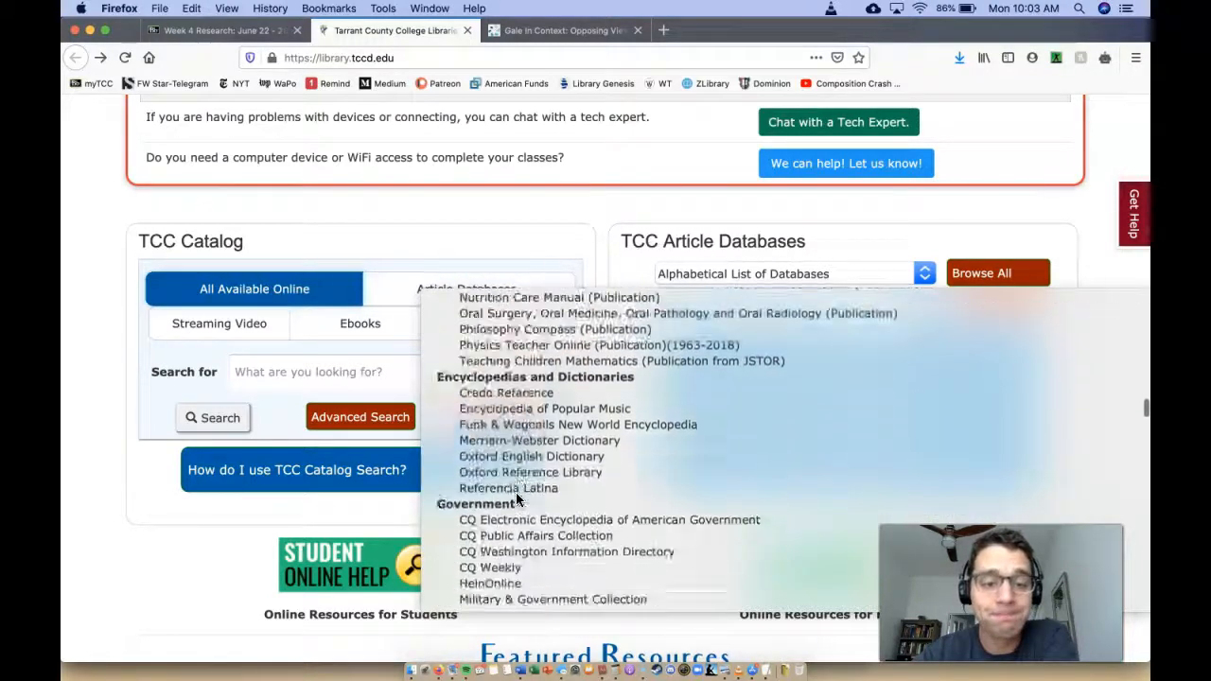
scroll("down", 3)
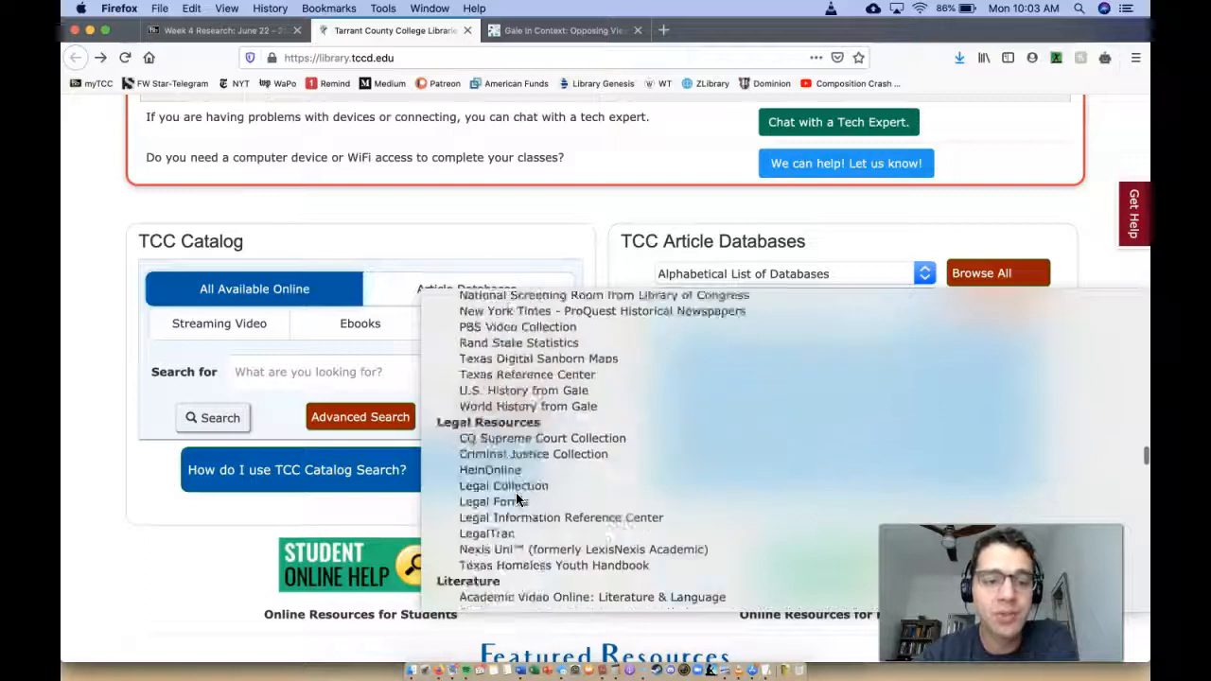
scroll("down", 3)
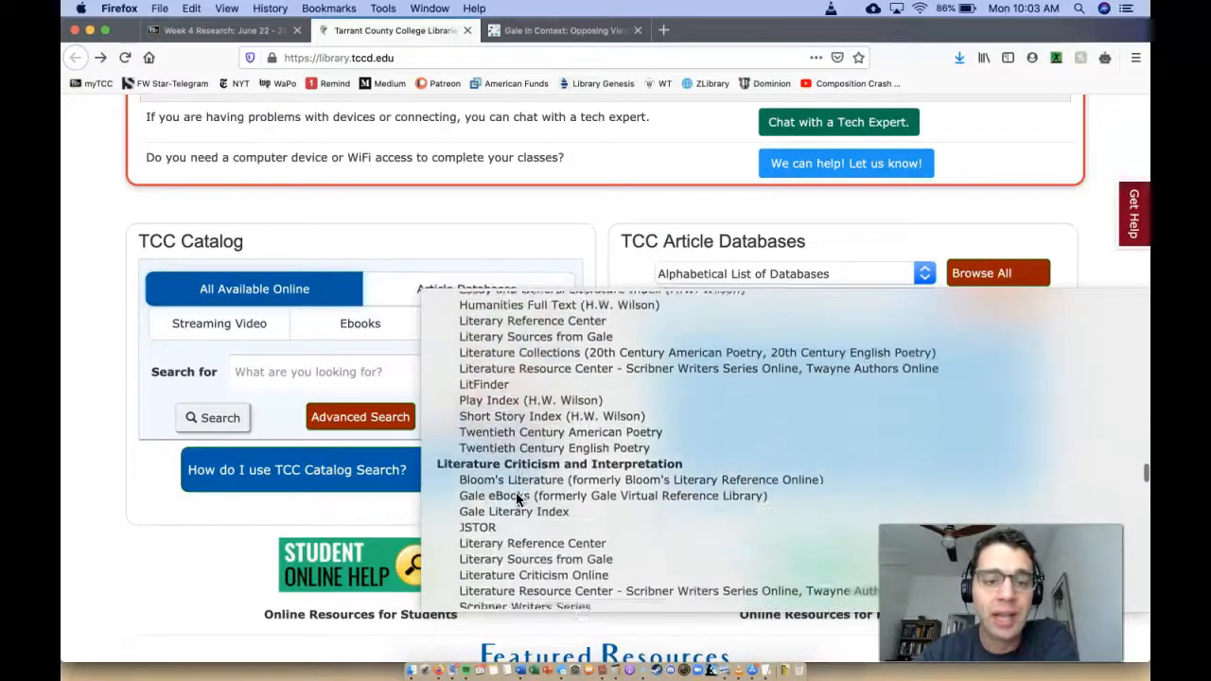
scroll("down", 3)
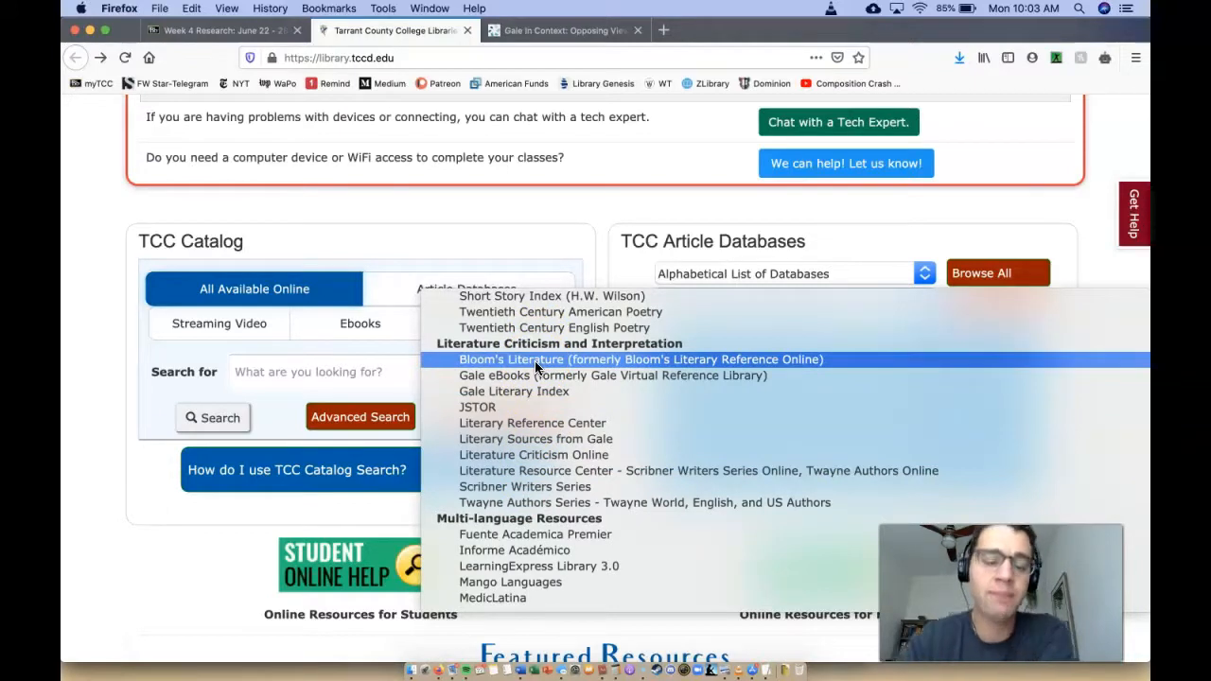
mouse_move(132, 520)
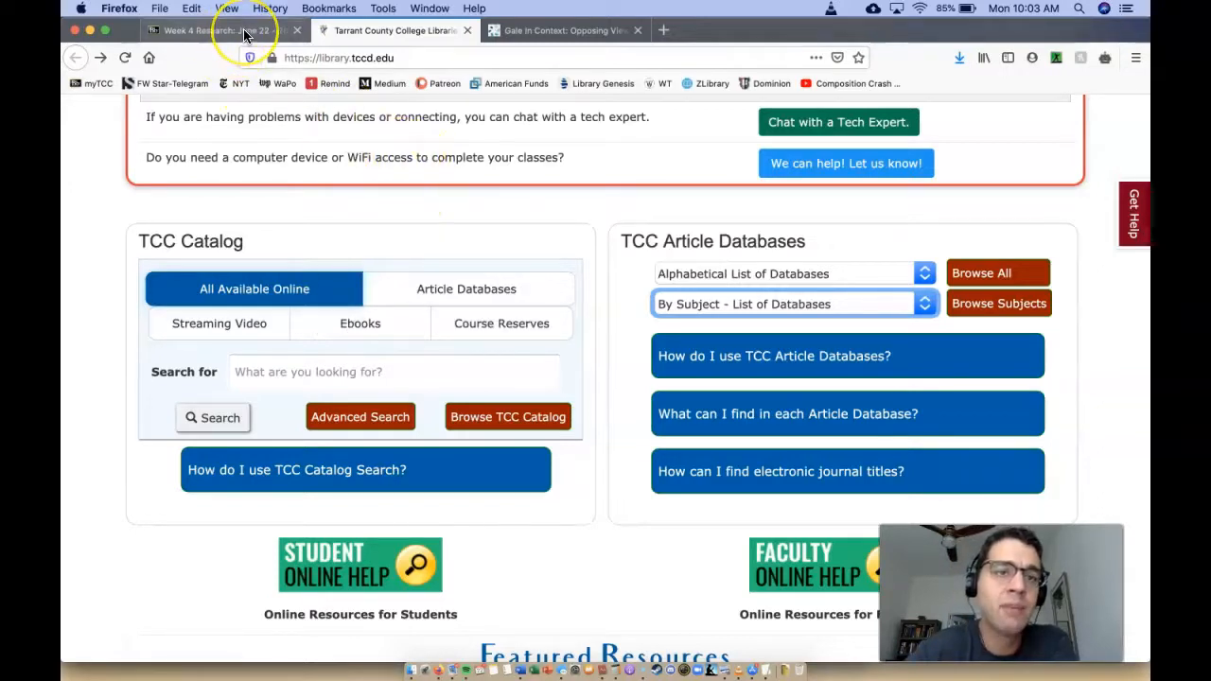
Switch to the Week 4 Research tab and scroll through its directions, resources and film videos.
left_click(222, 29)
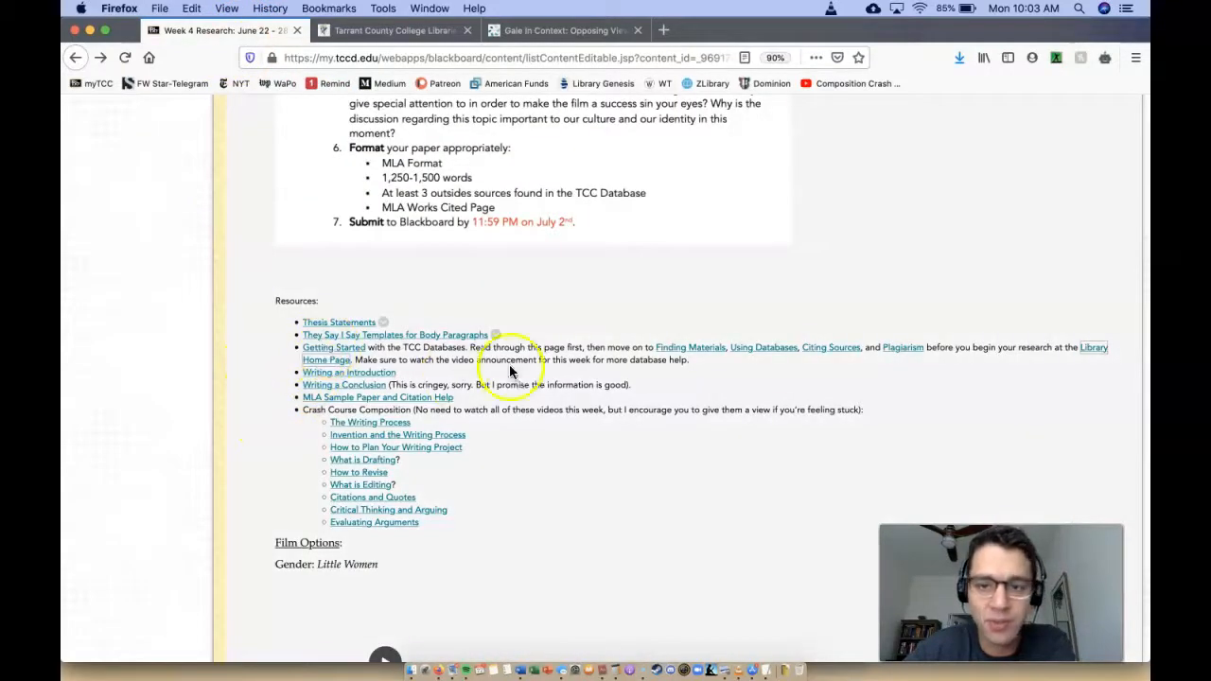
scroll("down", 3)
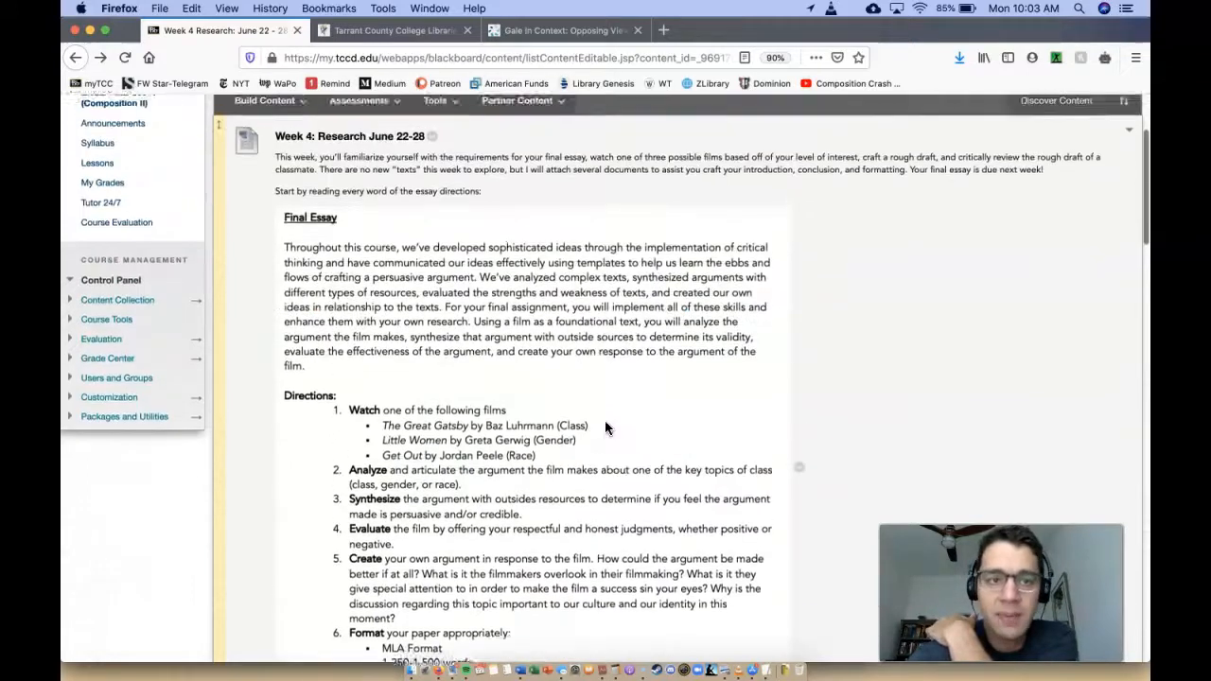
scroll("down", 3)
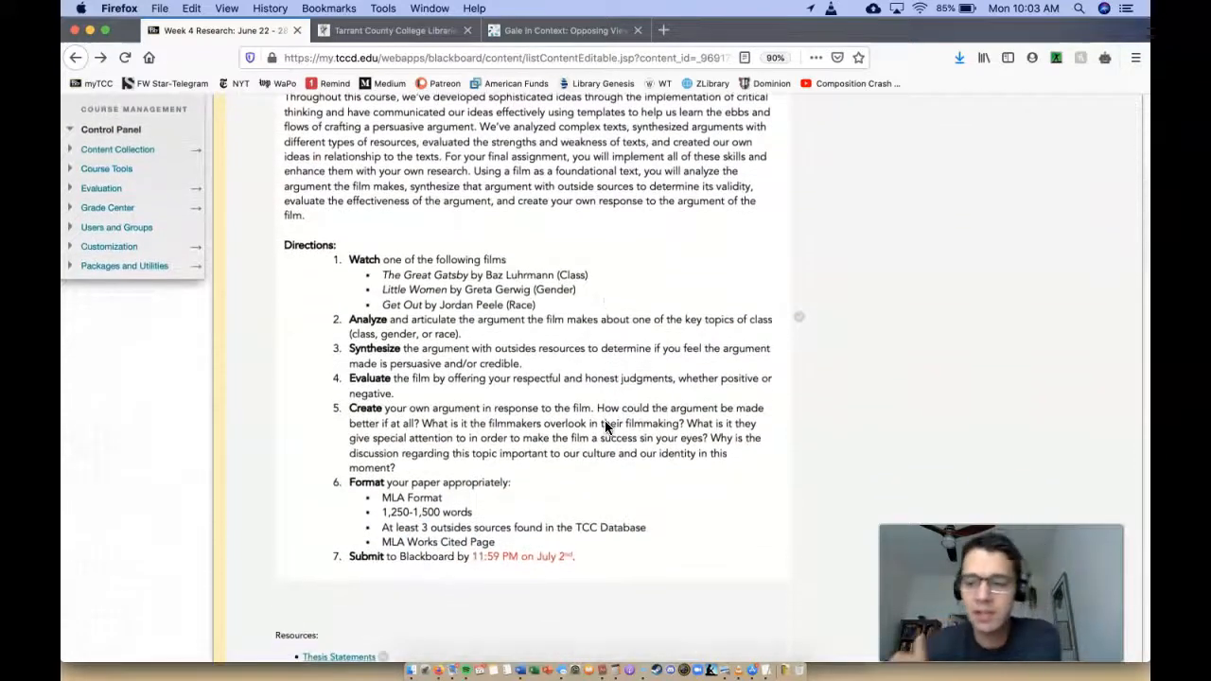
scroll("down", 3)
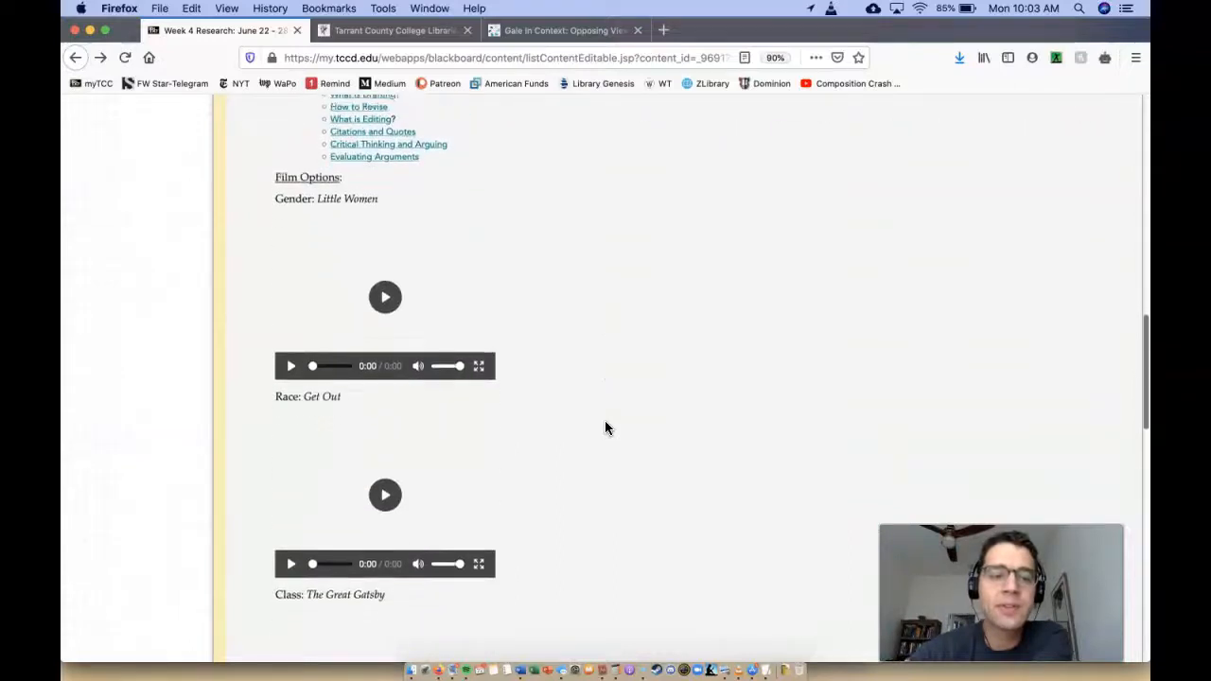
scroll("down", 3)
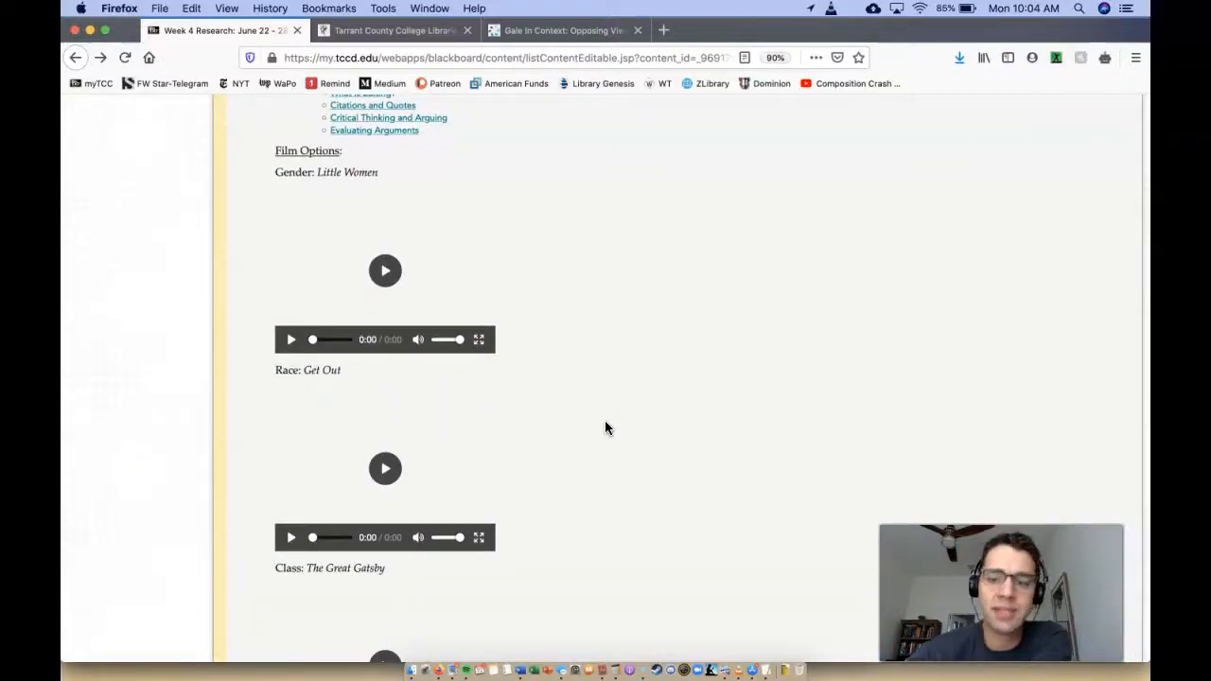
mouse_move(506, 253)
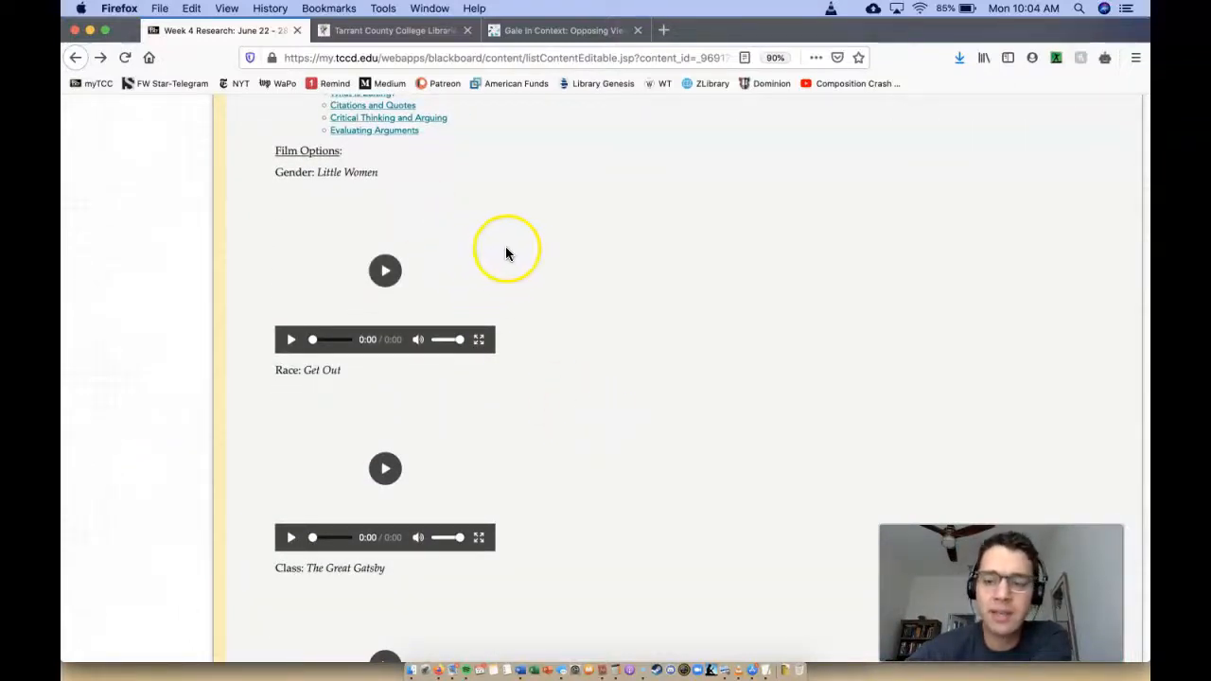
scroll("down", 3)
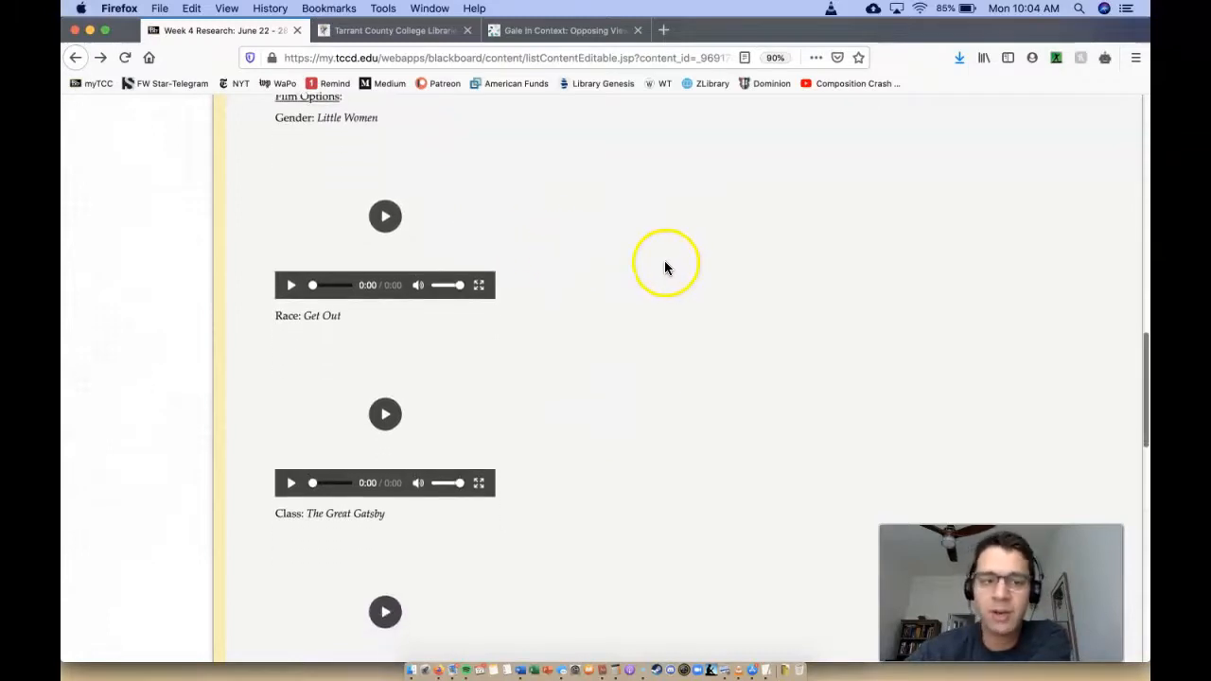
scroll("down", 3)
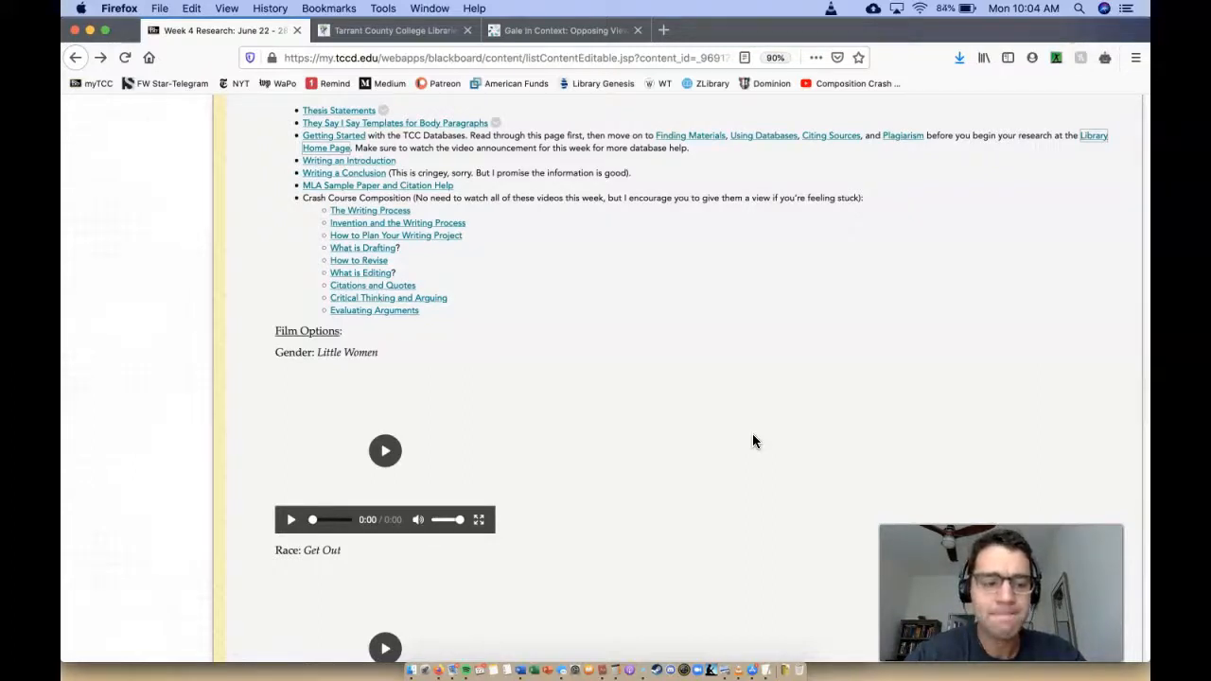
scroll("down", 3)
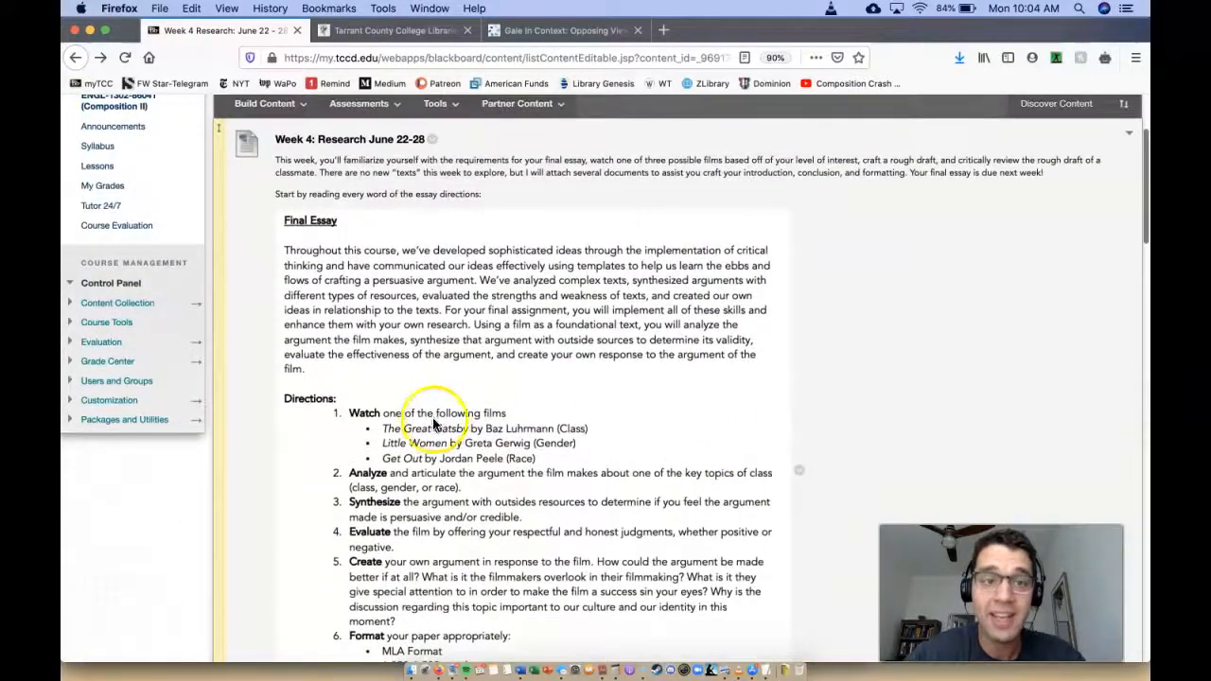
mouse_move(90, 639)
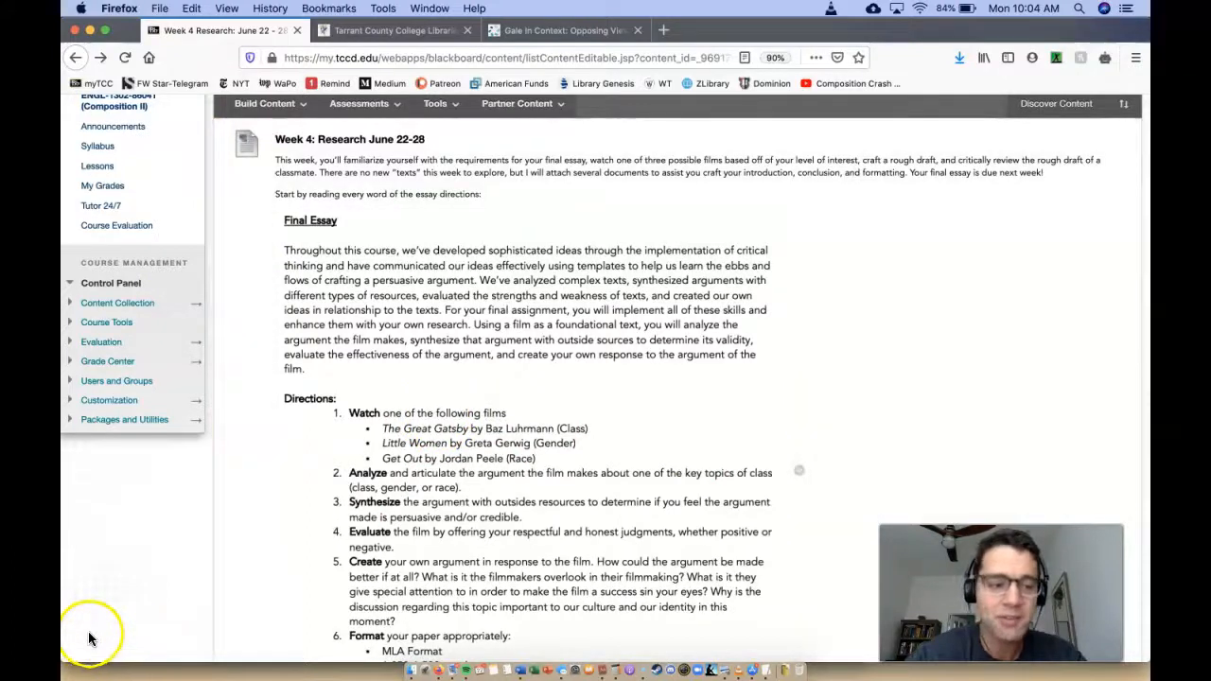